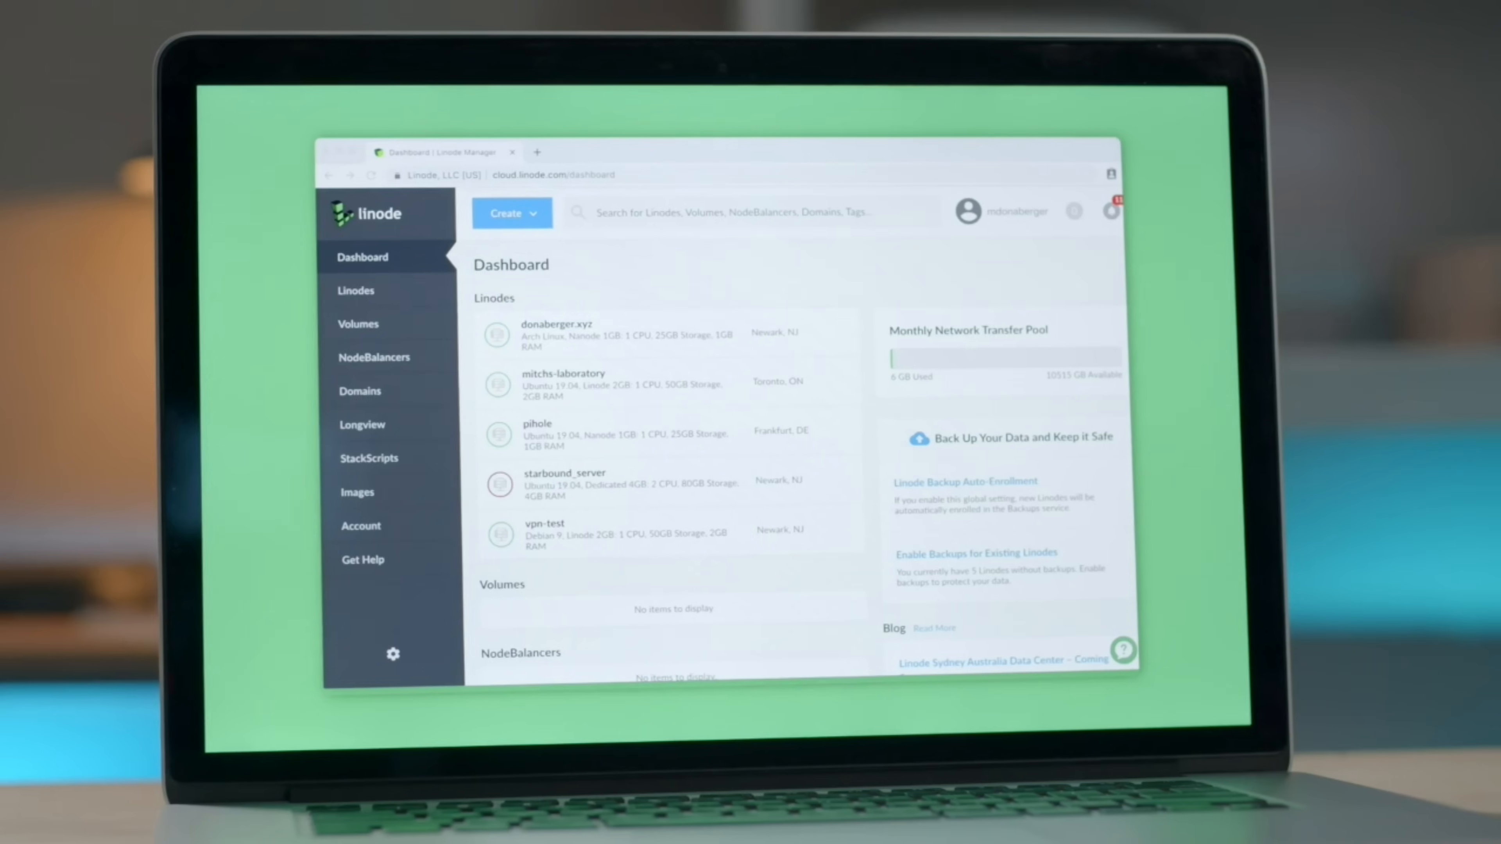
- Start a new Linode with Ubuntu 18.10, Singapore region and the Nanode 1GB plan
{"action": "left_click", "coordinate": [546, 212]}
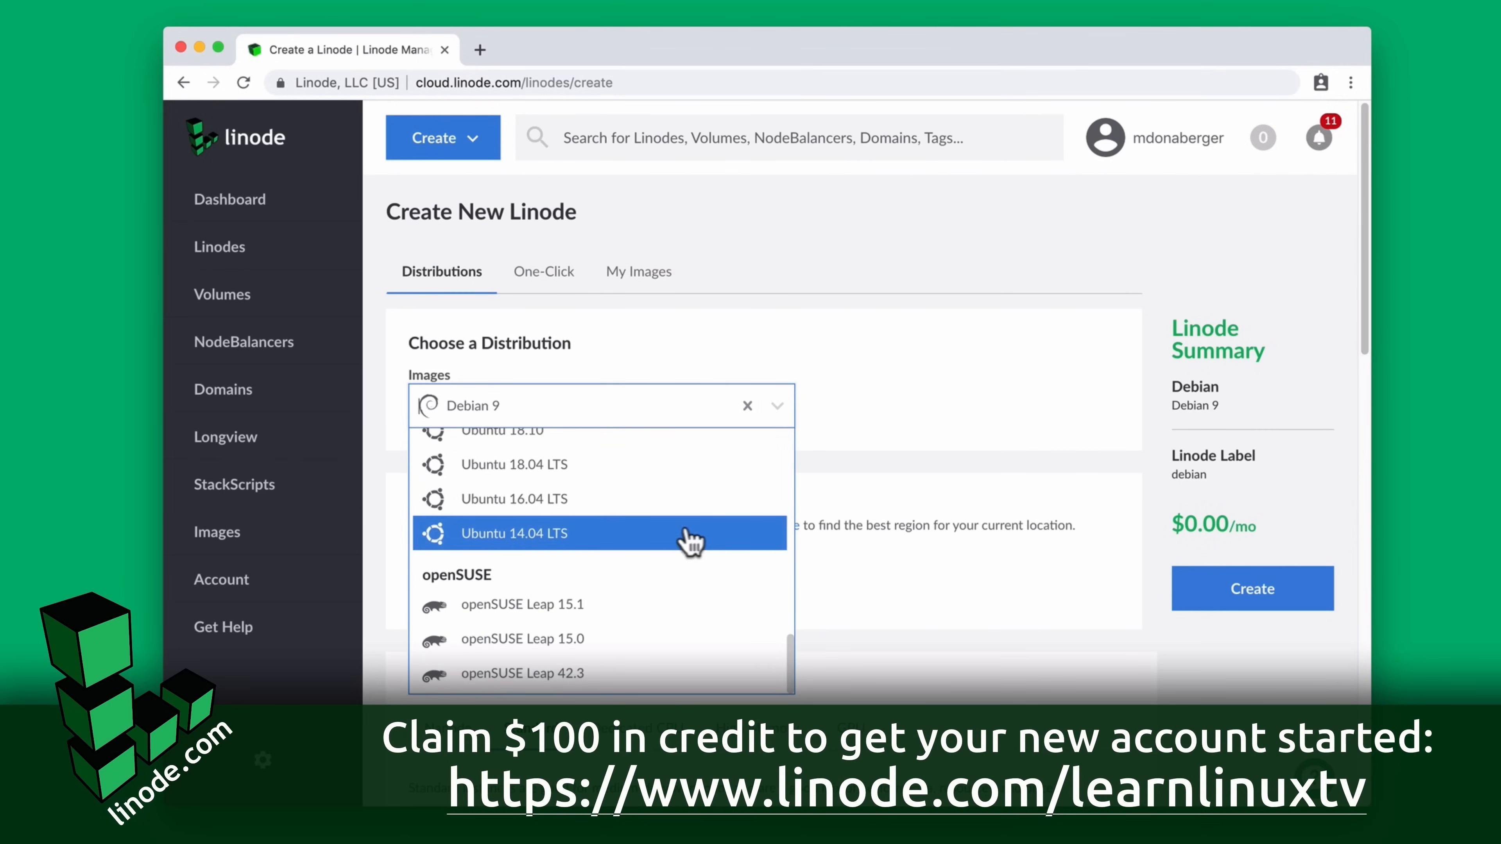
{"action": "left_click", "coordinate": [501, 430]}
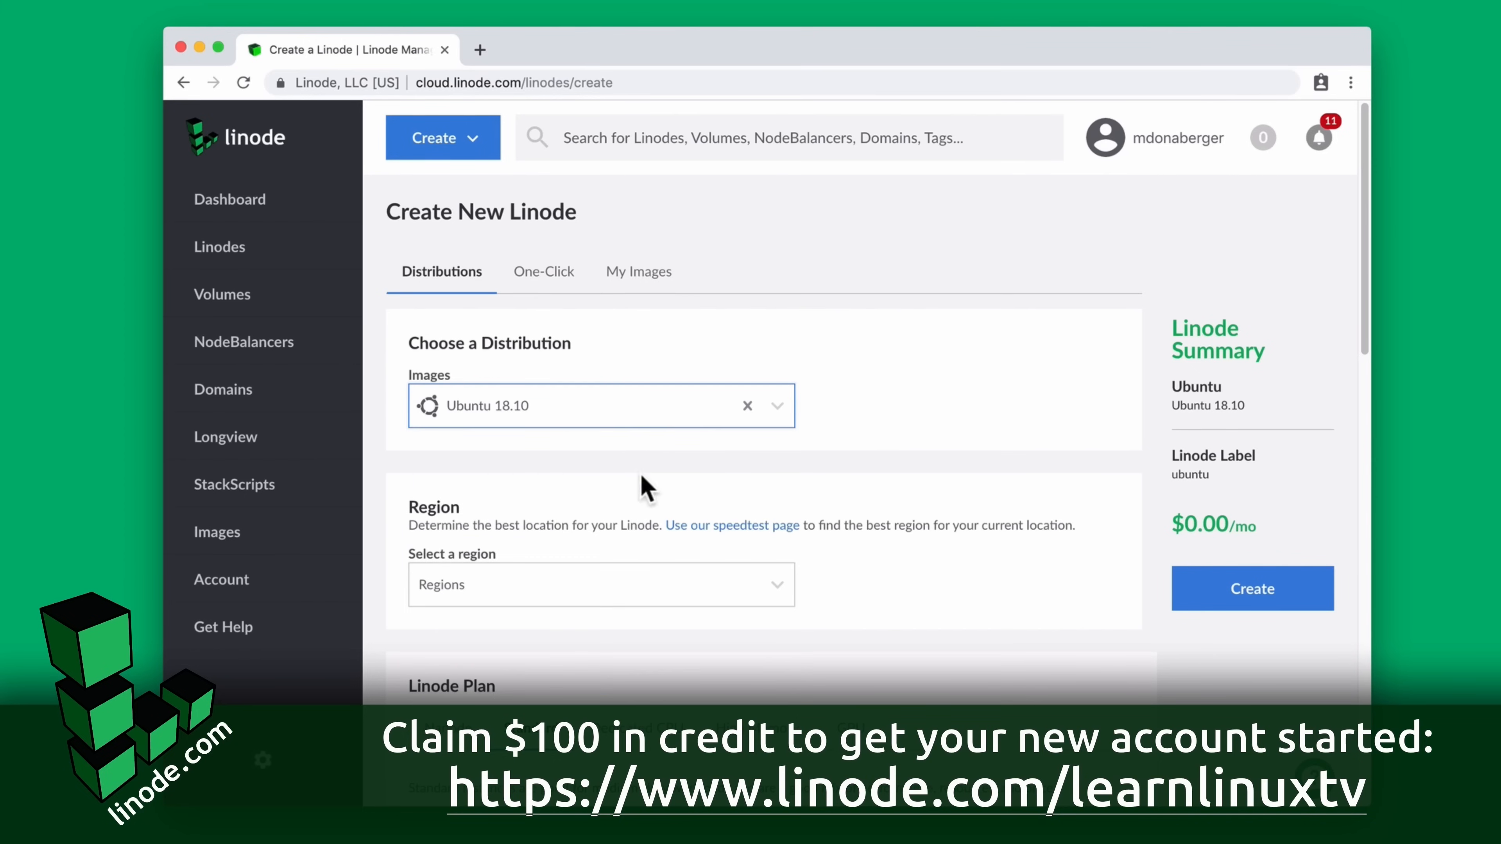
{"action": "left_click", "coordinate": [601, 584]}
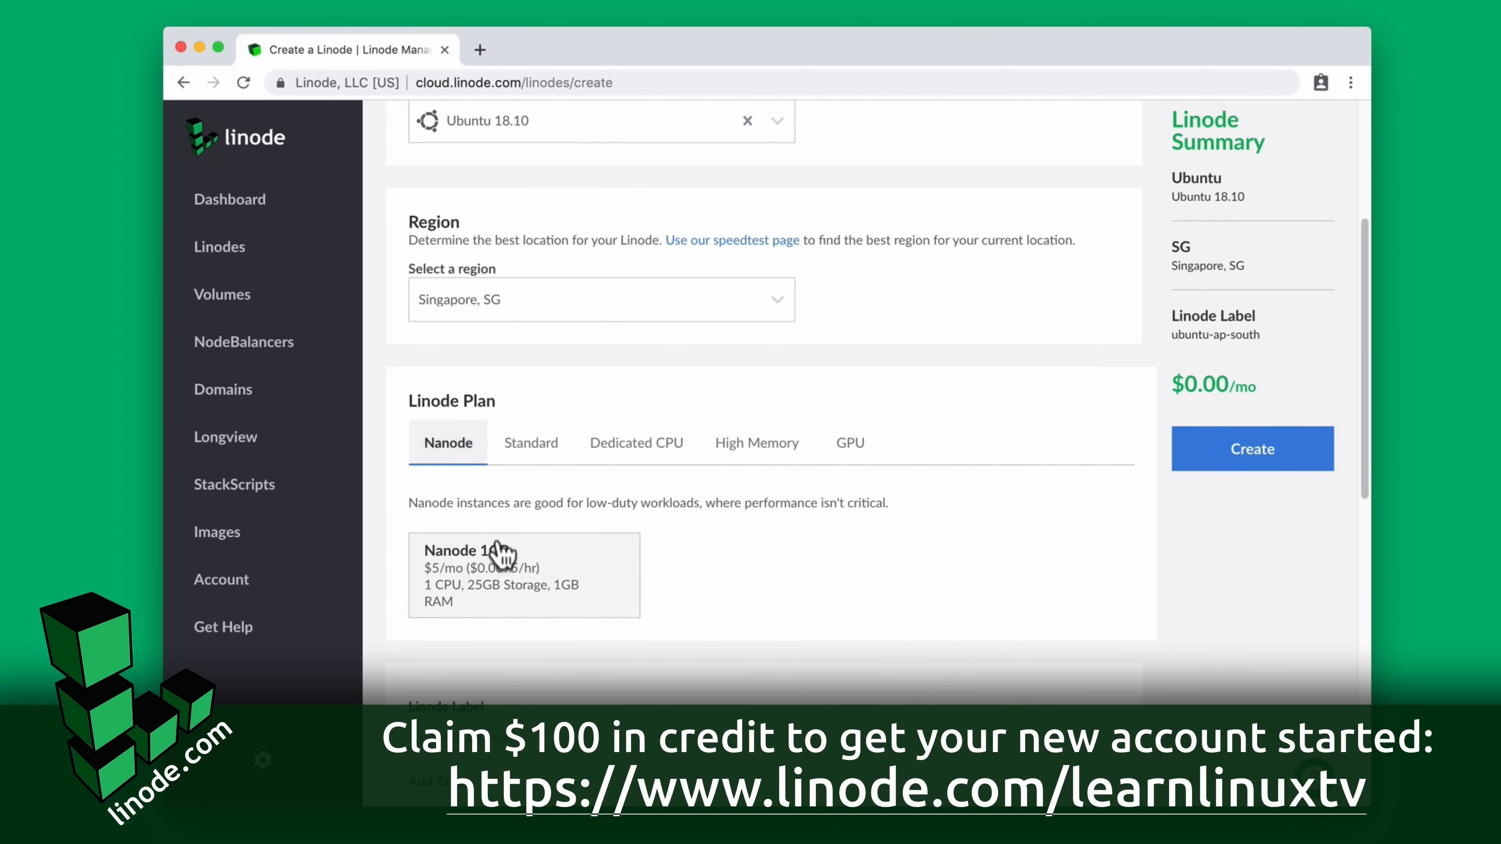
{"action": "left_click", "coordinate": [523, 575]}
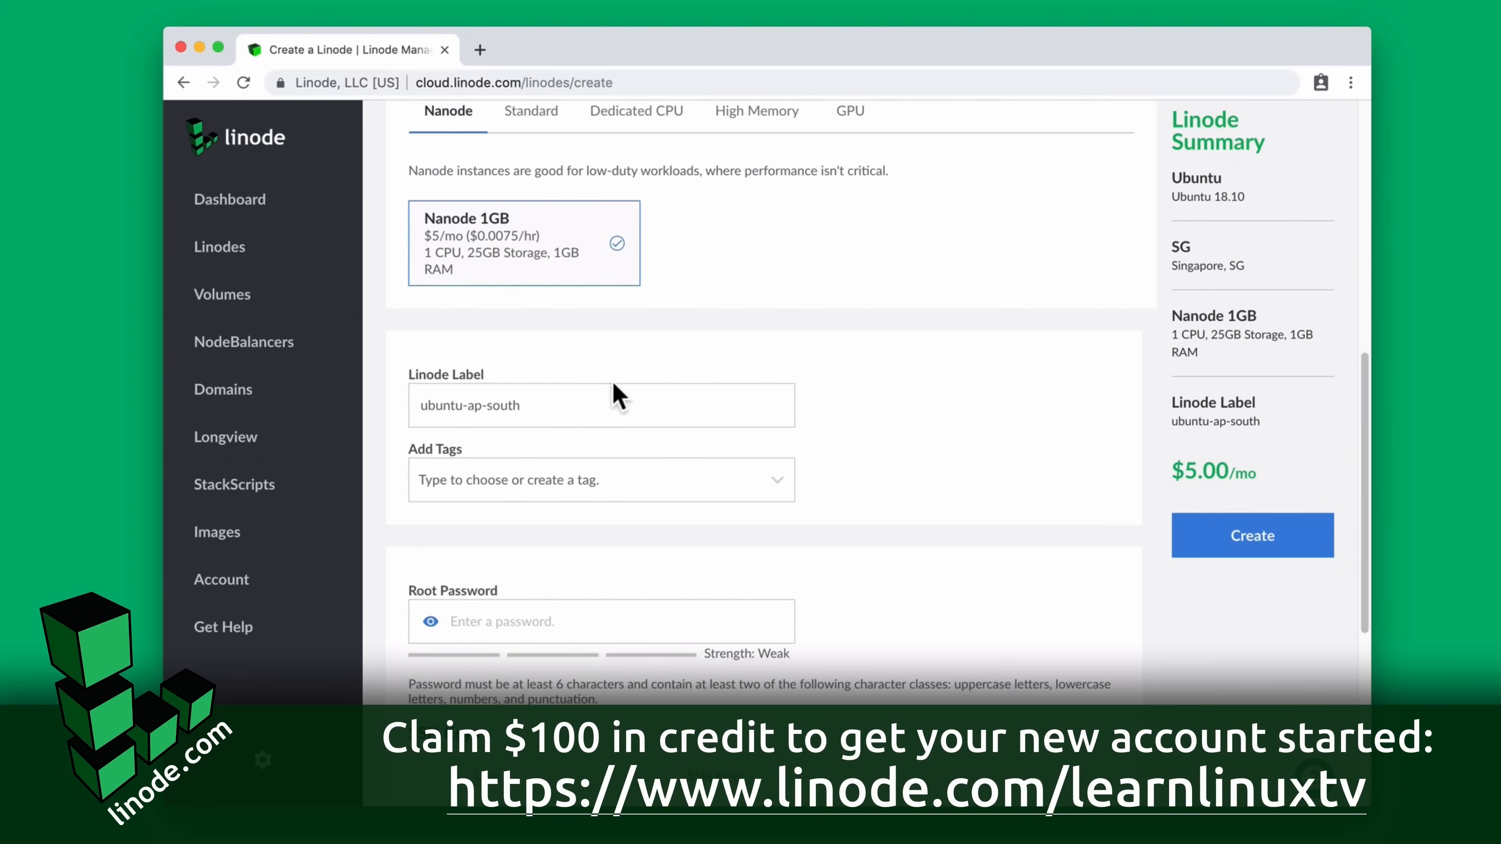
{"action": "type", "text": "hello-world"}
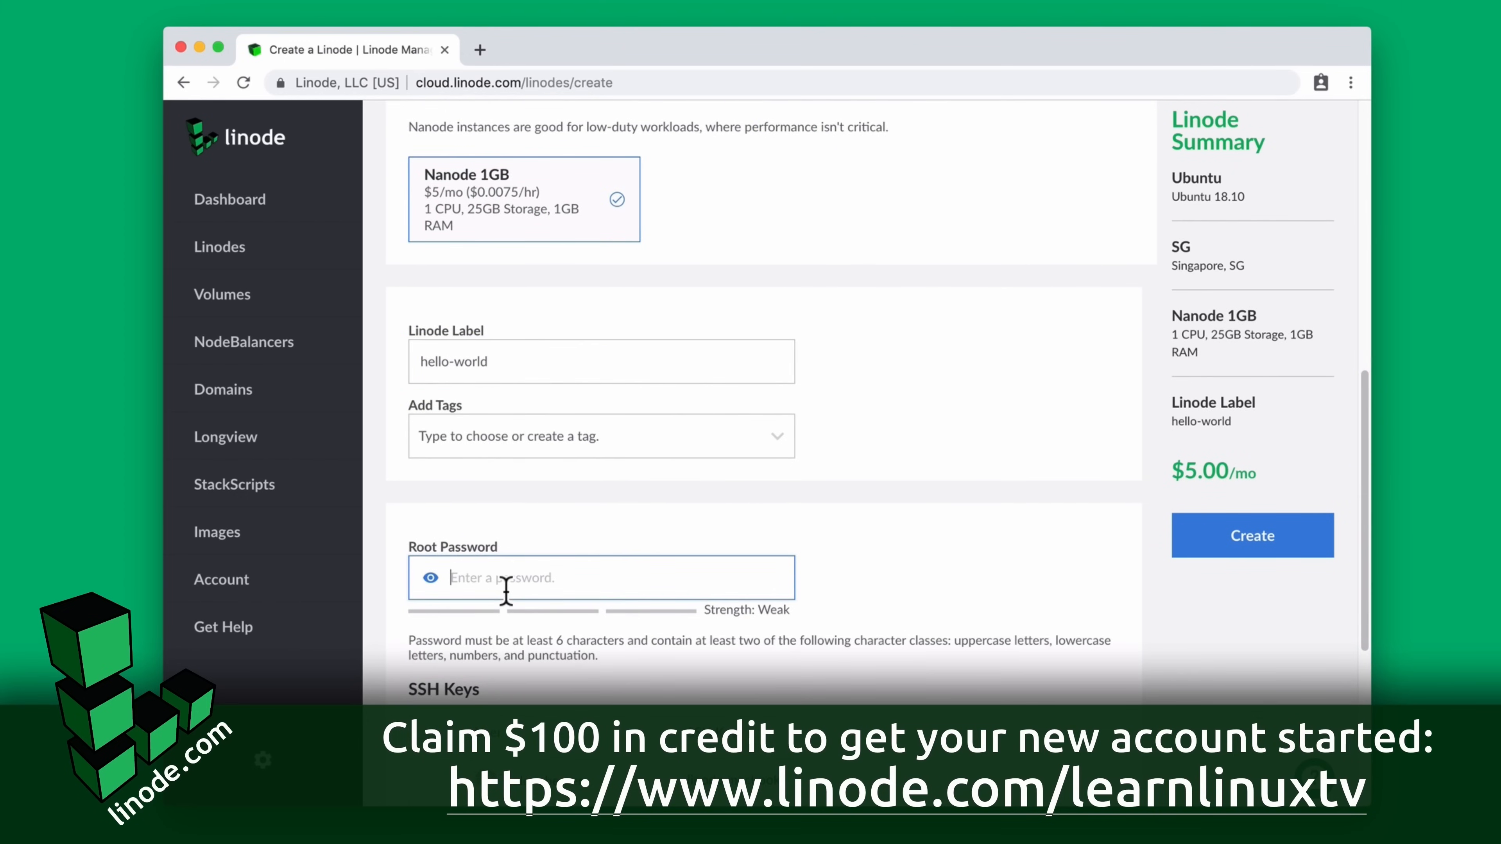
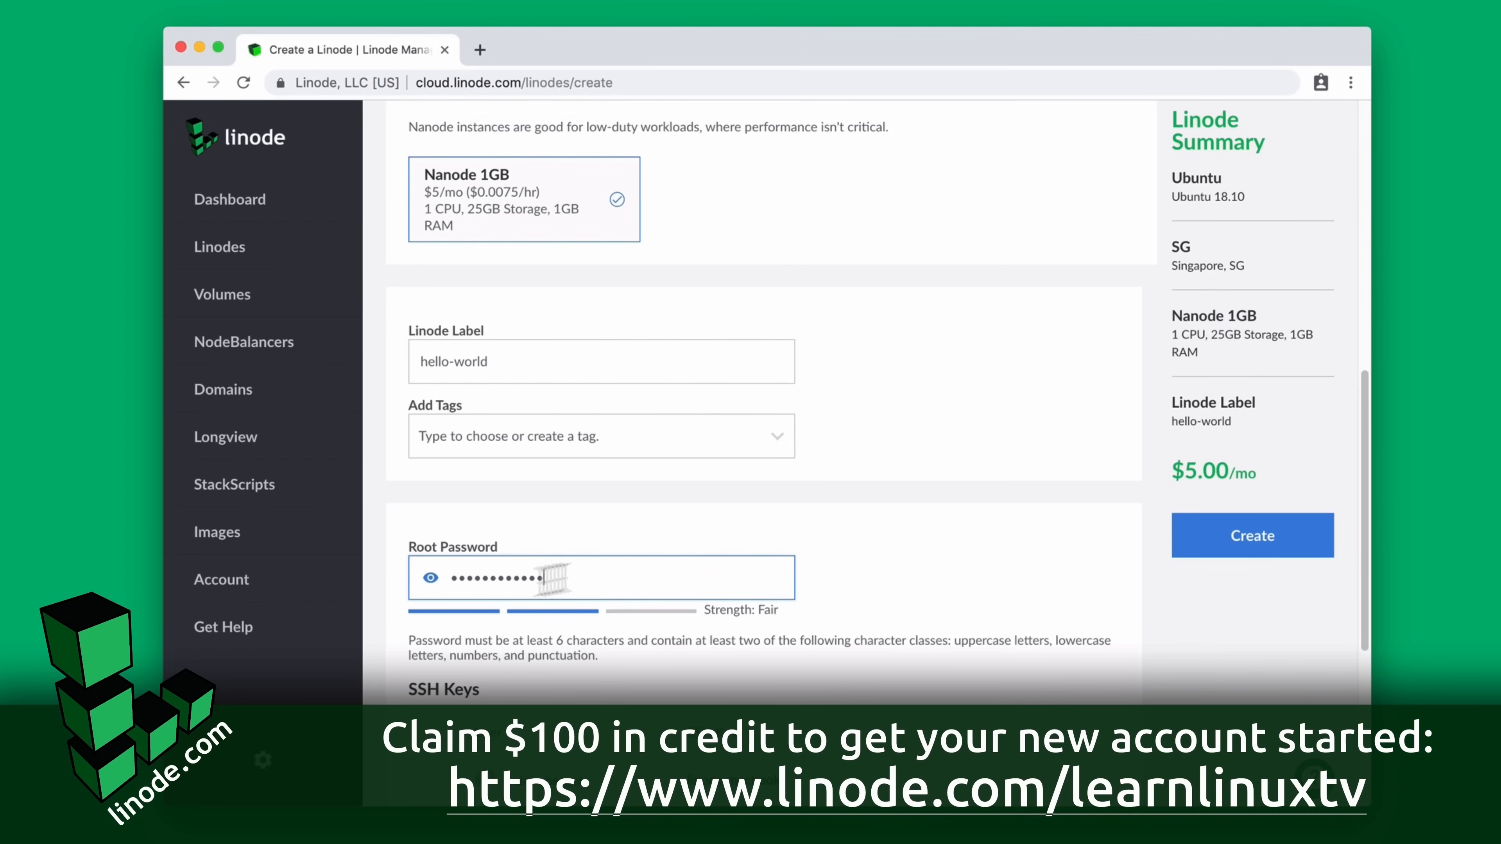
{"action": "scroll", "scroll_direction": "down", "scroll_amount": 3}
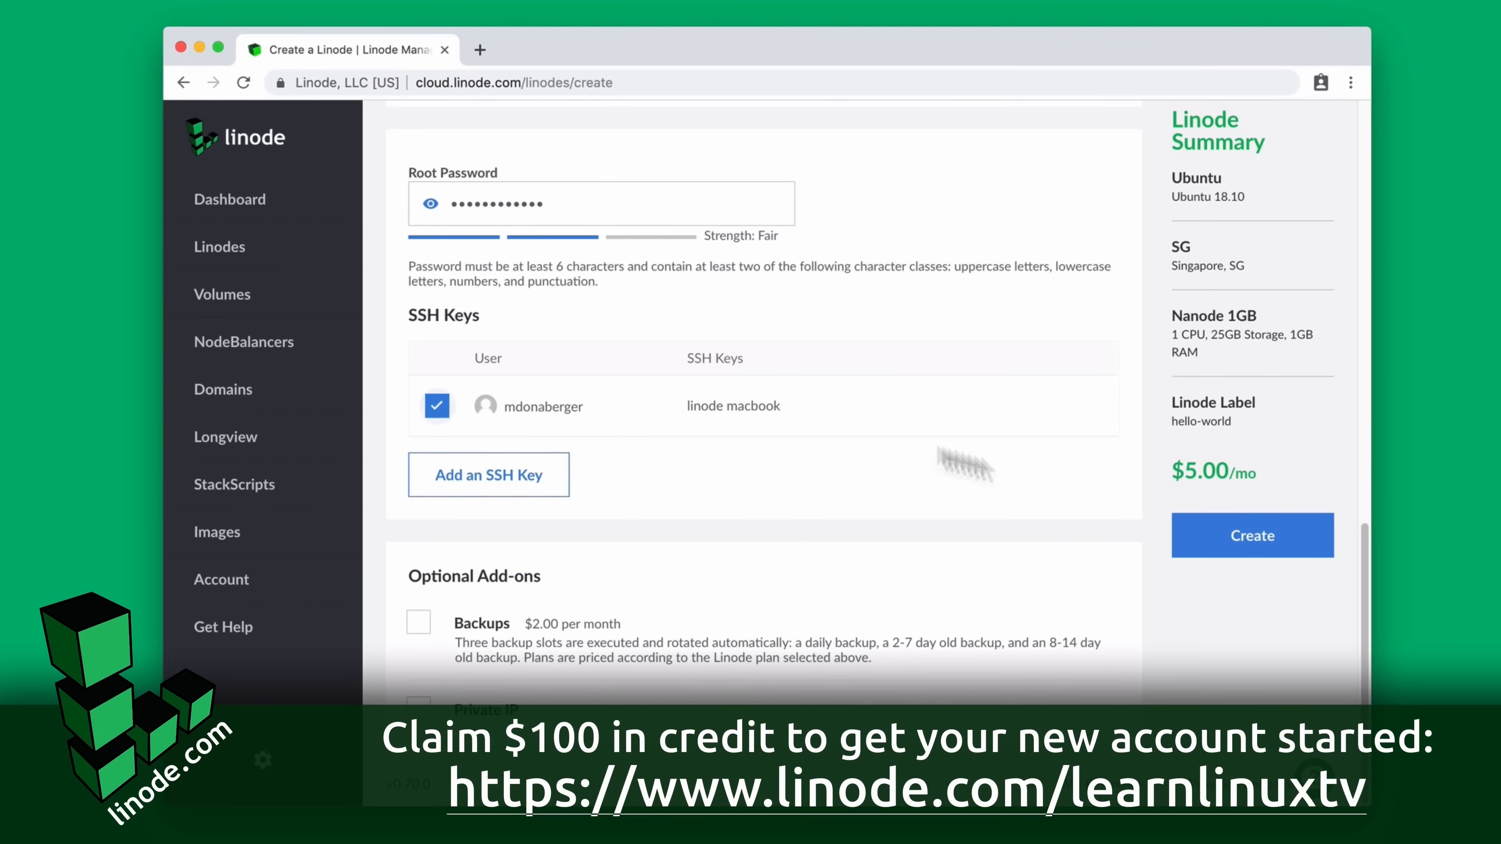
{"action": "left_click", "coordinate": [1251, 535]}
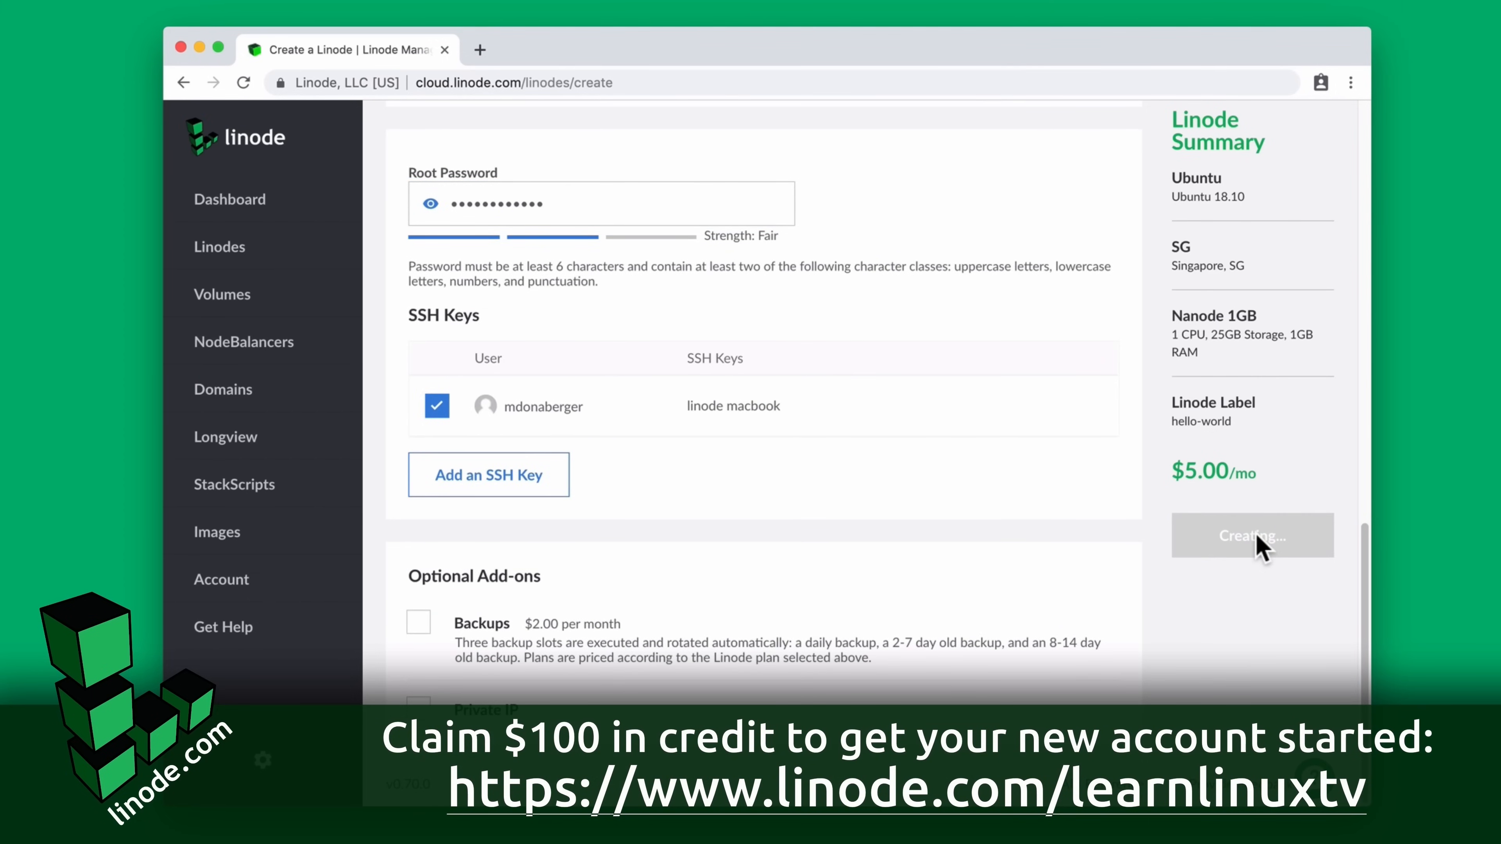
{"action": "left_click", "coordinate": [1251, 535]}
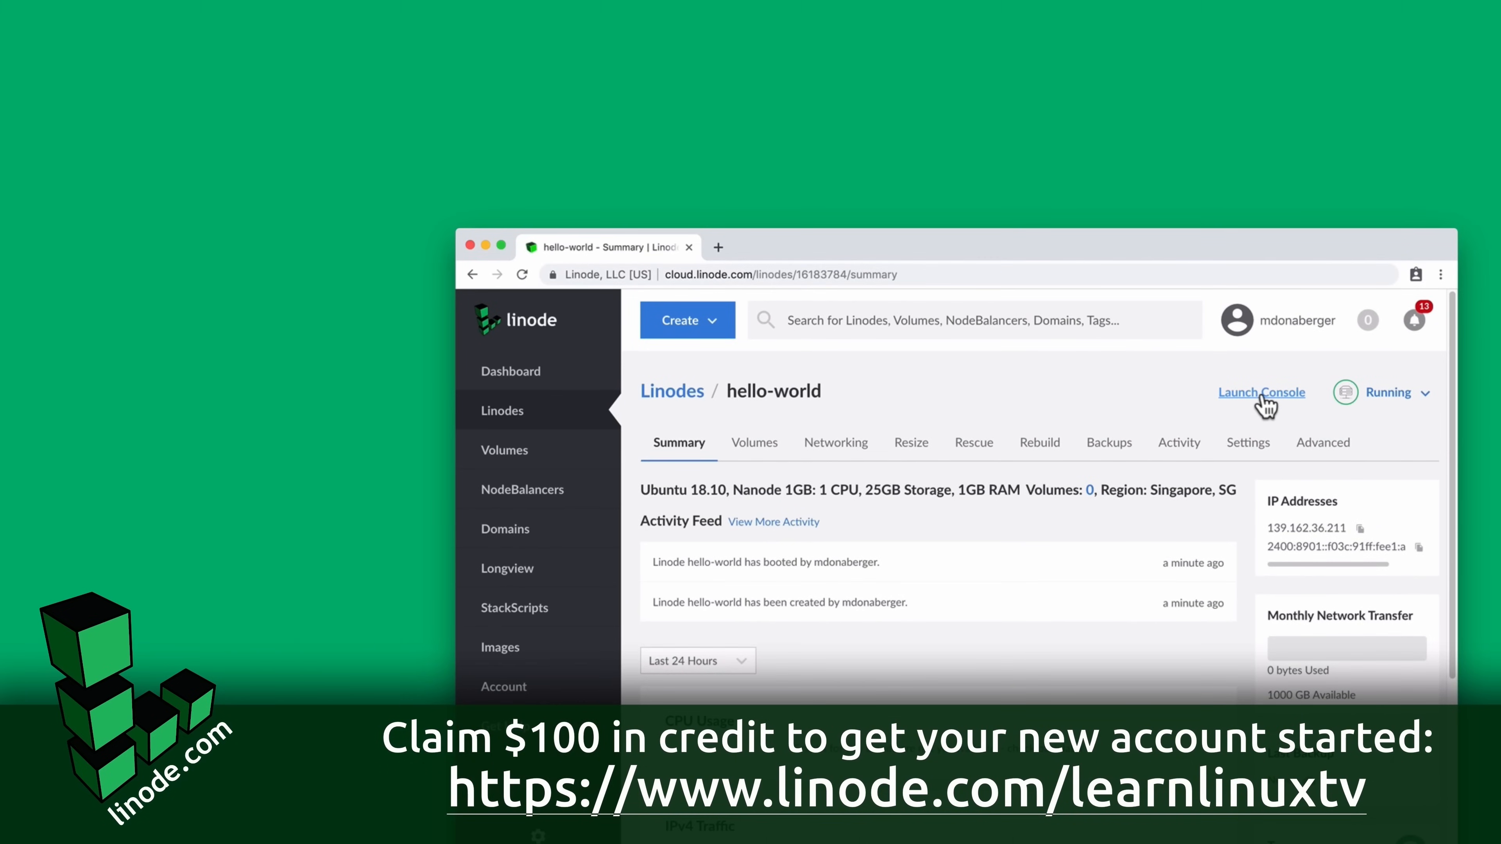
{"action": "left_click", "coordinate": [1262, 393]}
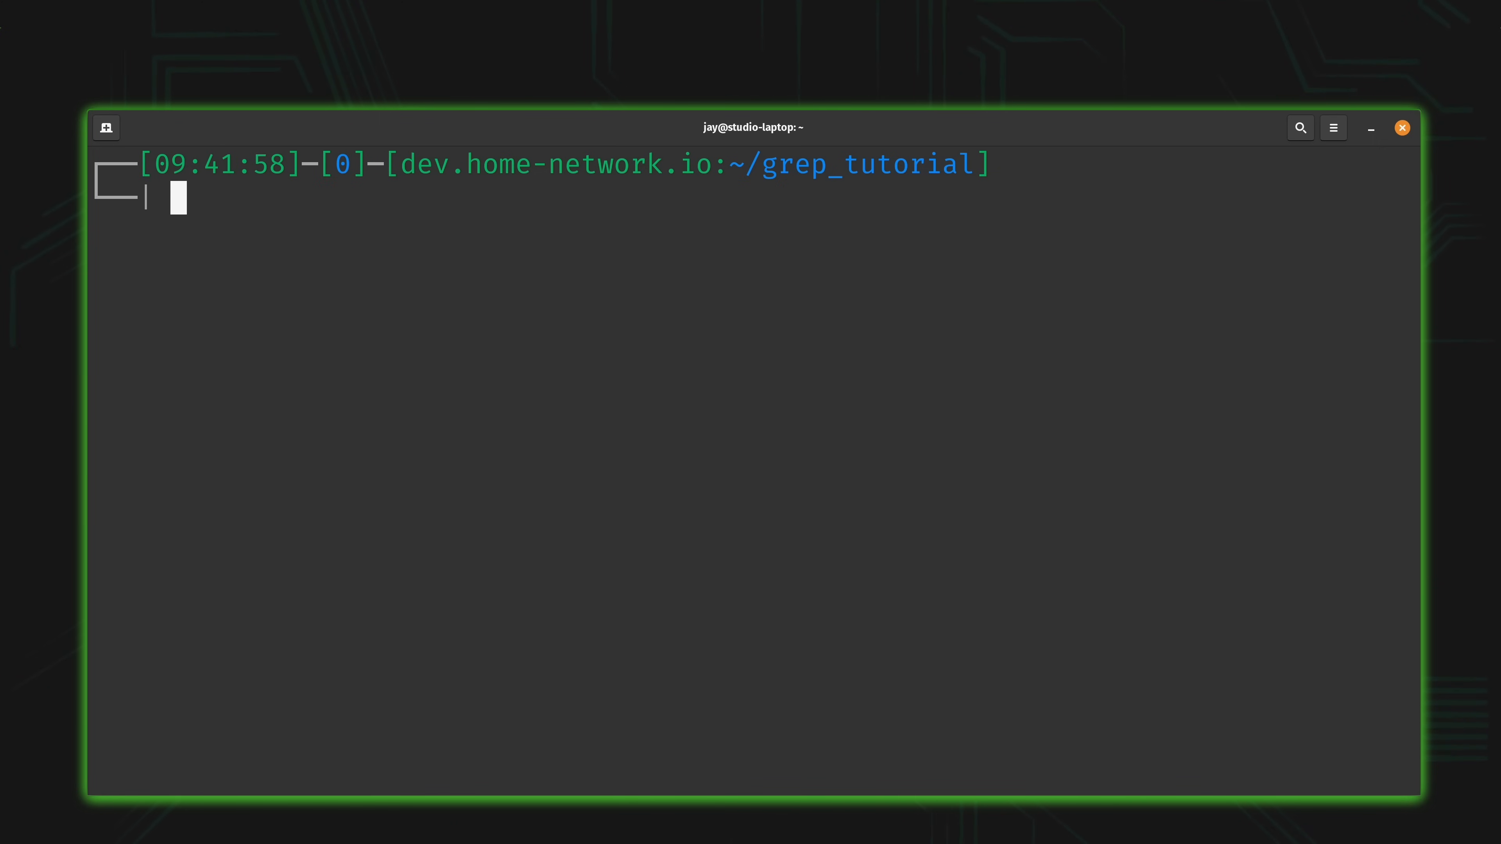
- Print /etc/ssh/sshd_config with cat, then clear the screen
{"action": "type", "text": "cat"}
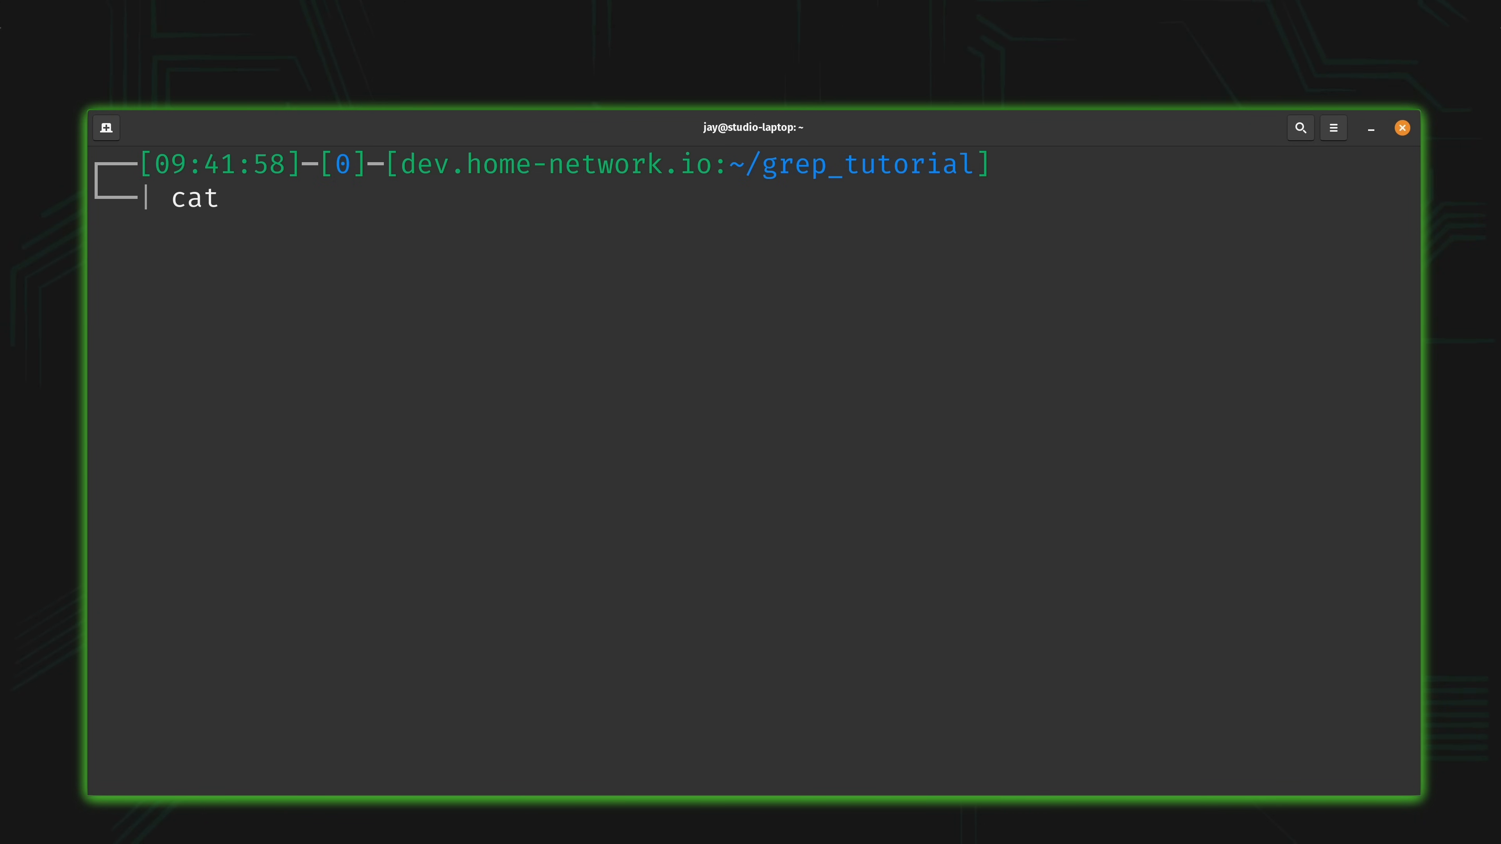
{"action": "type", "text": "/etc/"}
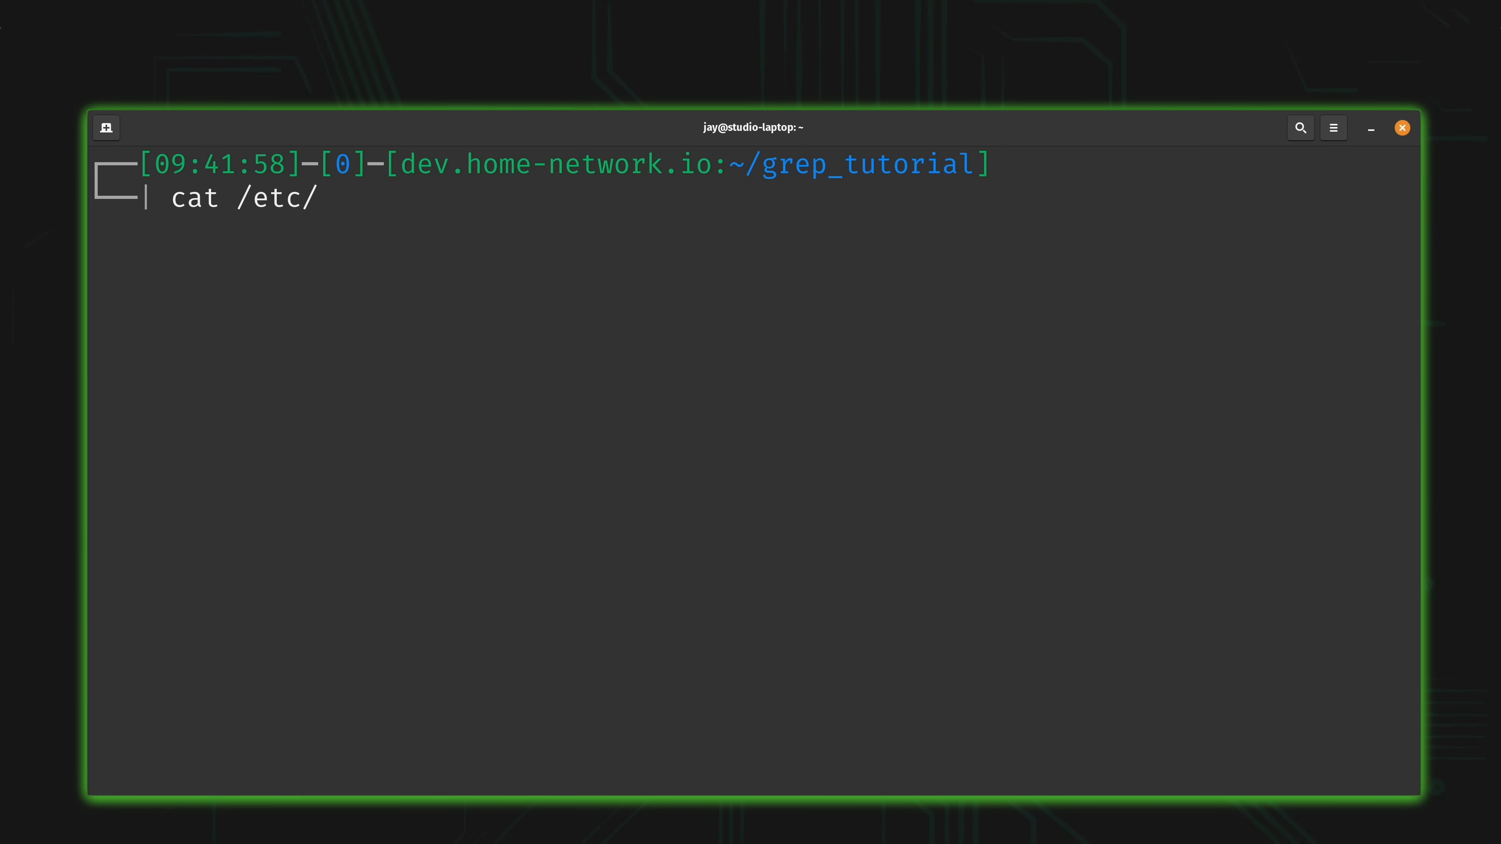
{"action": "type", "text": "ssh/"}
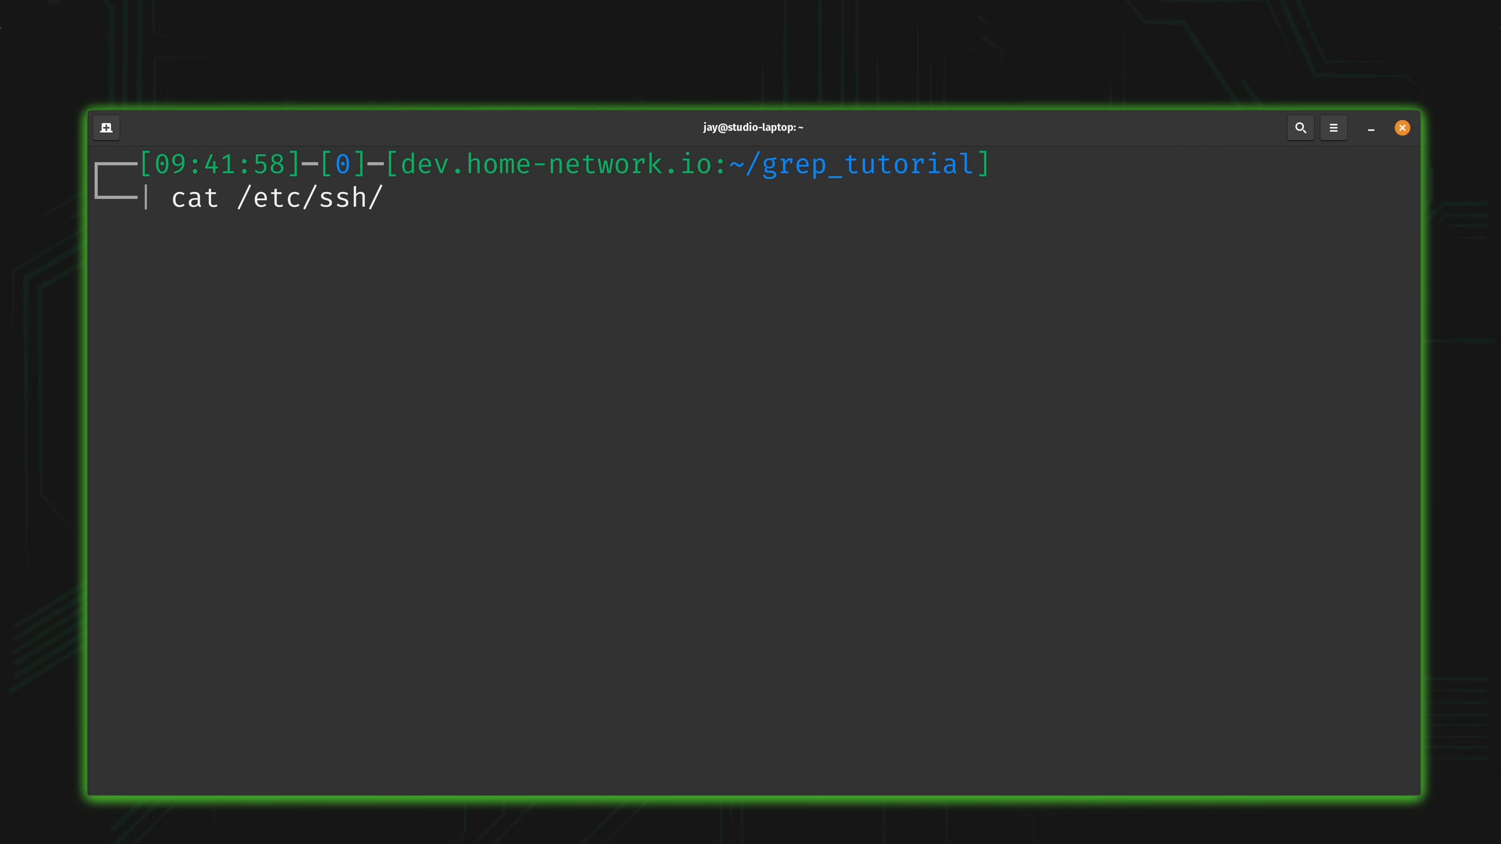
{"action": "type", "text": "ssh"}
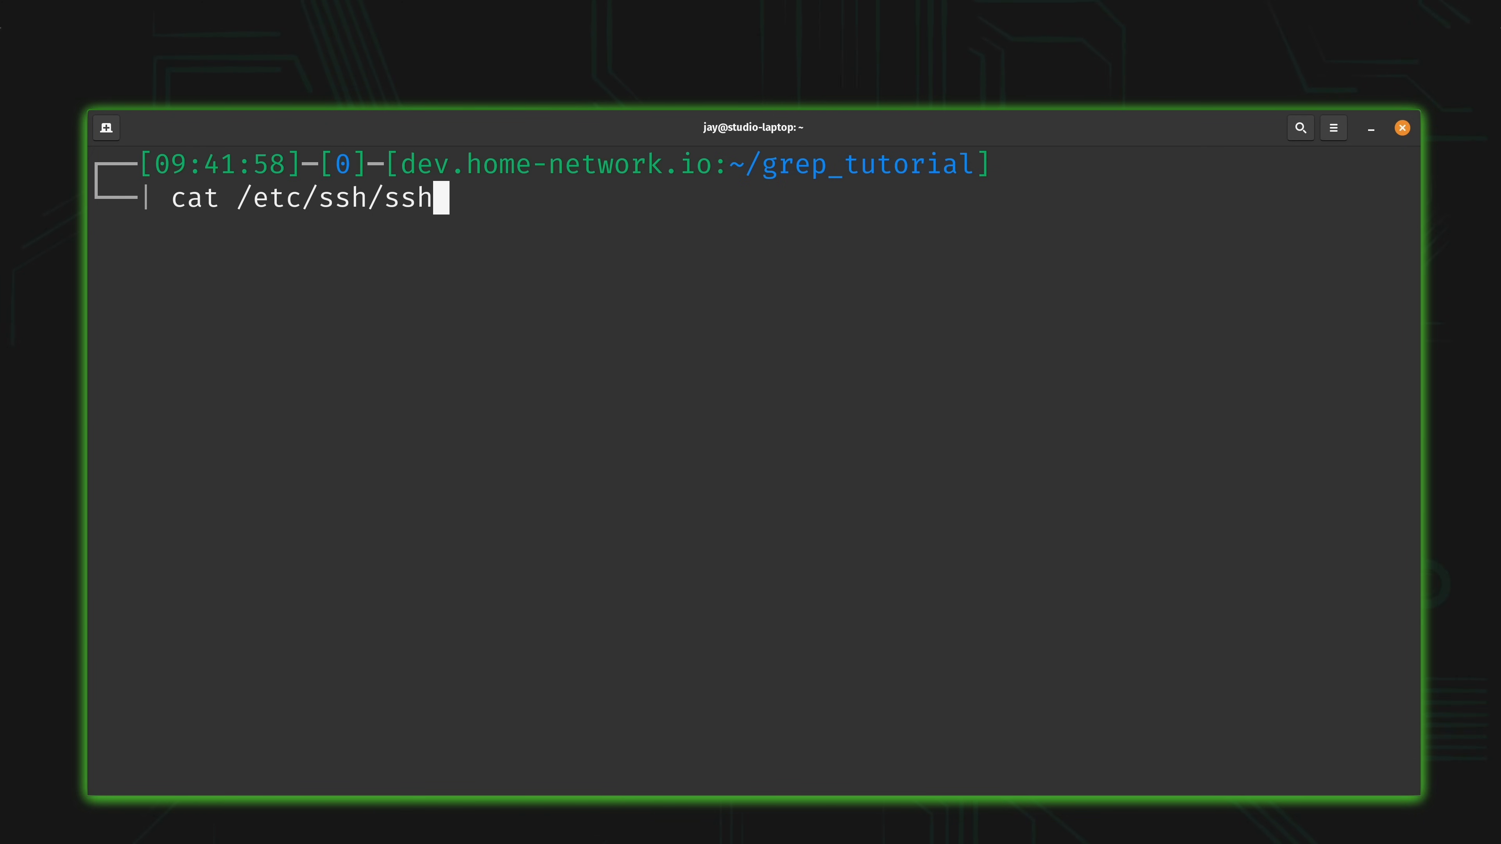
{"action": "type", "text": "d_config"}
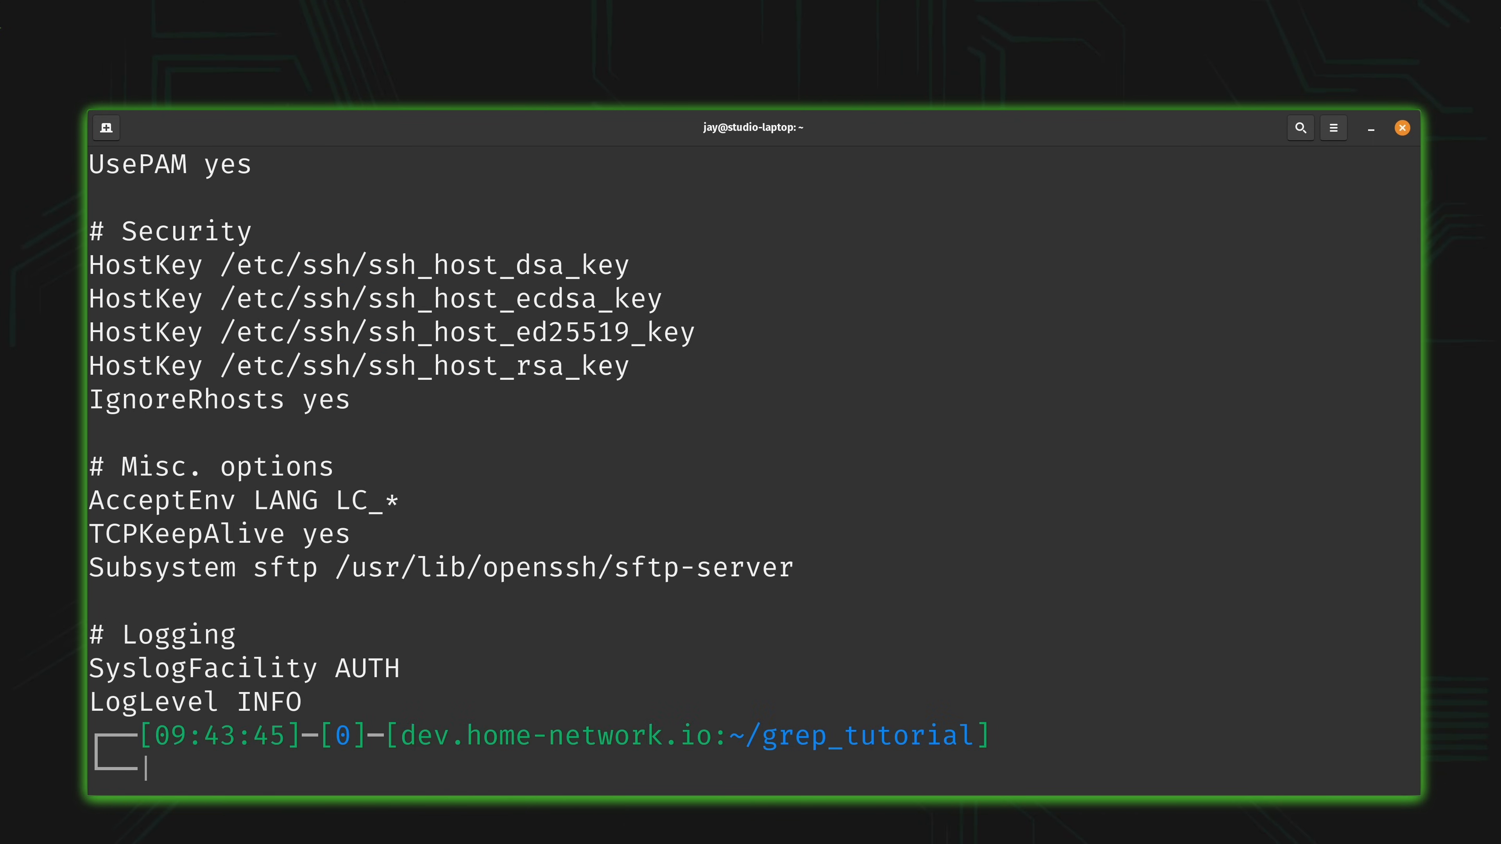
{"action": "type", "text": "cat /etc/ssh/sshd_config"}
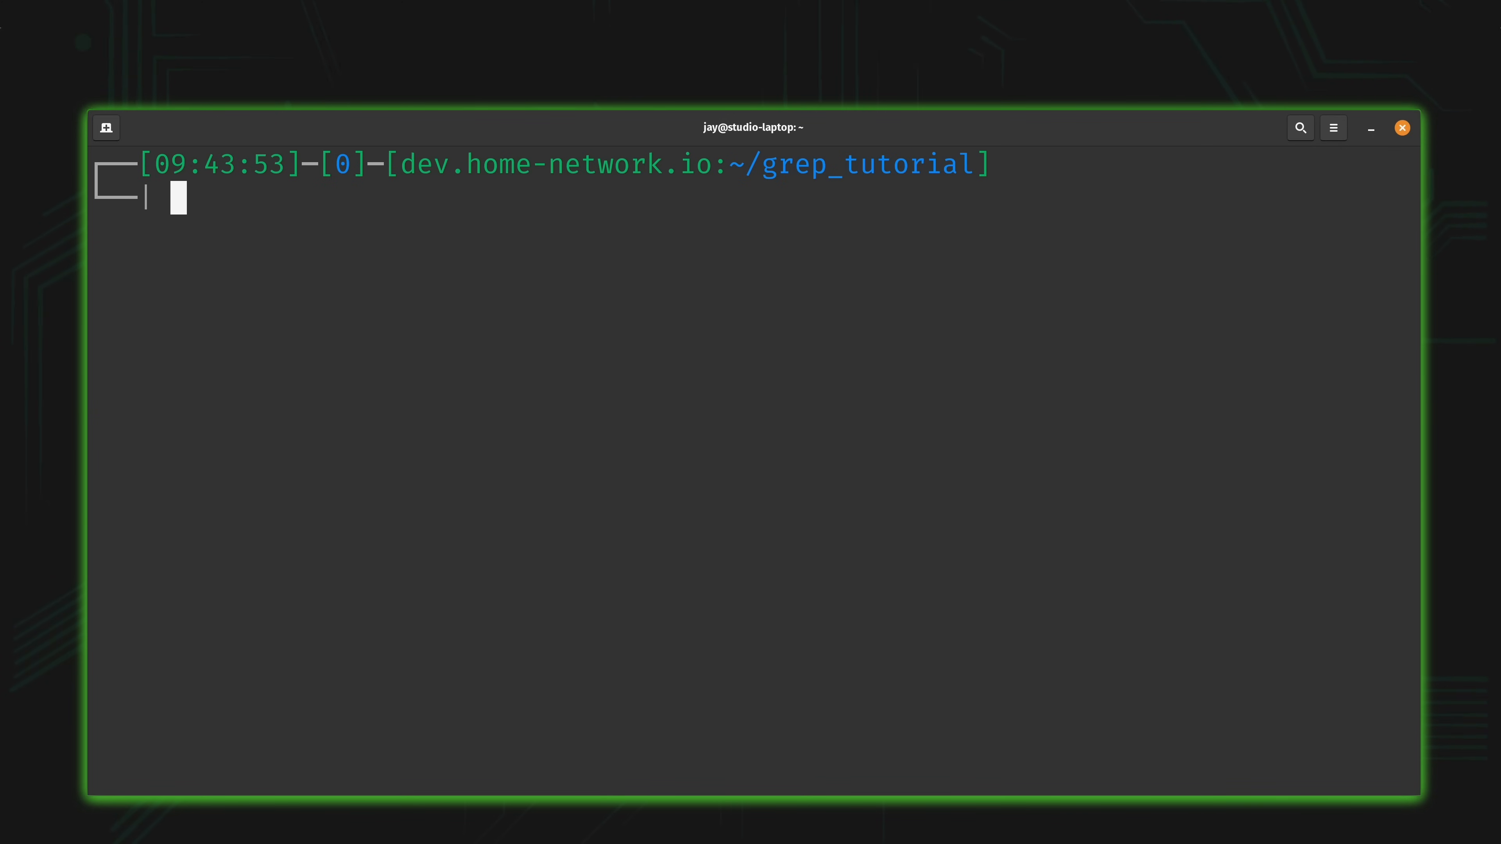
- Pipe sshd_config through grep Port to get Port 22, then recall the command with the cursor before Port
{"action": "type", "text": "cat /etc/ssh/sshd_config | wc -l"}
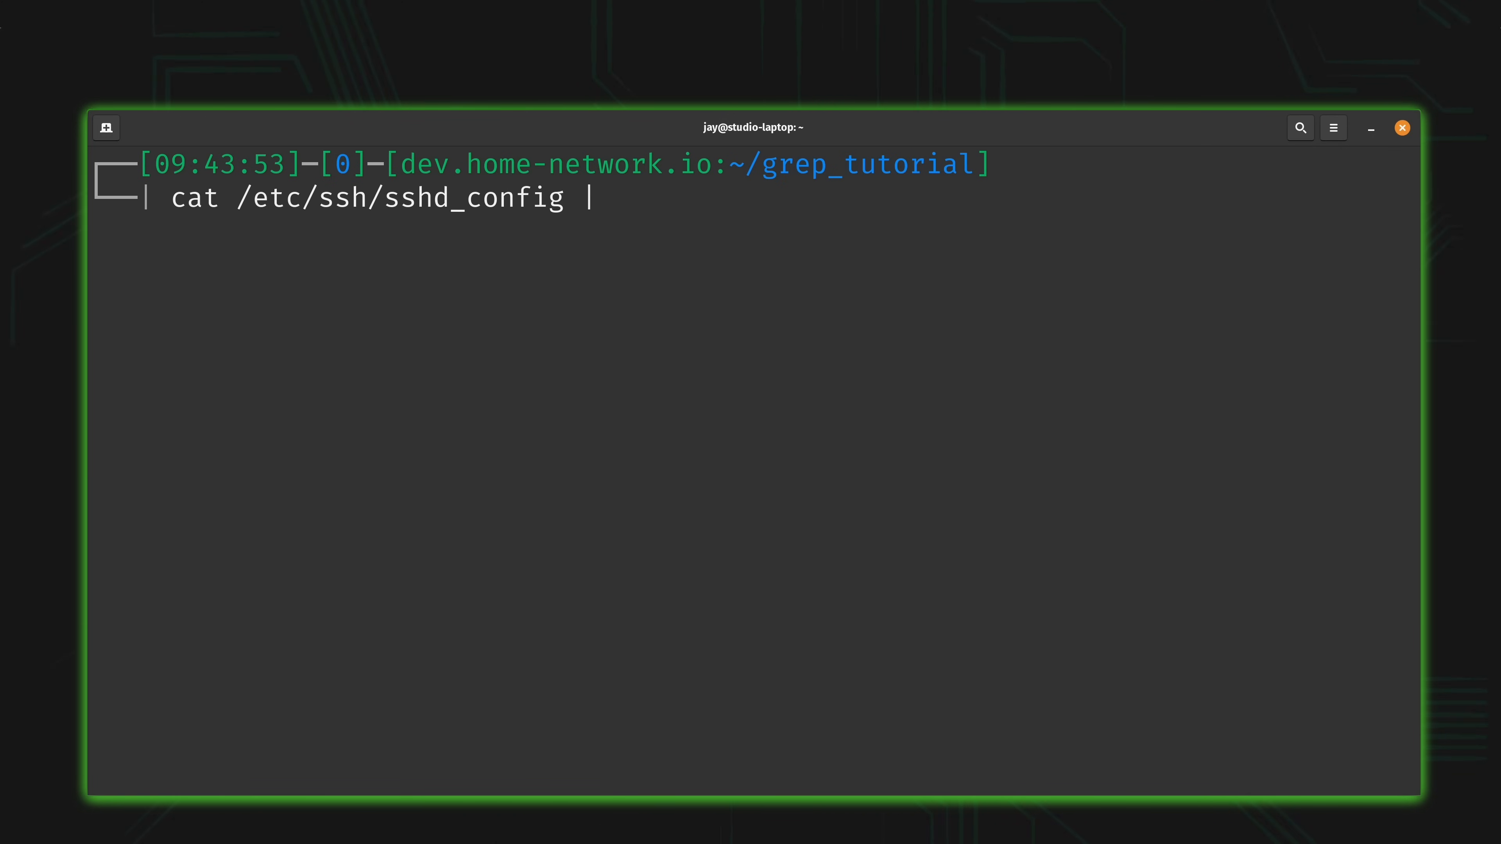
{"action": "type", "text": "grep"}
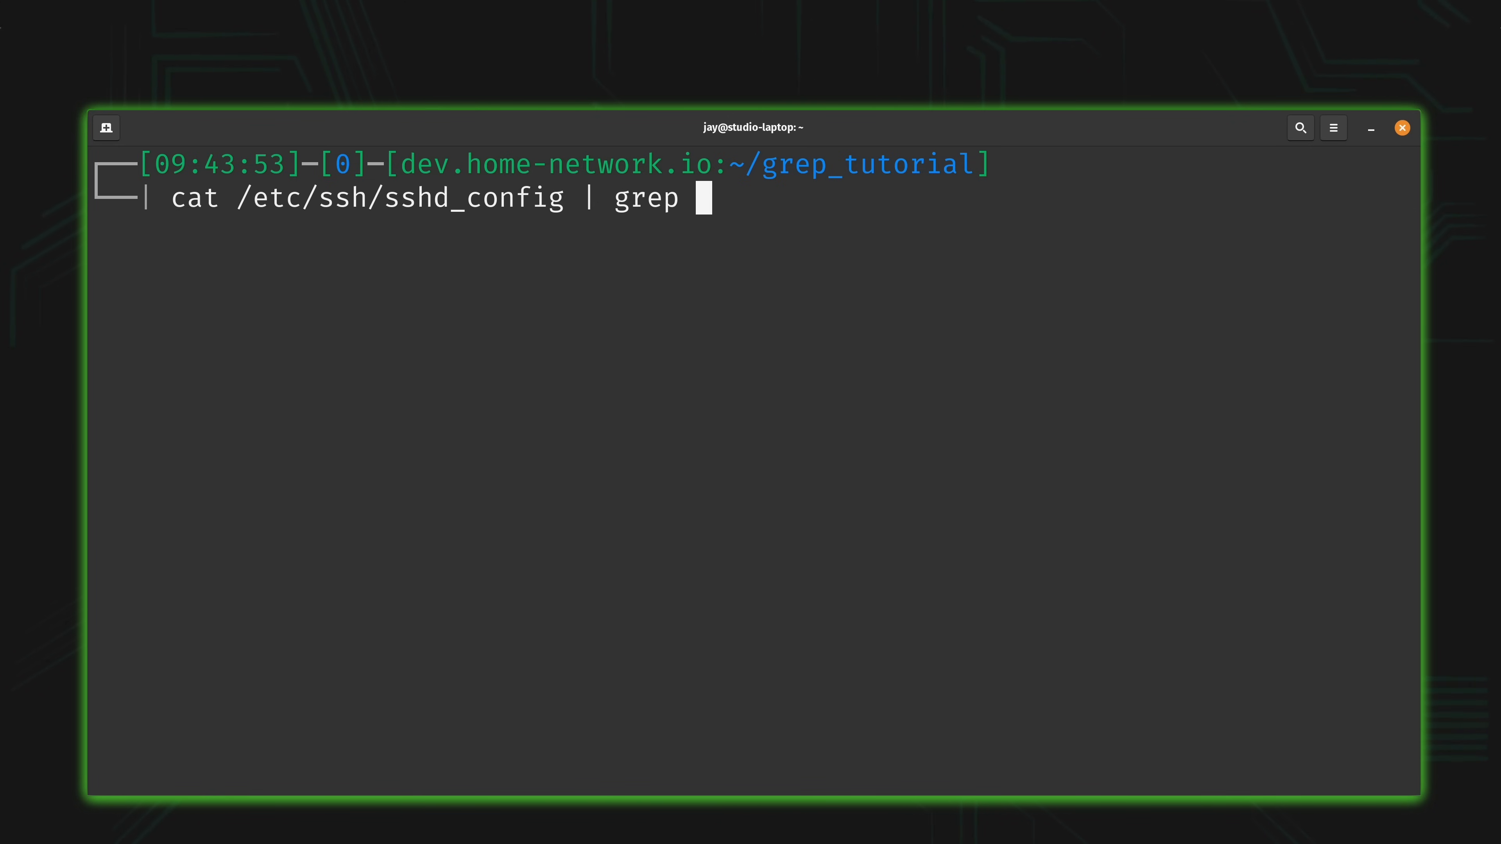
{"action": "type", "text": "Port"}
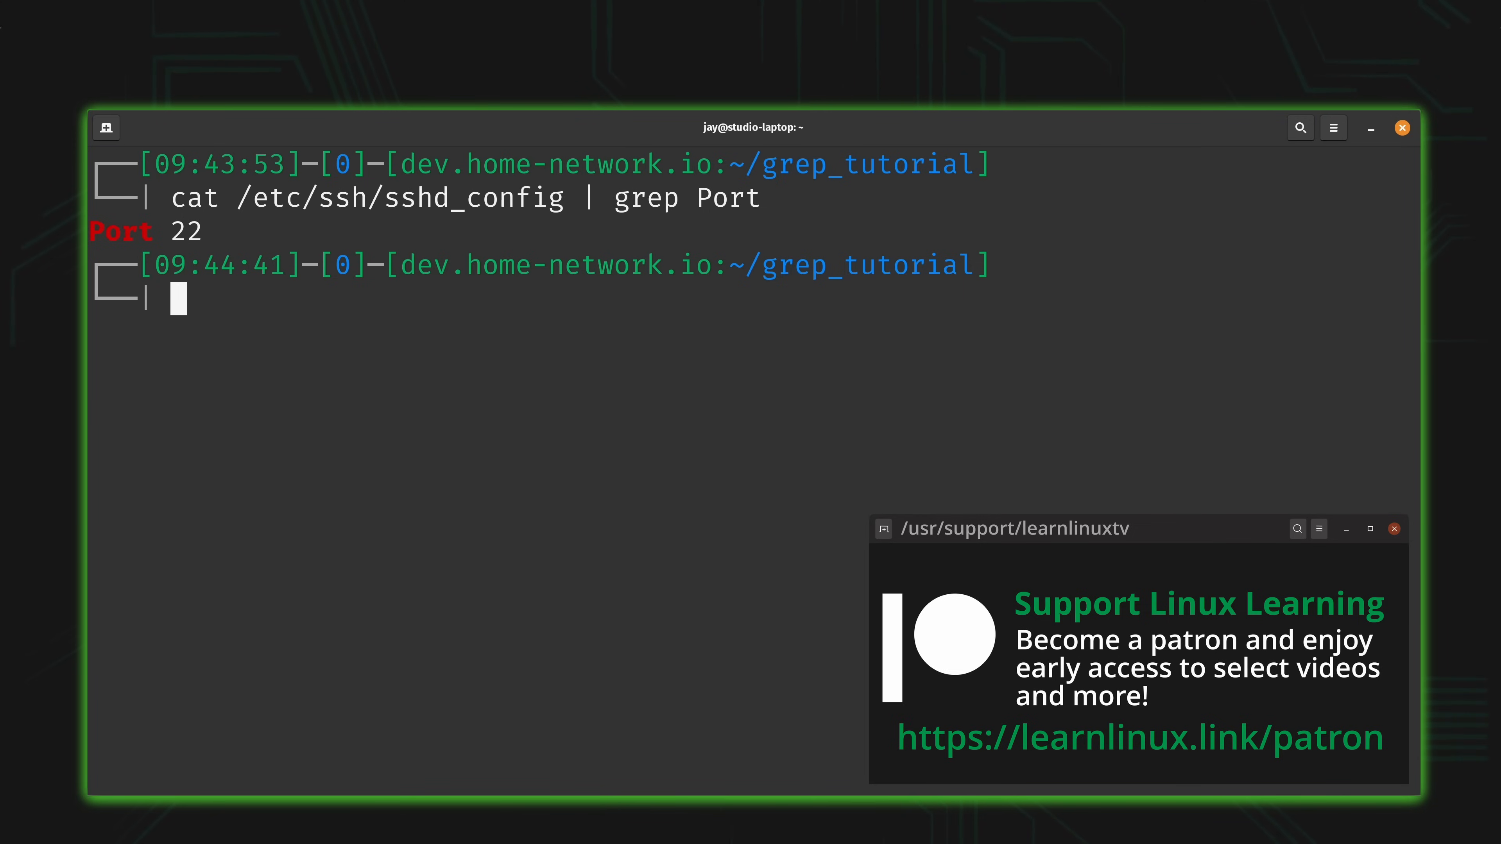
{"action": "left_click", "coordinate": [1395, 528]}
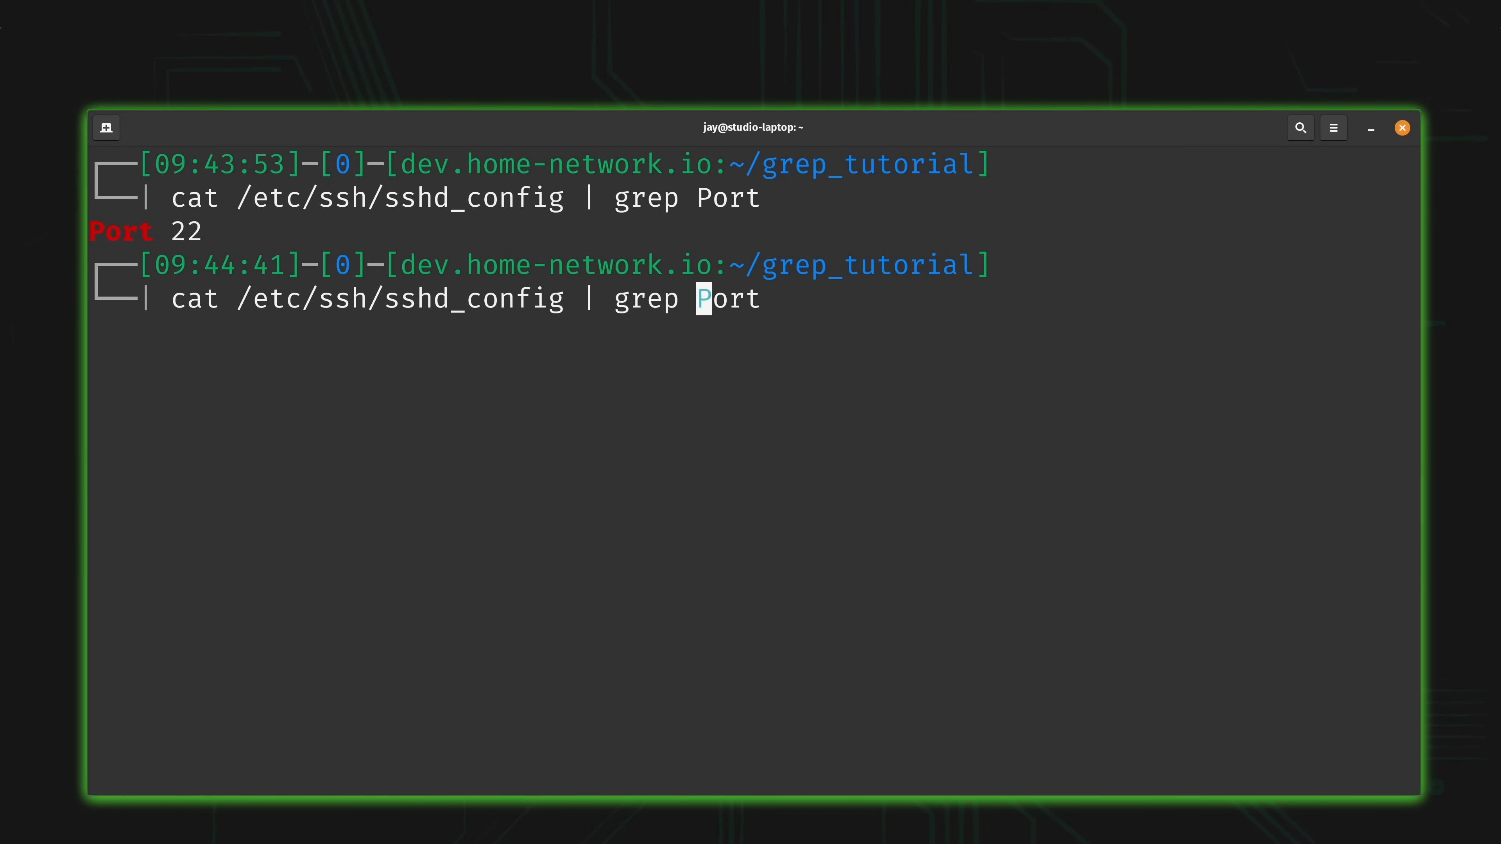
- Run cat /etc/ssh/sshd_config | grep -v Port to show every line except Port, then clear
{"action": "type", "text": "-v"}
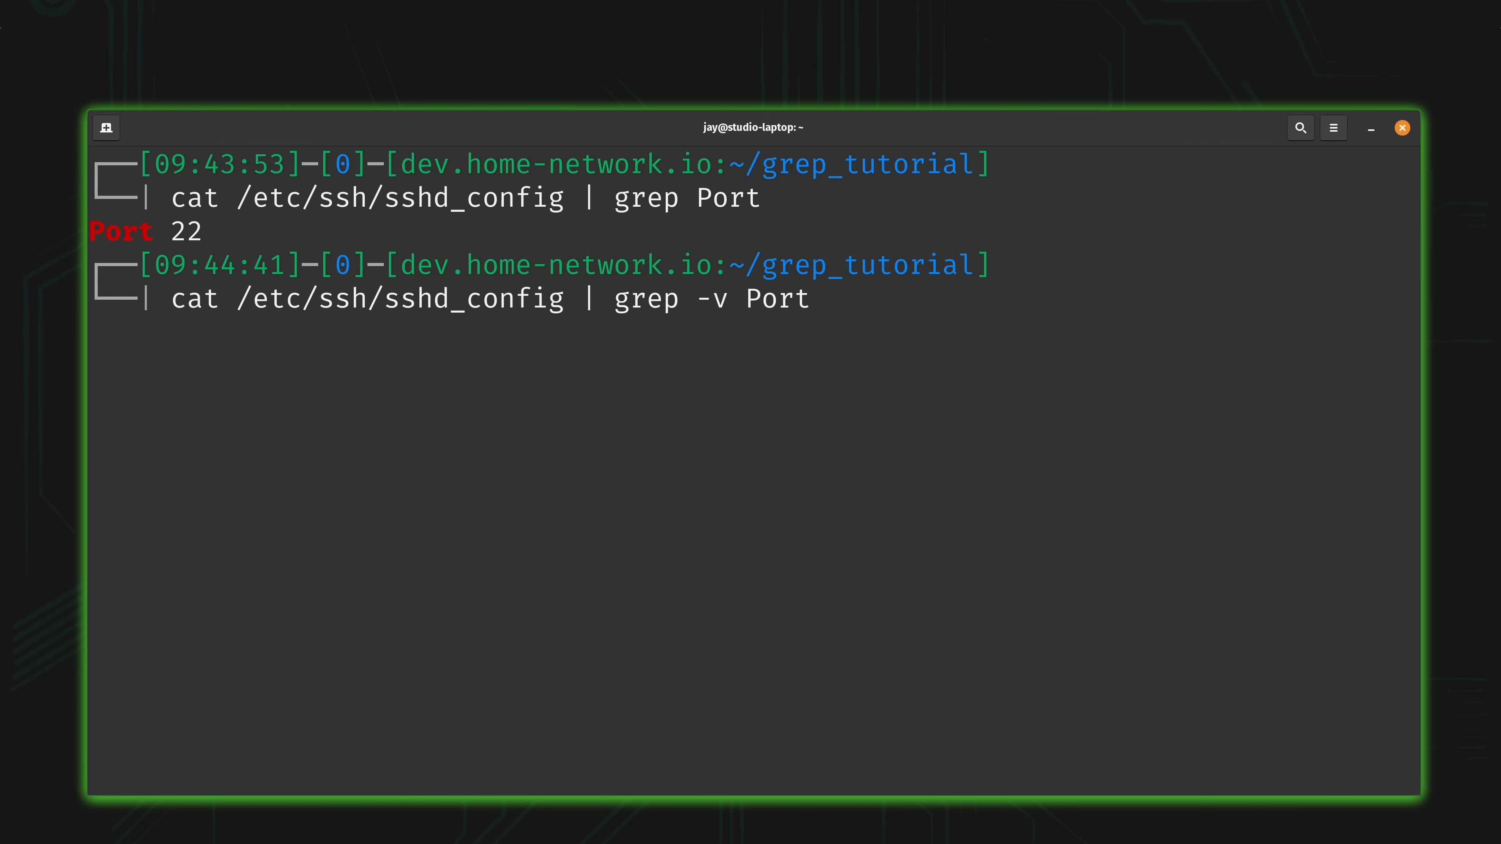
{"action": "mouse_move", "coordinate": [814, 299]}
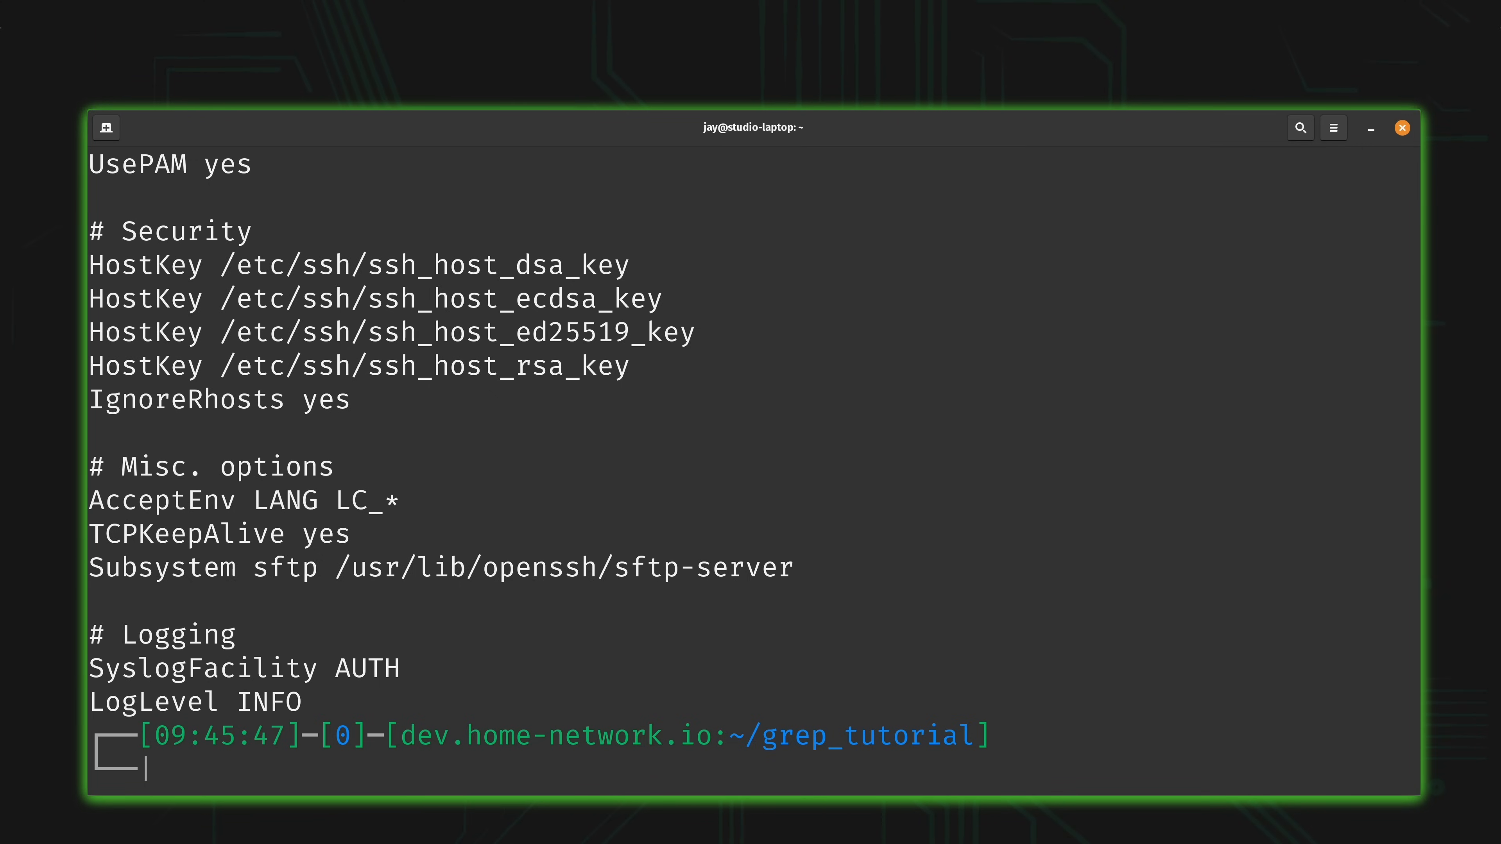
{"action": "type", "text": "cat /etc/ssh/sshd_config | grep -v Port"}
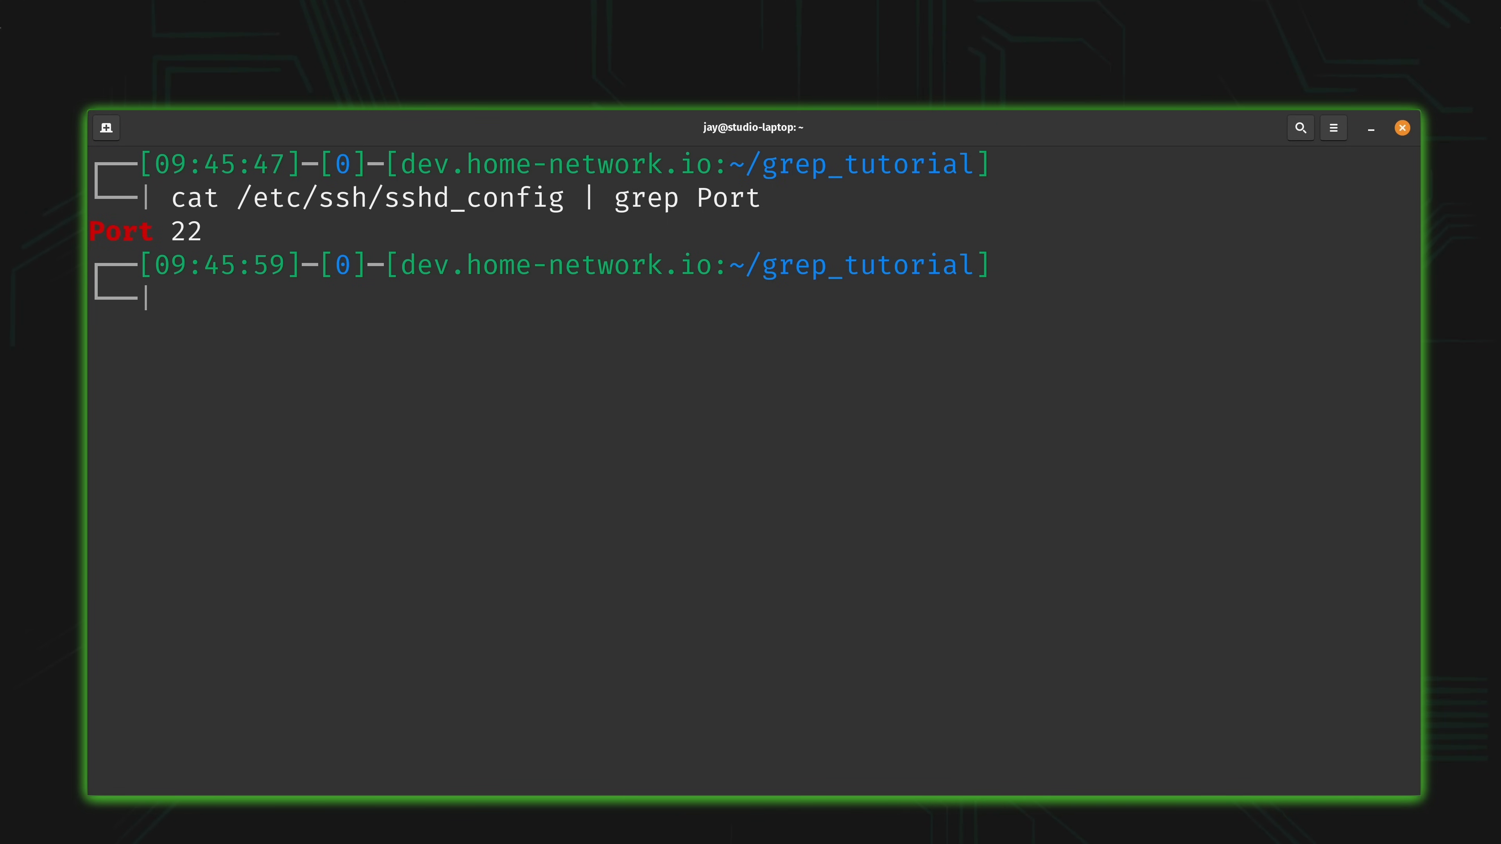
{"action": "type", "text": "cat /etc/ssh/sshd_config | grep -v Port"}
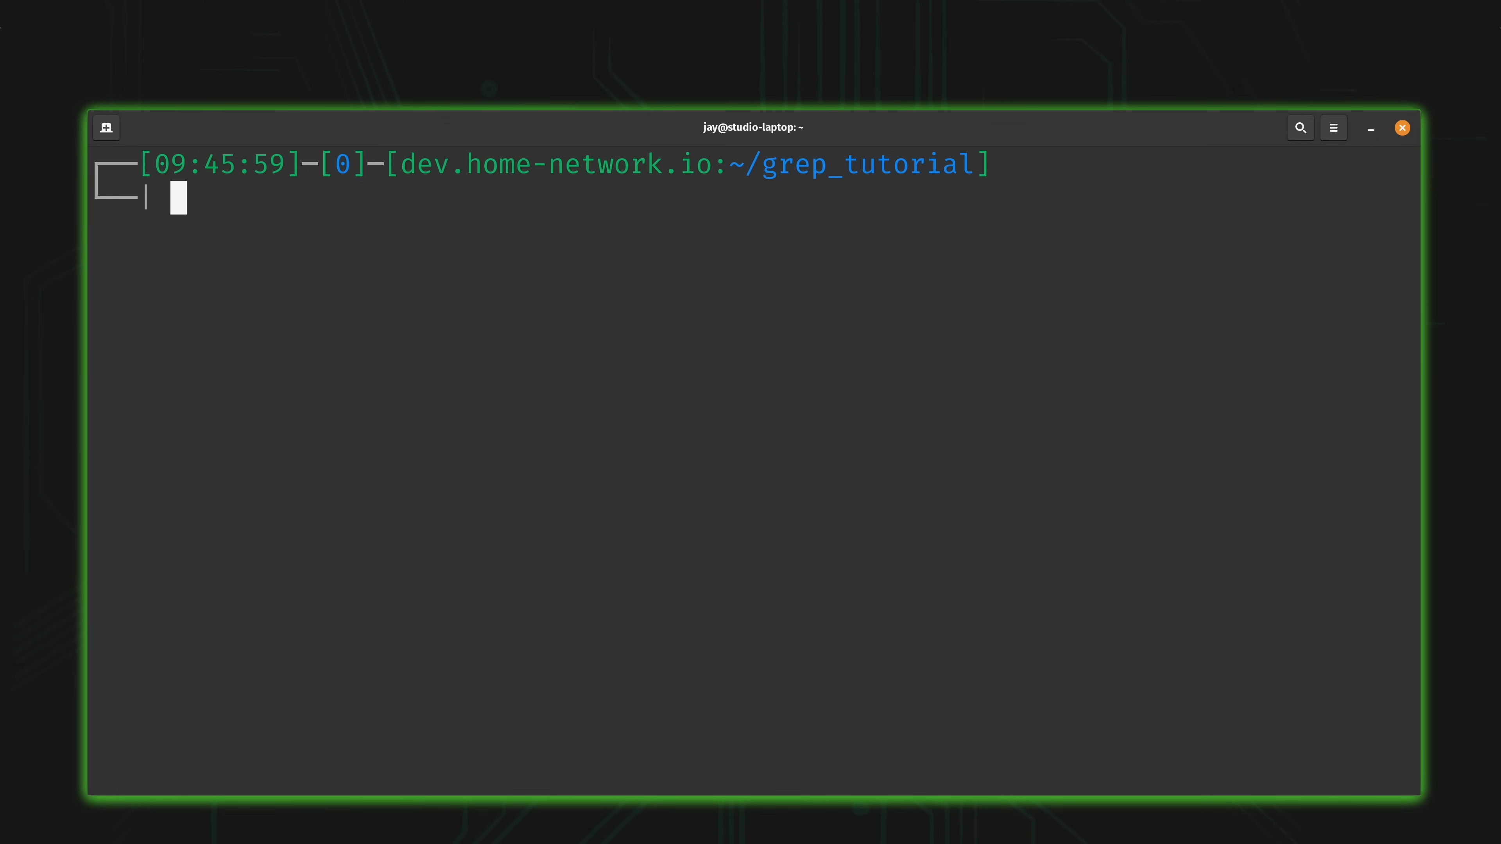
- Run grep Port /etc/ssh/sshd_config directly, returning Port 22
{"action": "type", "text": "grep"}
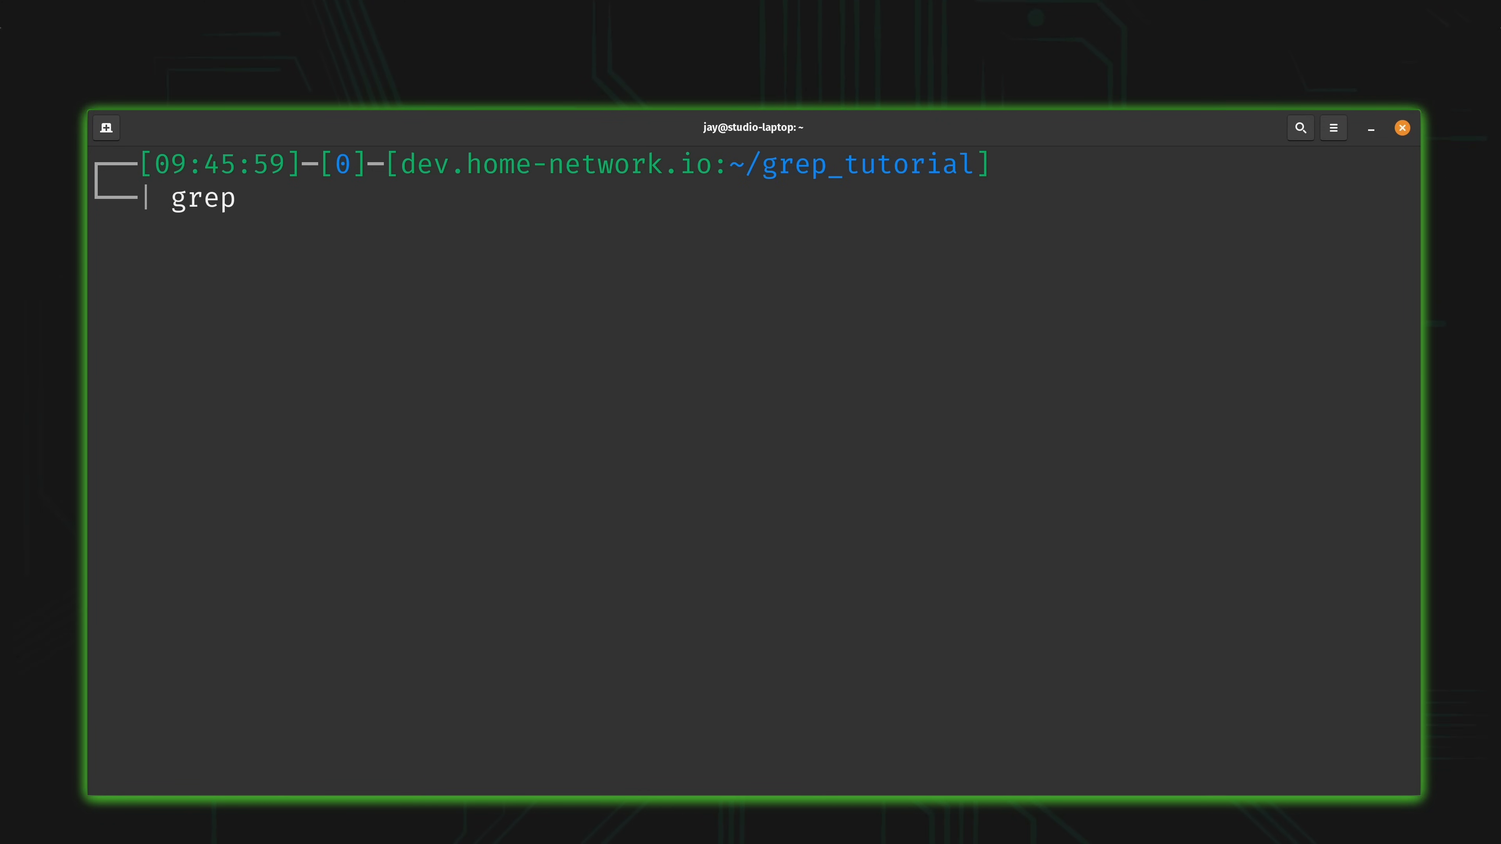
{"action": "type", "text": "Por"}
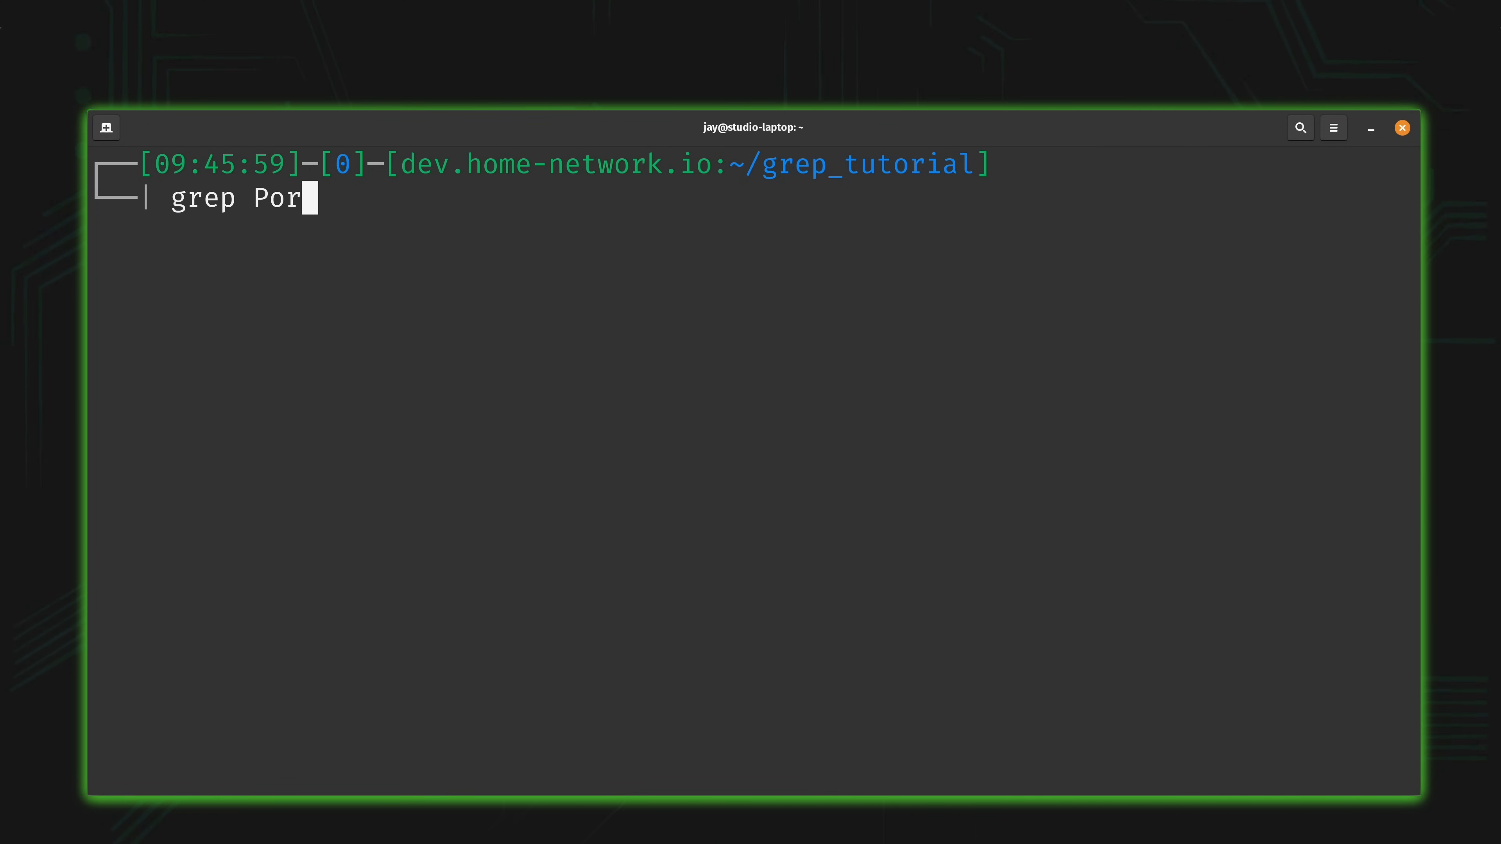
{"action": "type", "text": "t"}
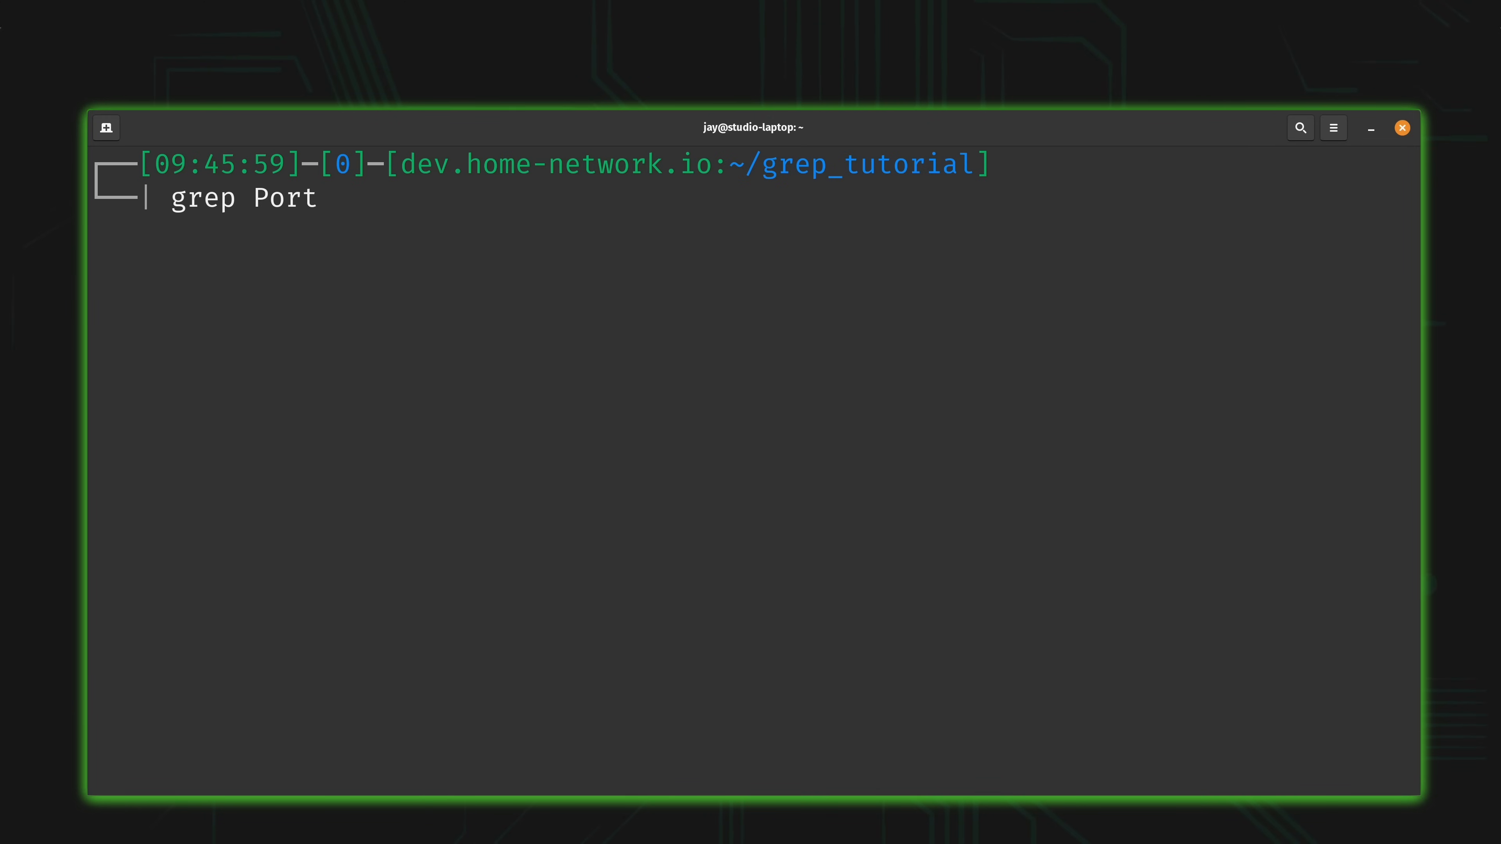
{"action": "type", "text": "/"}
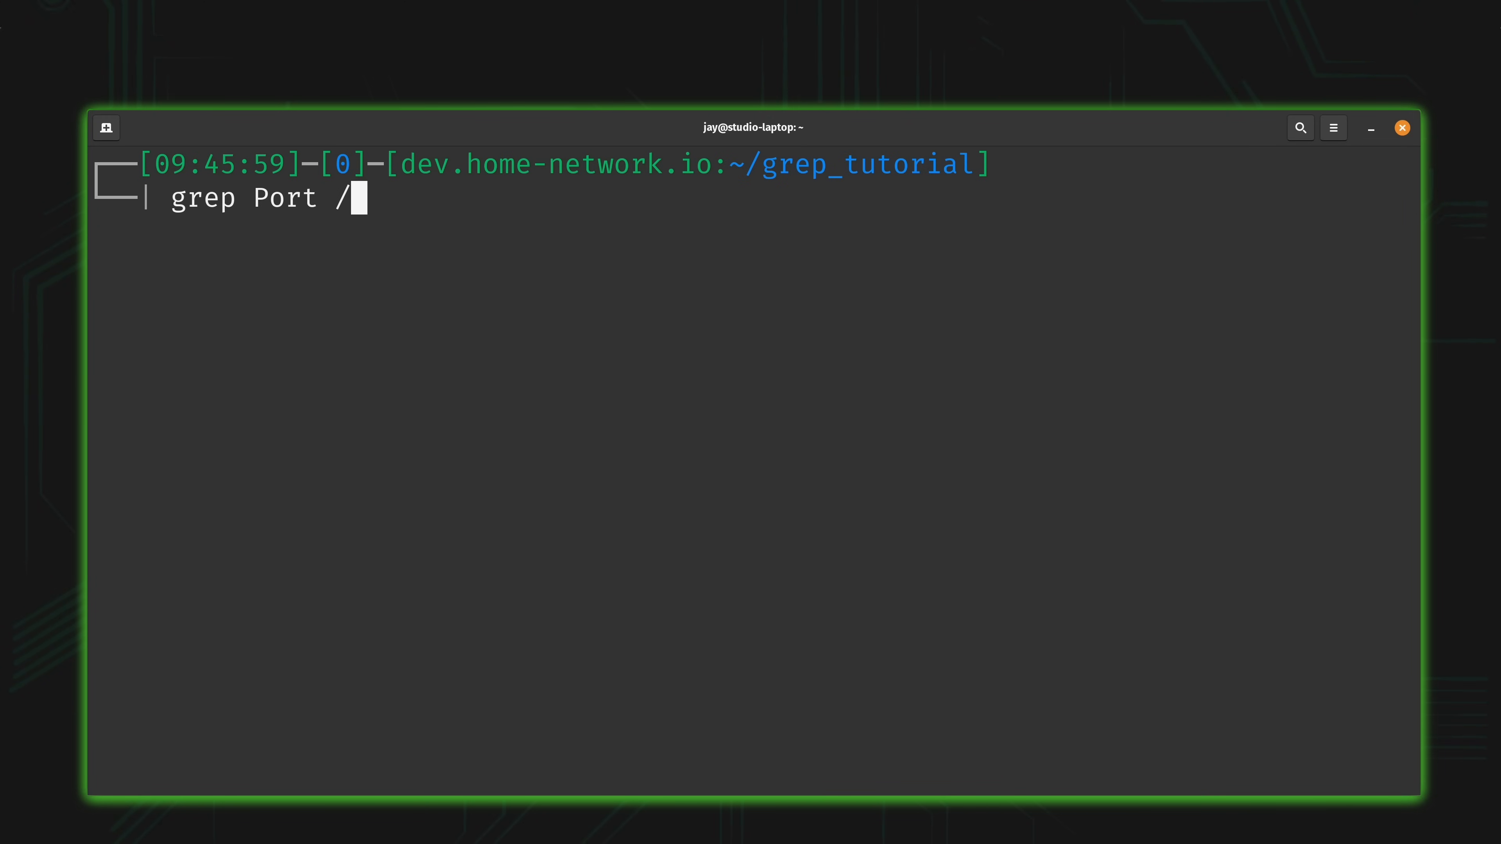
{"action": "type", "text": "etc/ss"}
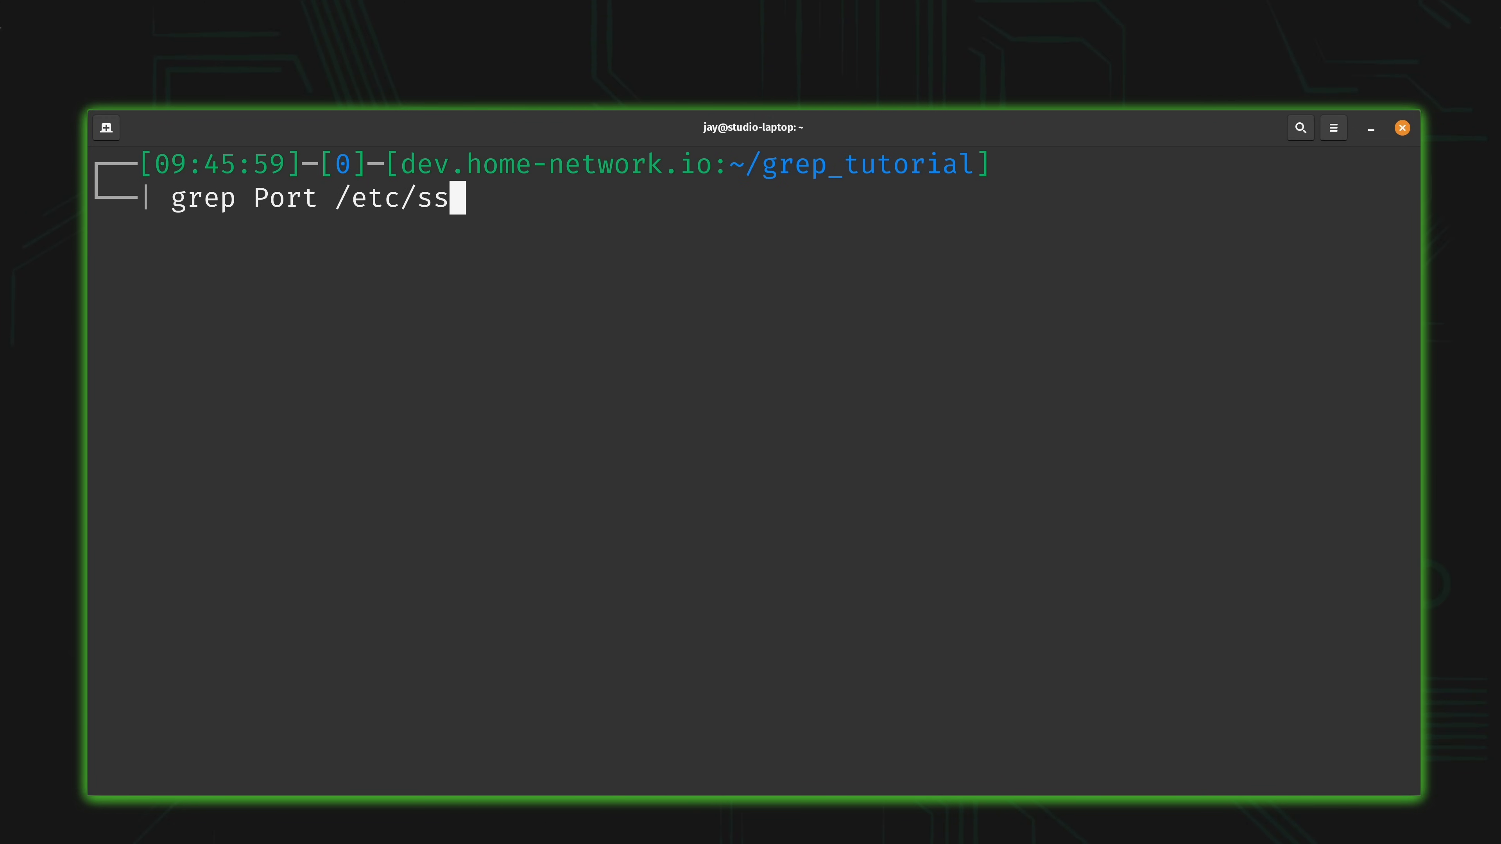
{"action": "type", "text": "h/sshd"}
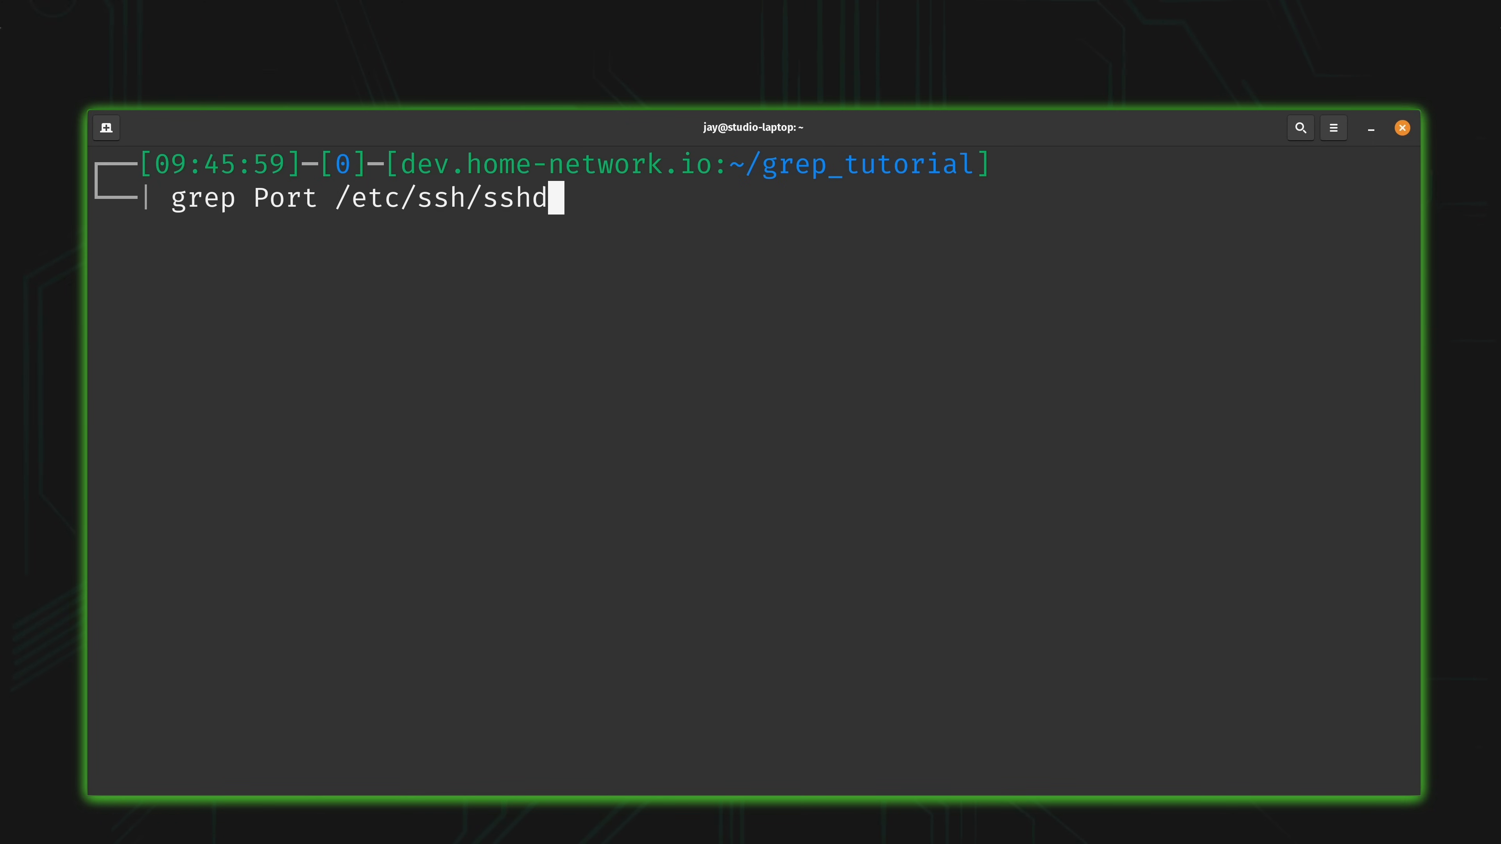
{"action": "type", "text": "_config"}
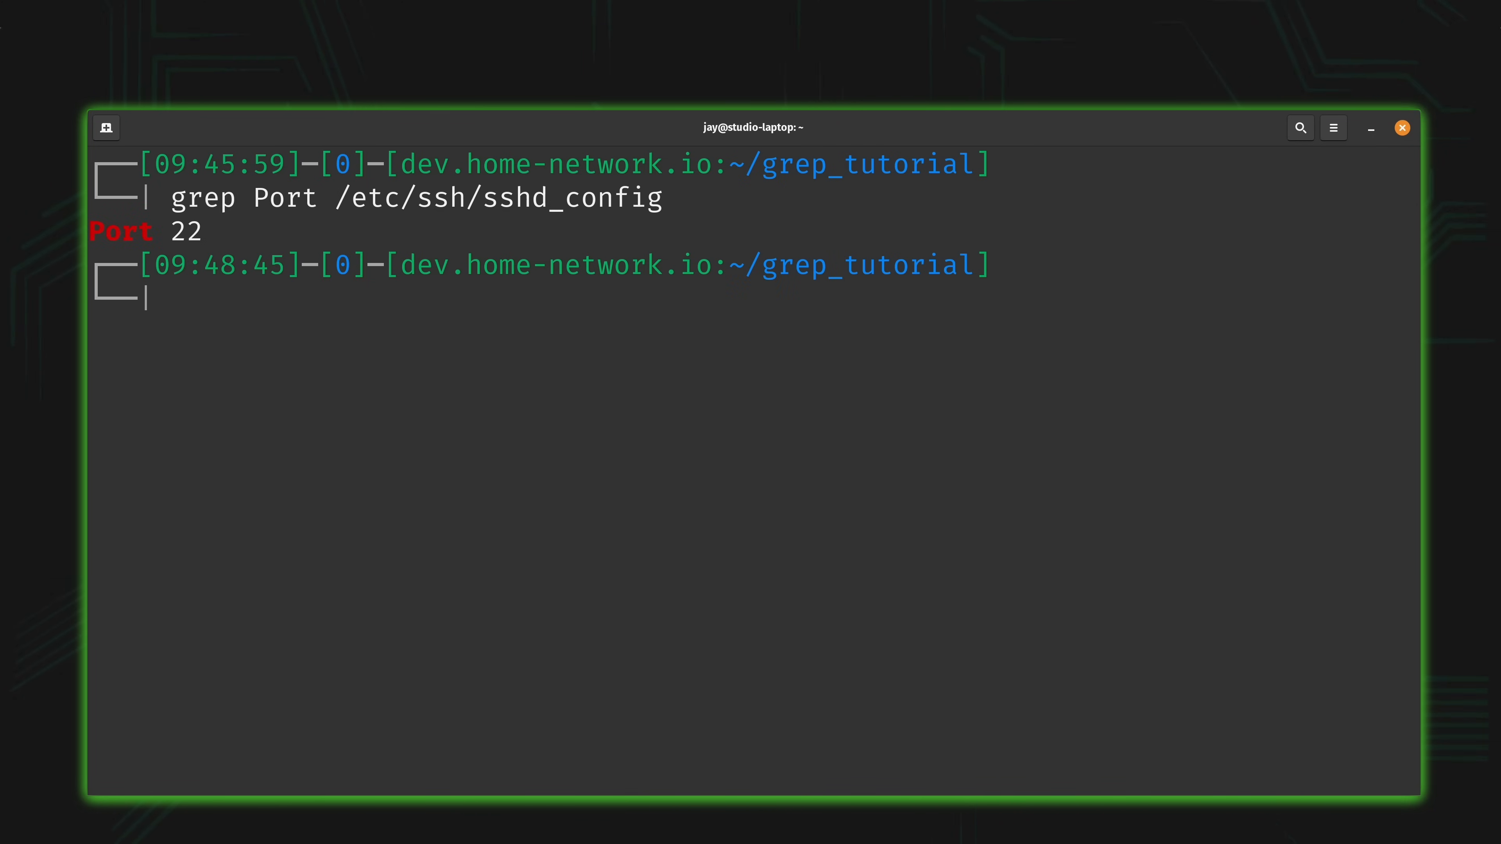
- Type the piped cat | grep Port version, then discard it without running and clear the screen
{"action": "type", "text": "cat /etc/ssh/sshd_config | grep Port"}
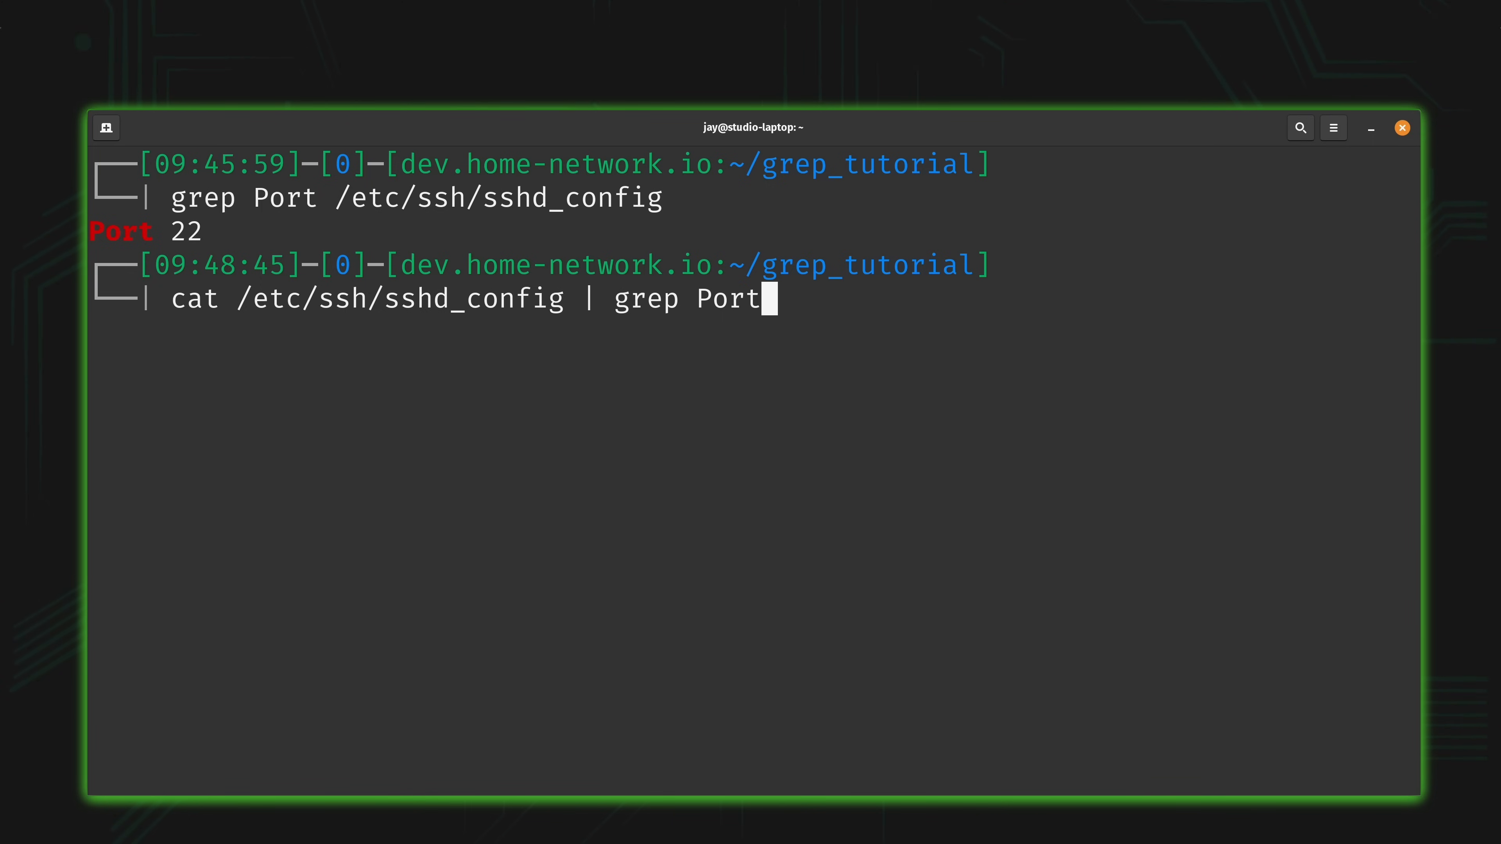
{"action": "key", "text": "BackSpace"}
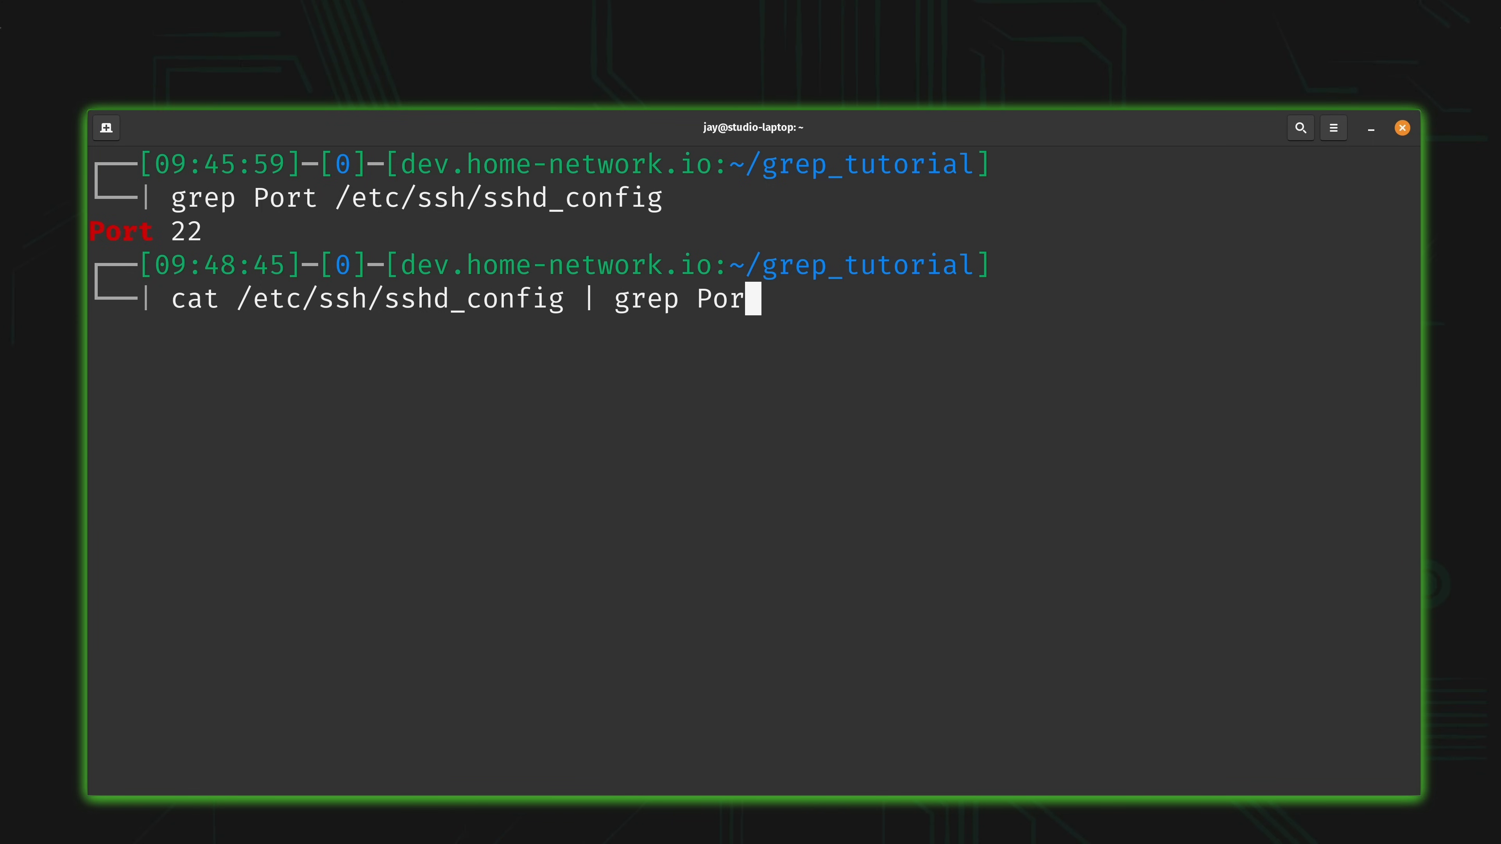
{"action": "key", "text": "ctrl+u"}
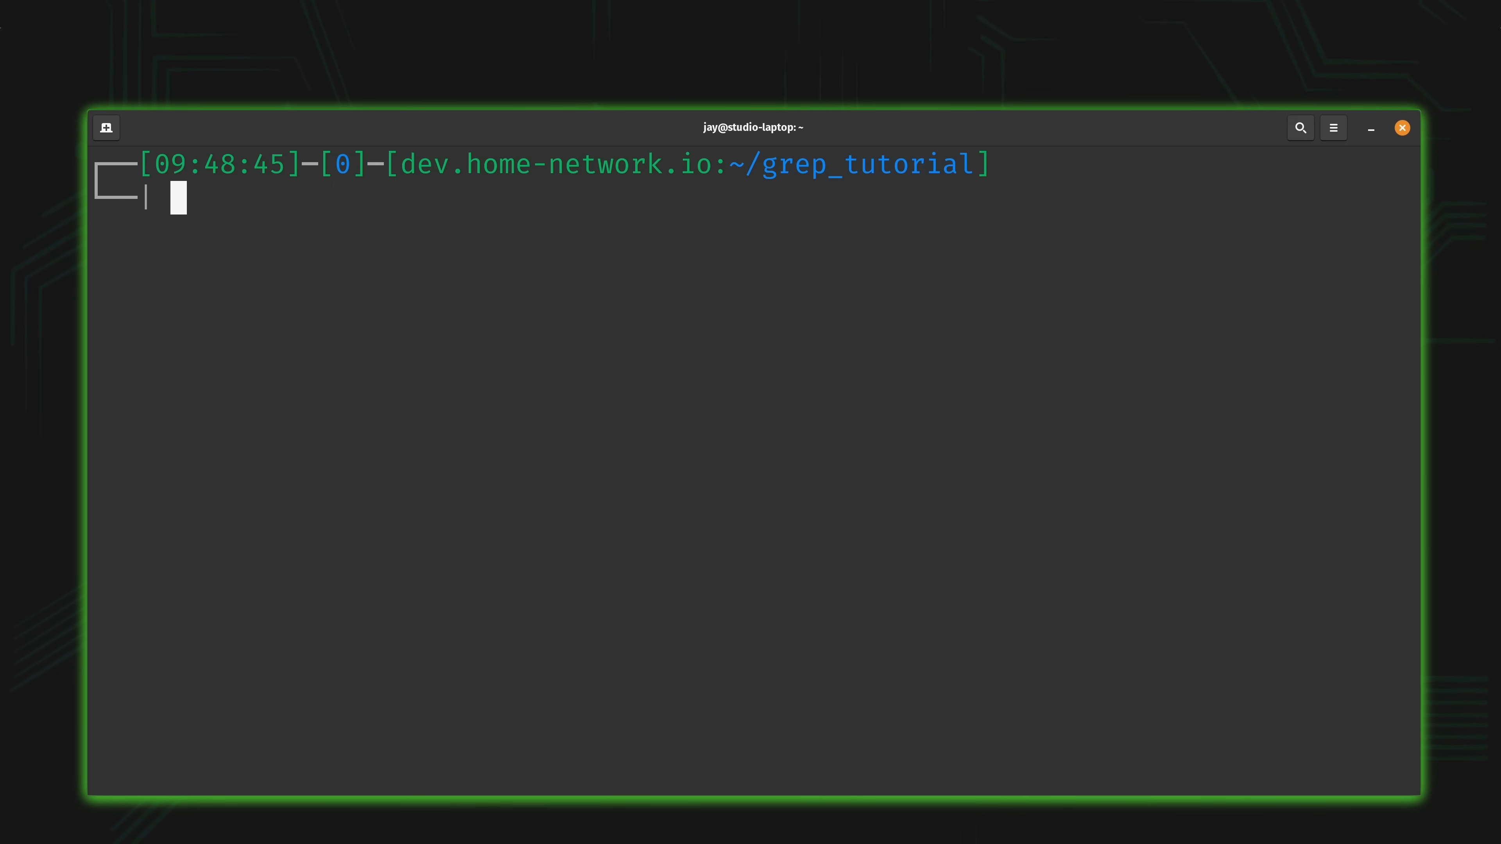
{"action": "type", "text": "cat characters.txt"}
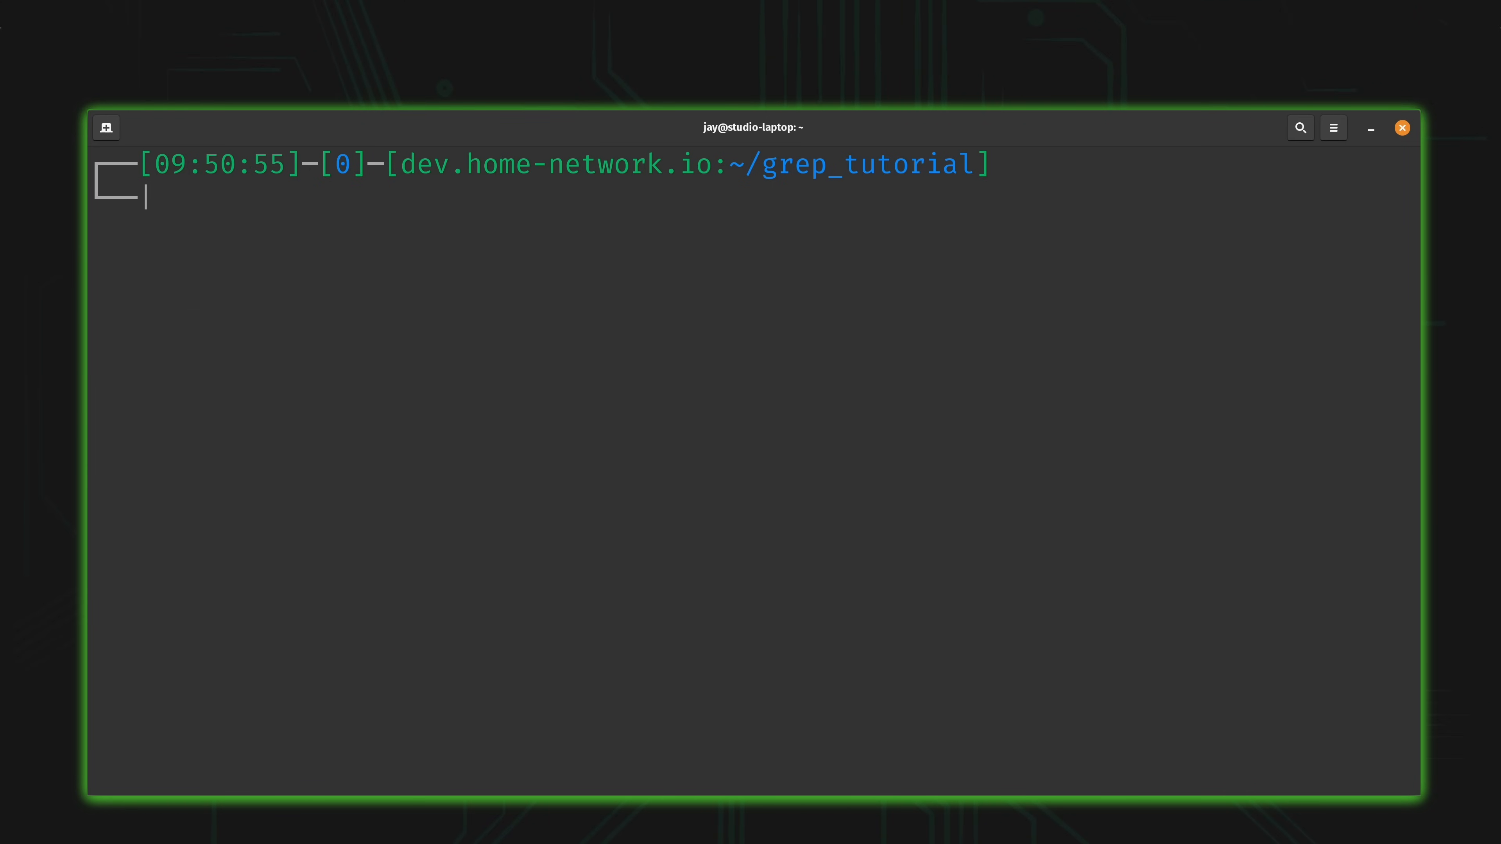
- Run grep Turtle characters.txt to list Donatello, Leonardo, Michelangelo and Raphael
{"action": "type", "text": "grep"}
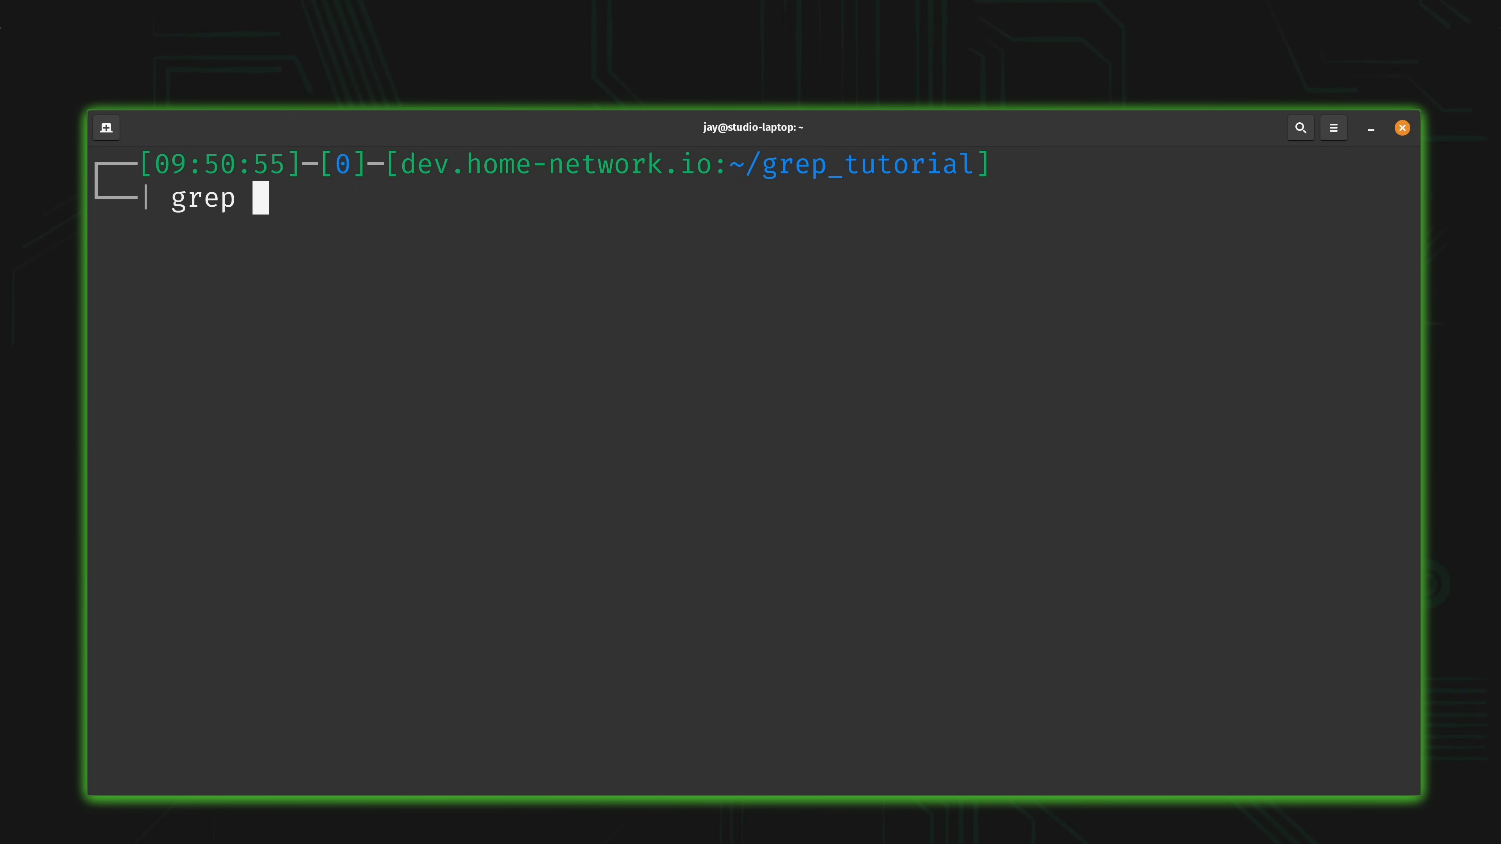
{"action": "type", "text": "Turtle"}
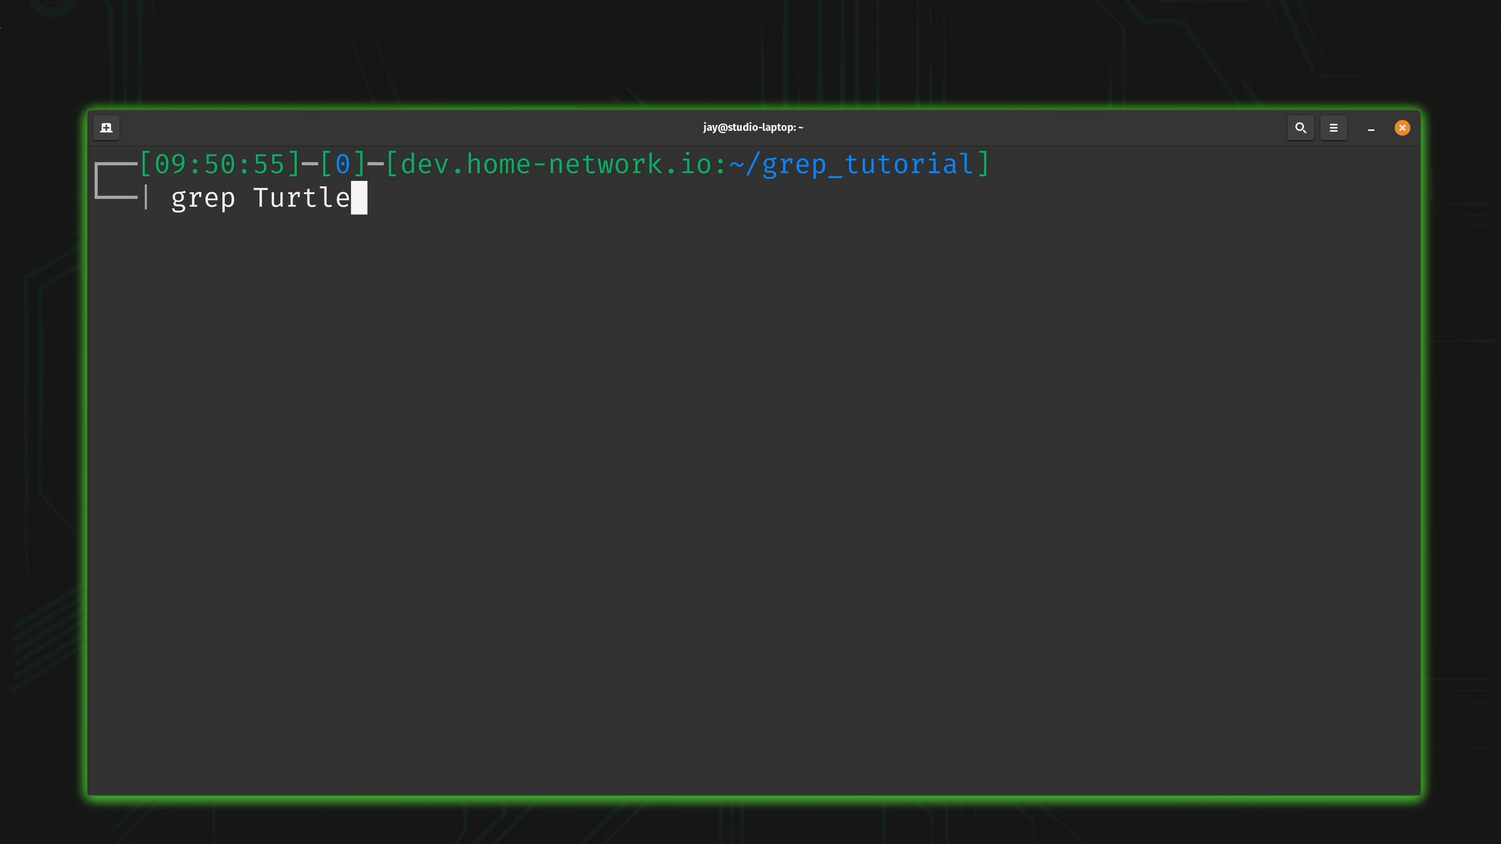
{"action": "type", "text": "characters.txt"}
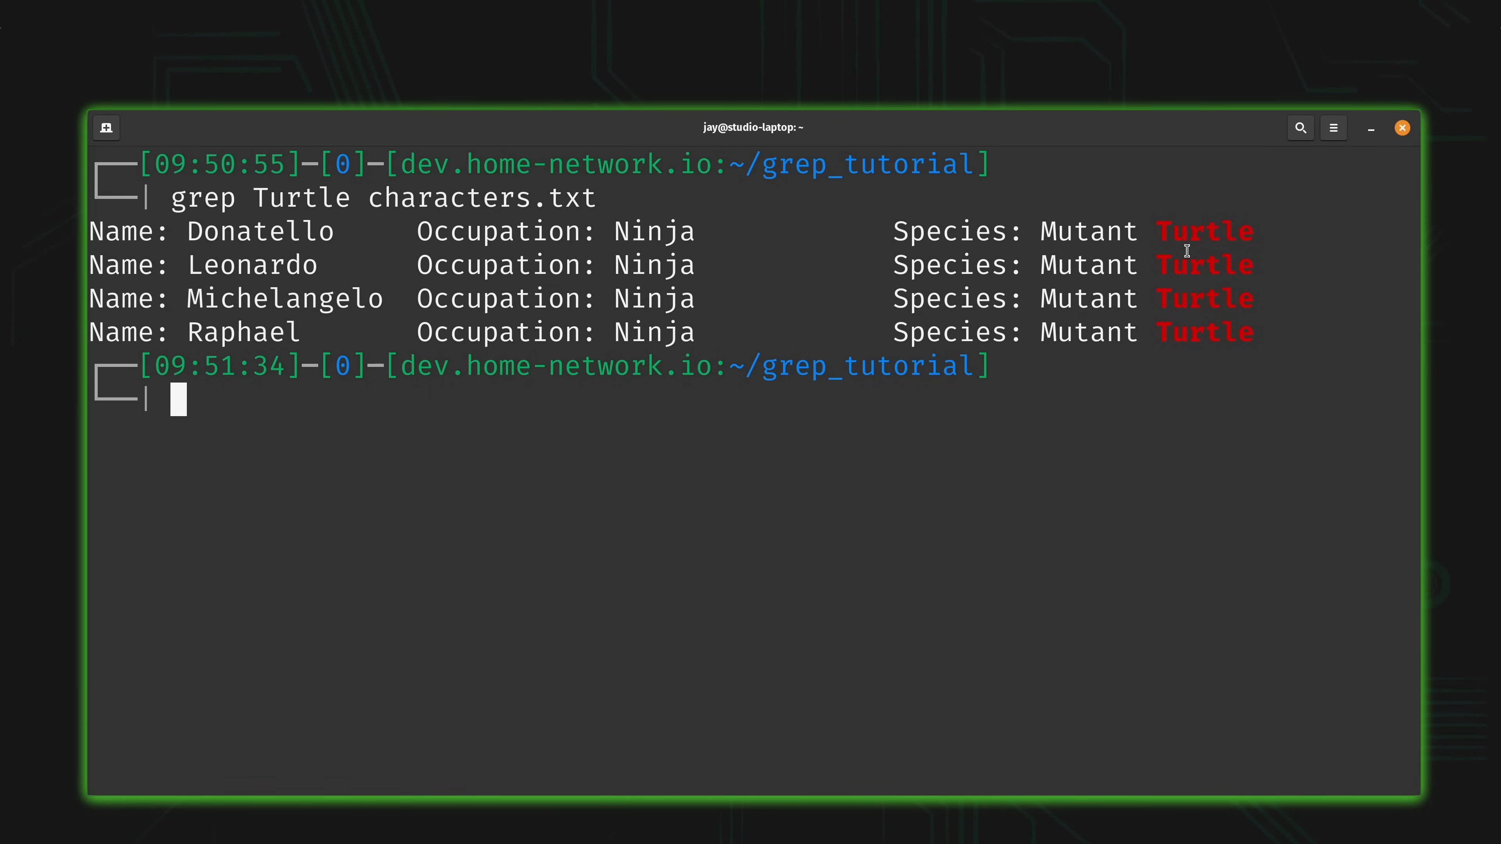
{"action": "mouse_move", "coordinate": [1270, 240]}
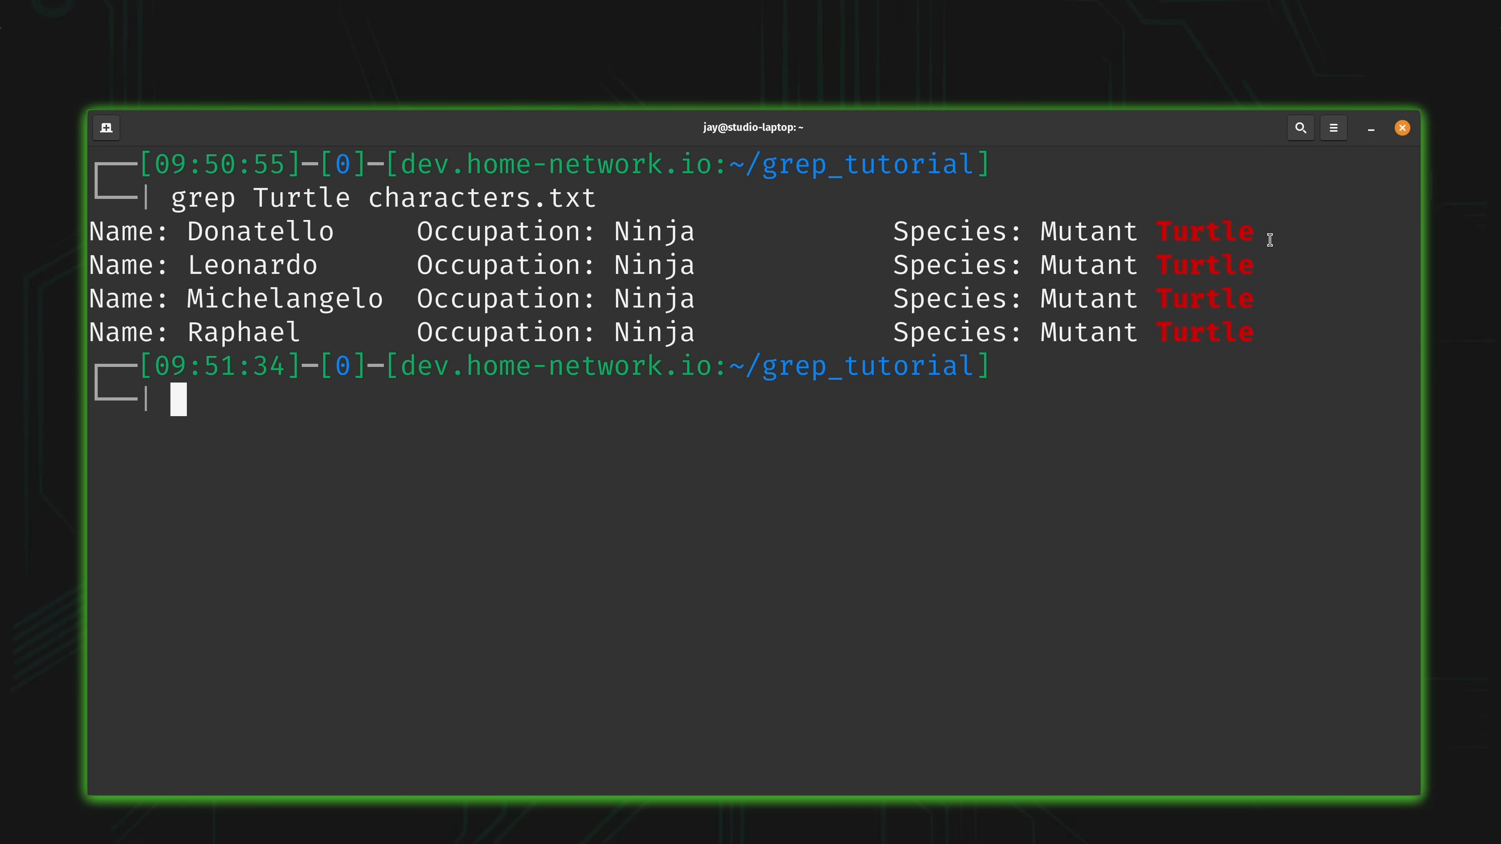
{"action": "mouse_move", "coordinate": [1250, 238]}
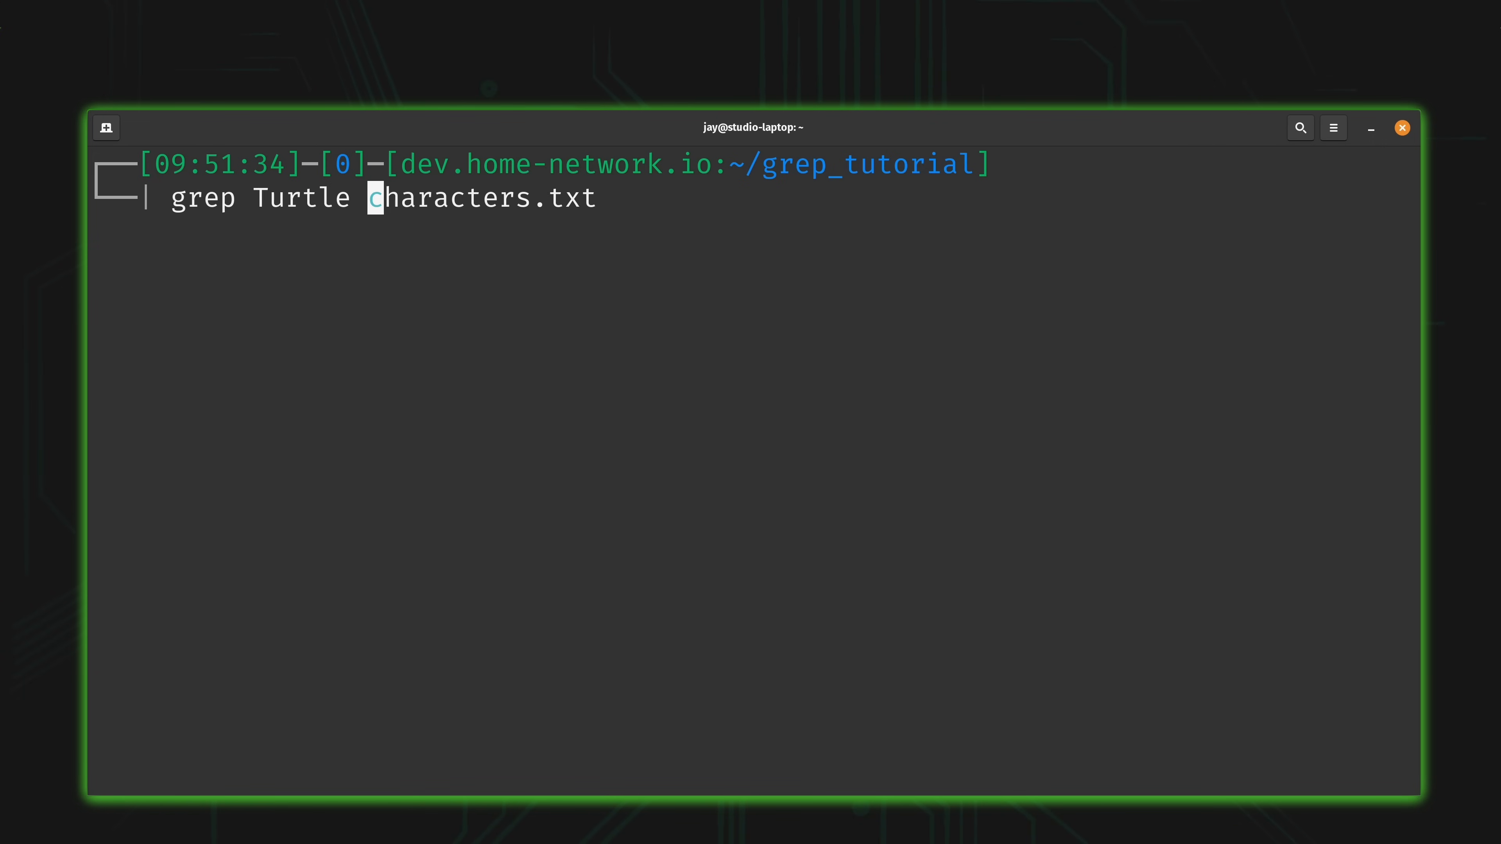
- Run grep -n Human characters.txt for numbered matches, then grep -c Human counting 5
{"action": "key", "text": "ctrl+w"}
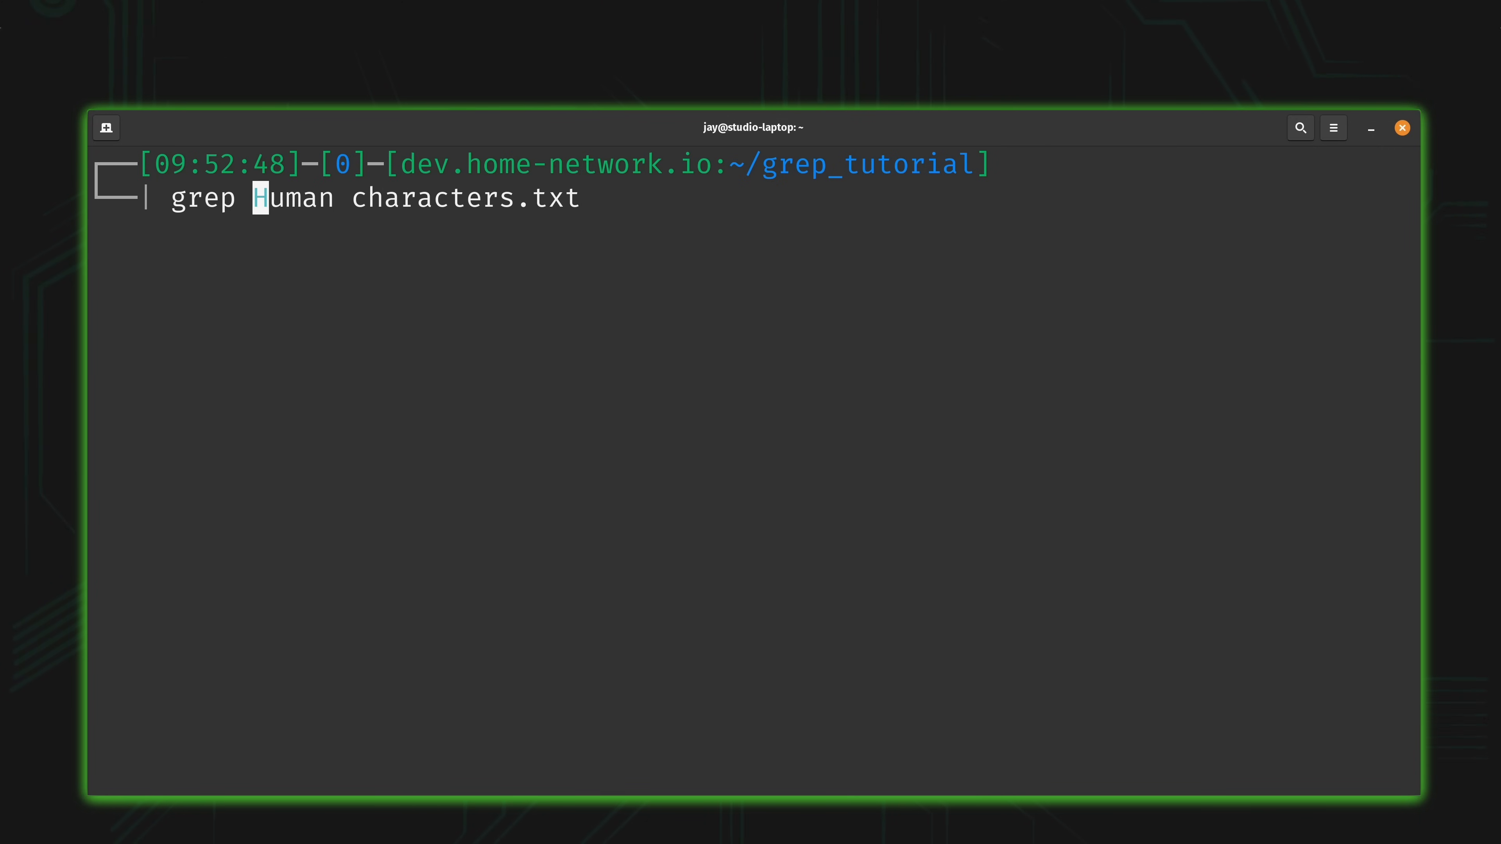
{"action": "type", "text": "-n"}
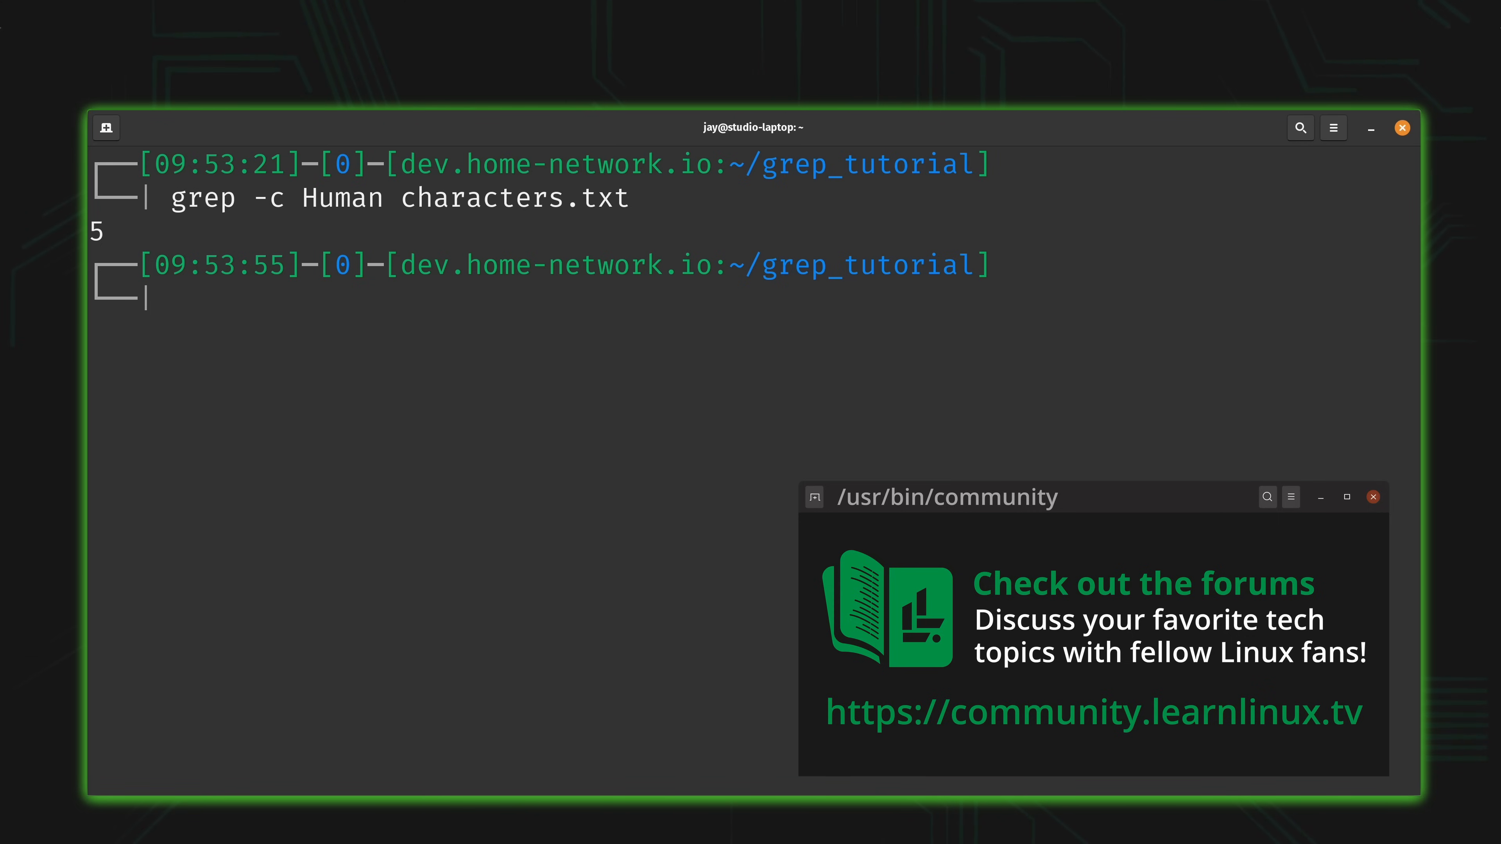
{"action": "left_click", "coordinate": [1373, 496]}
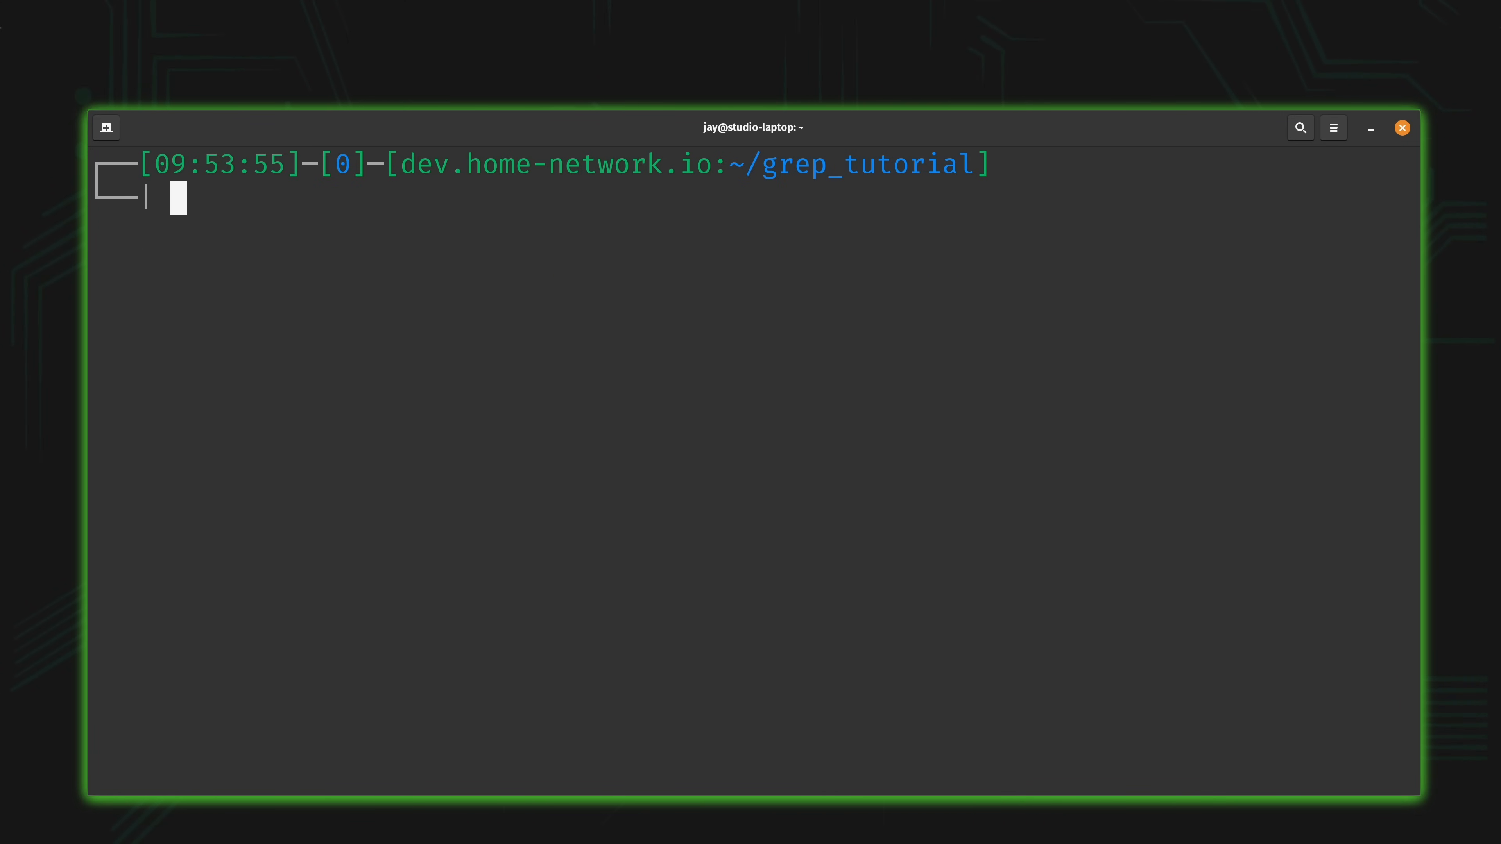
- Run grep -v Human characters.txt, then grep -i human to find all five Humans ignoring case
{"action": "type", "text": "grep -v Human characters.txt"}
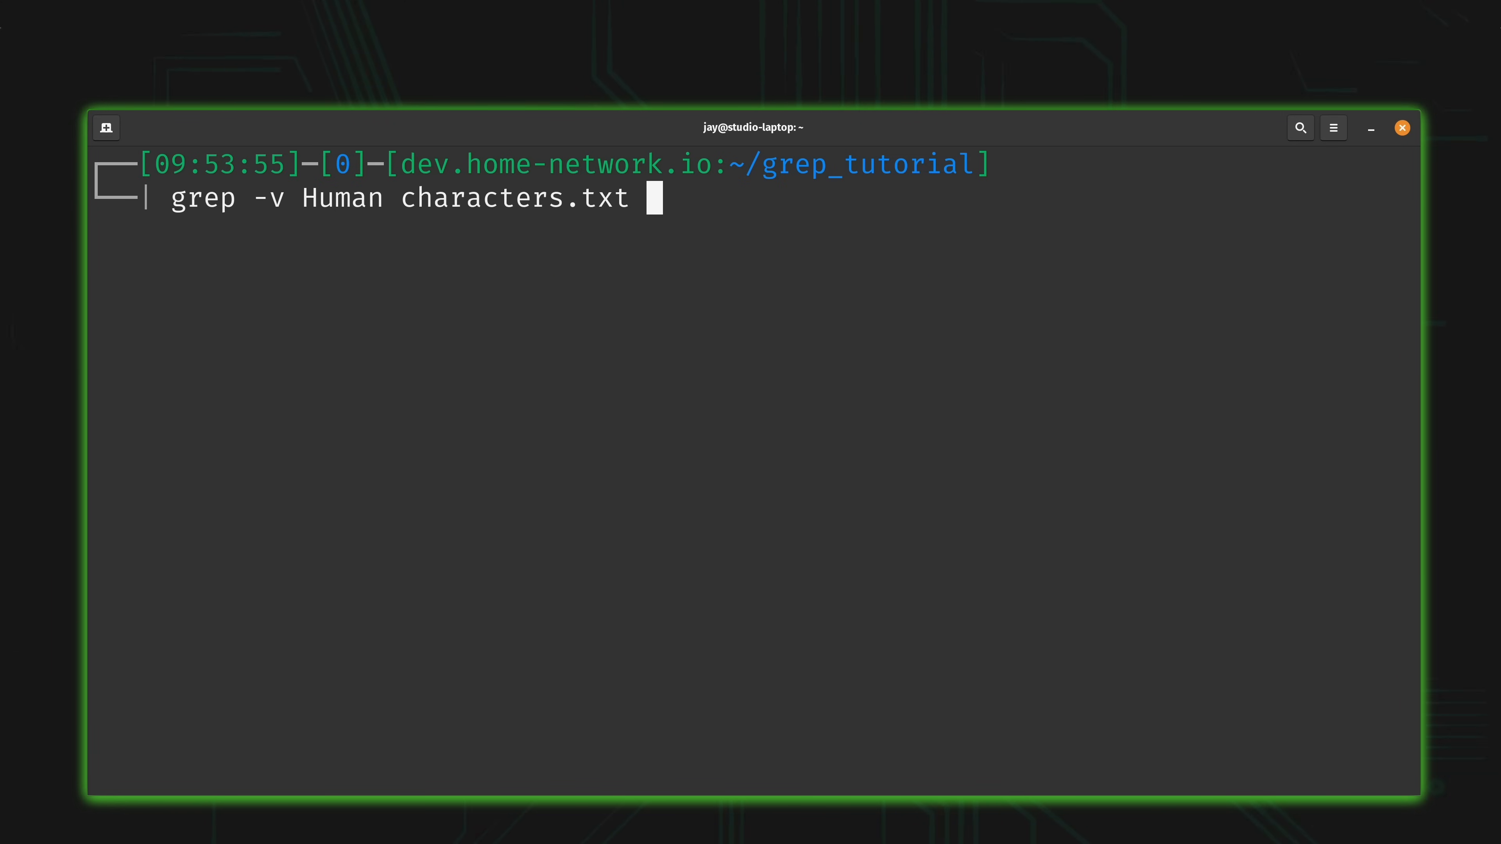
{"action": "key", "text": "BackSpace"}
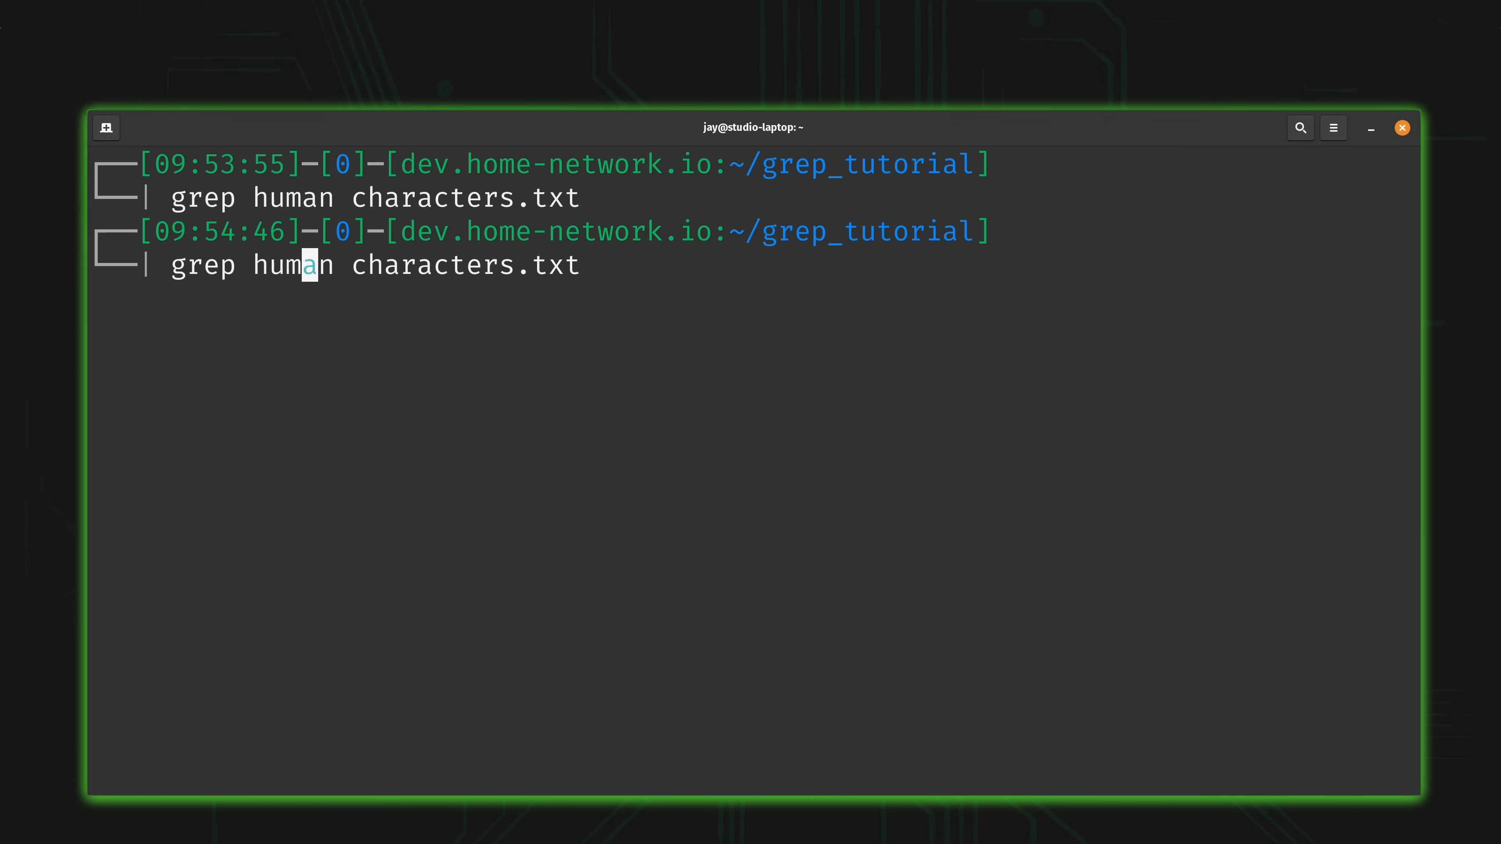
{"action": "type", "text": "-i"}
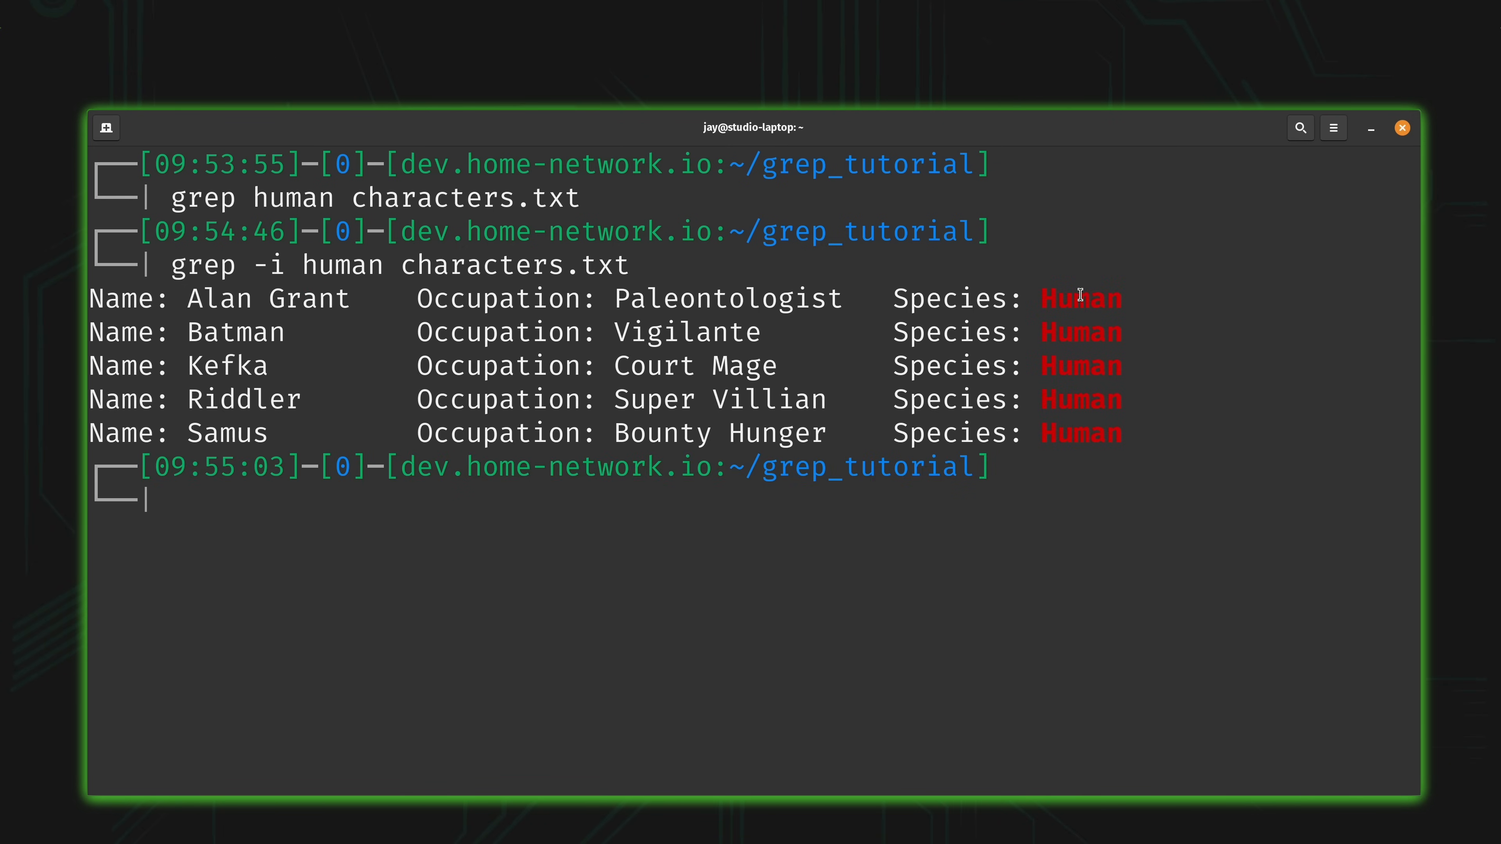
{"action": "mouse_move", "coordinate": [1049, 295]}
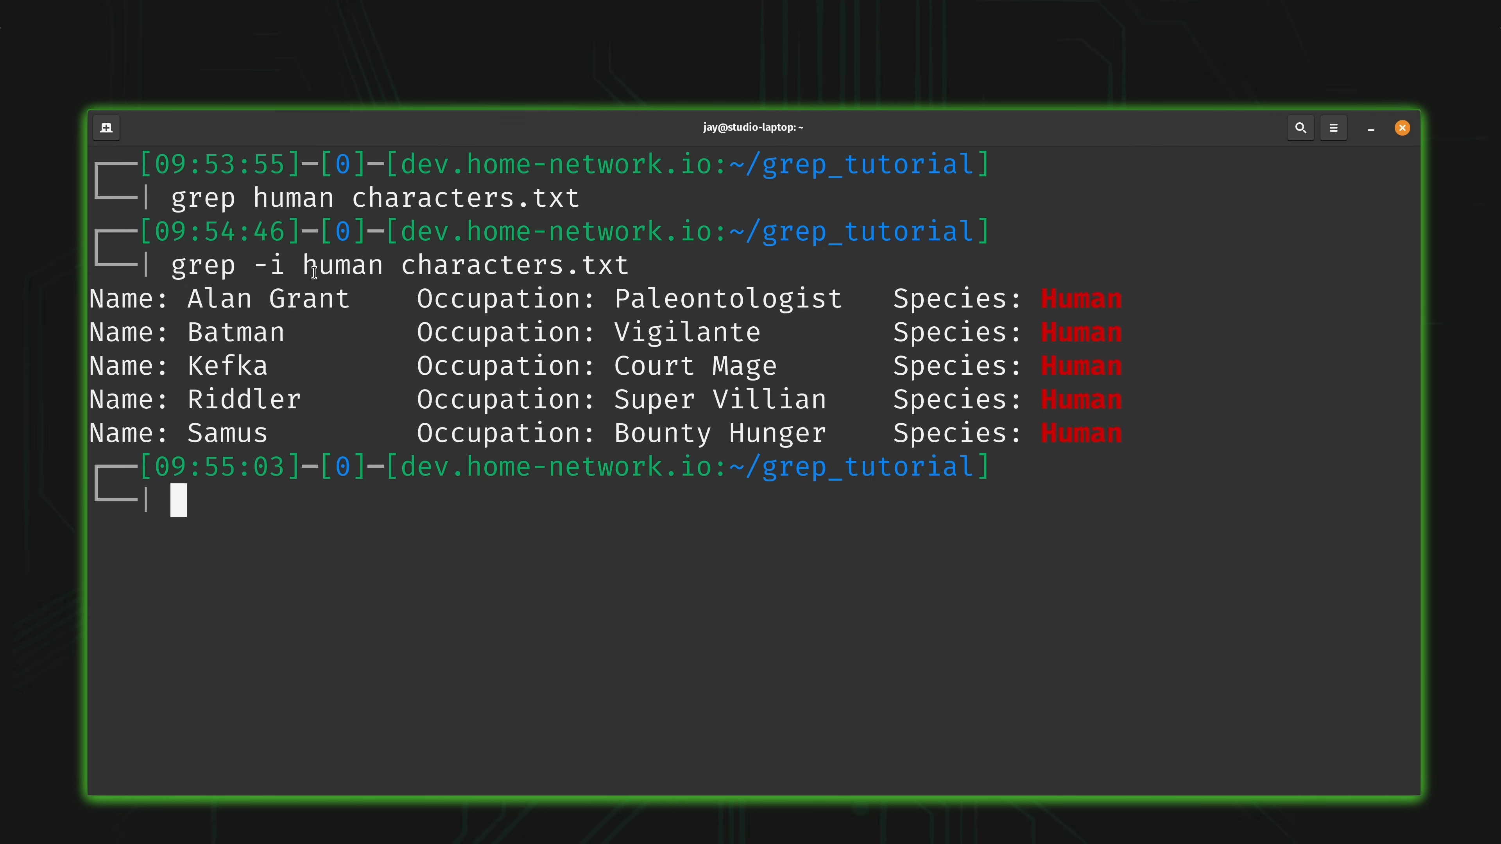
{"action": "mouse_move", "coordinate": [1067, 290]}
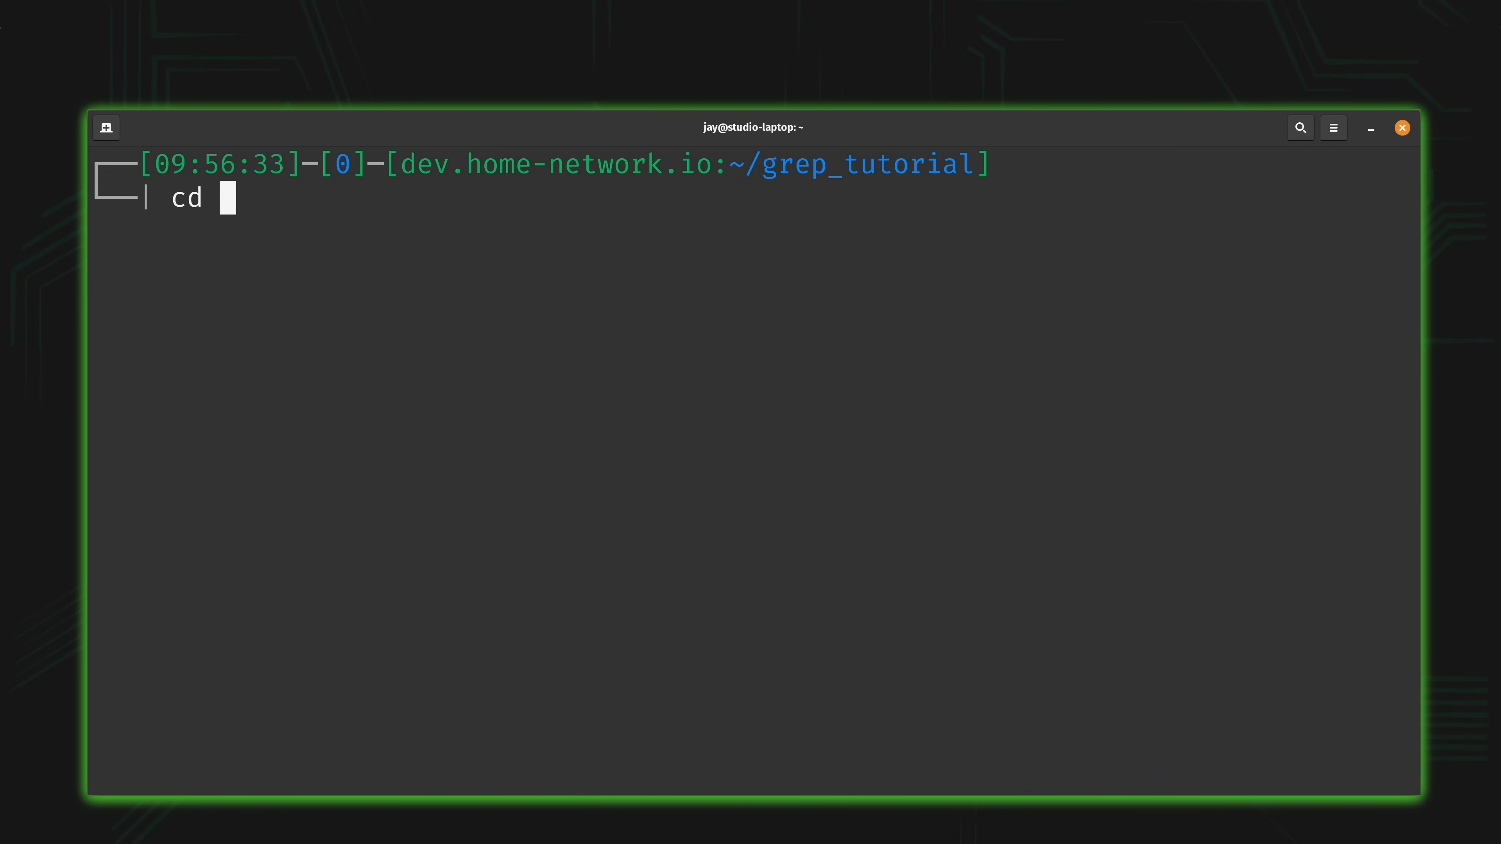
- Change into ~/git/personal/ansible/roles/workstation/tasks/gnome and list its files with ls -lh
{"action": "key", "text": "BackSpace"}
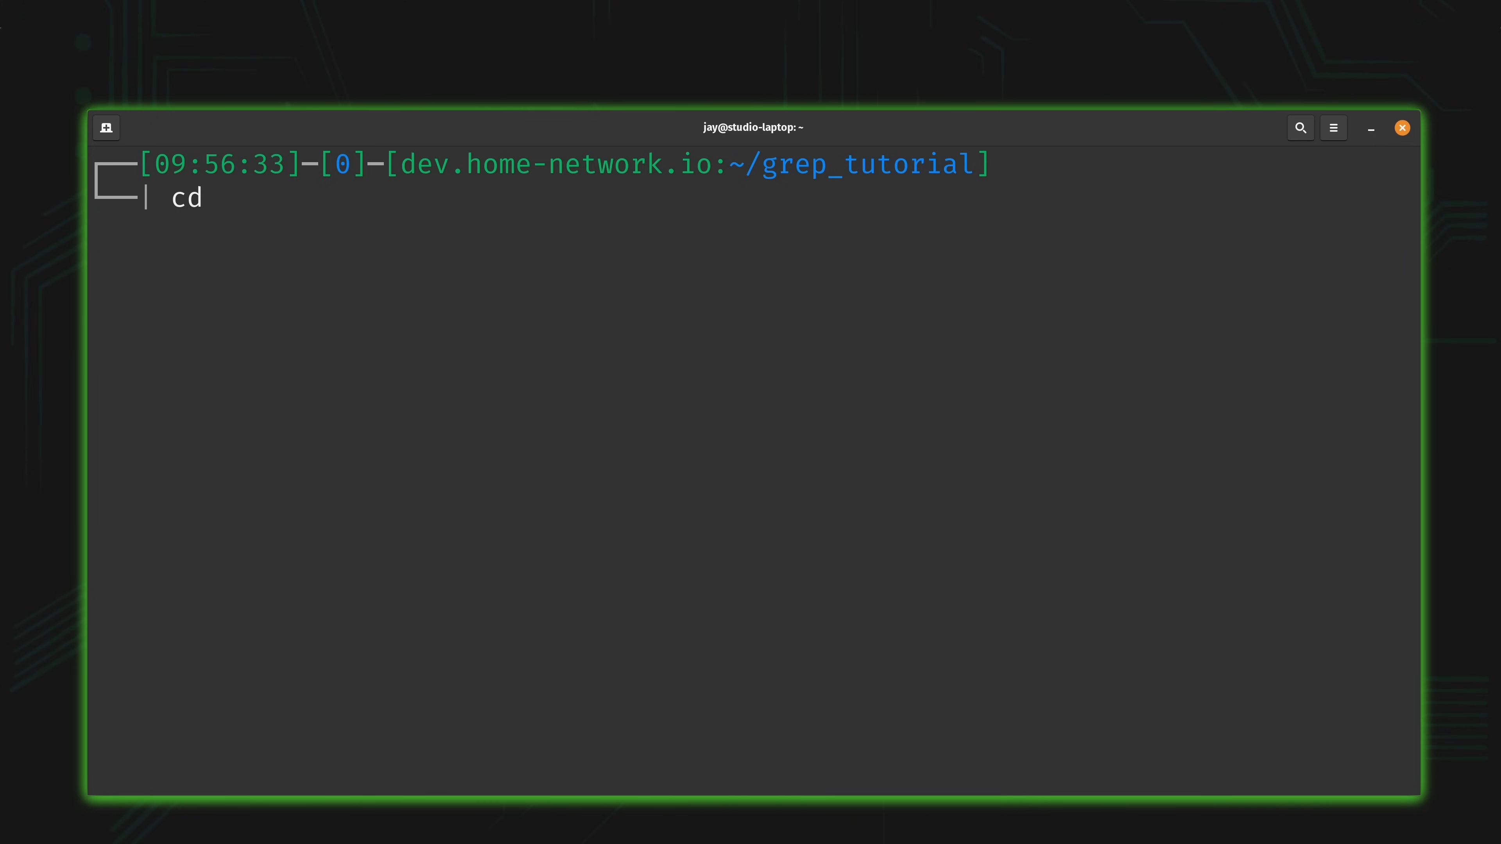
{"action": "type", "text": "\" \""}
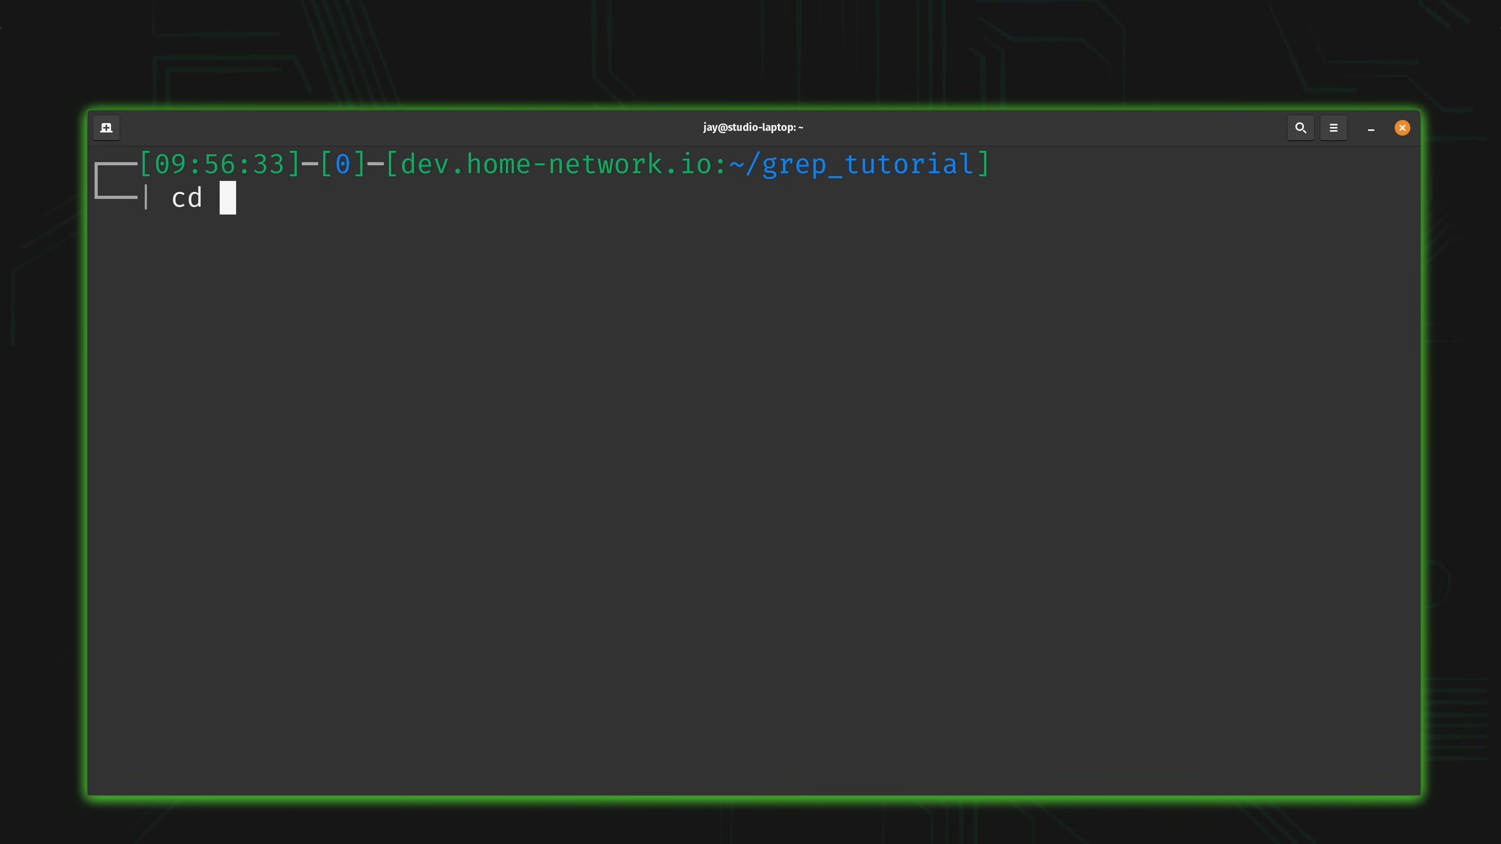
{"action": "type", "text": "~/"}
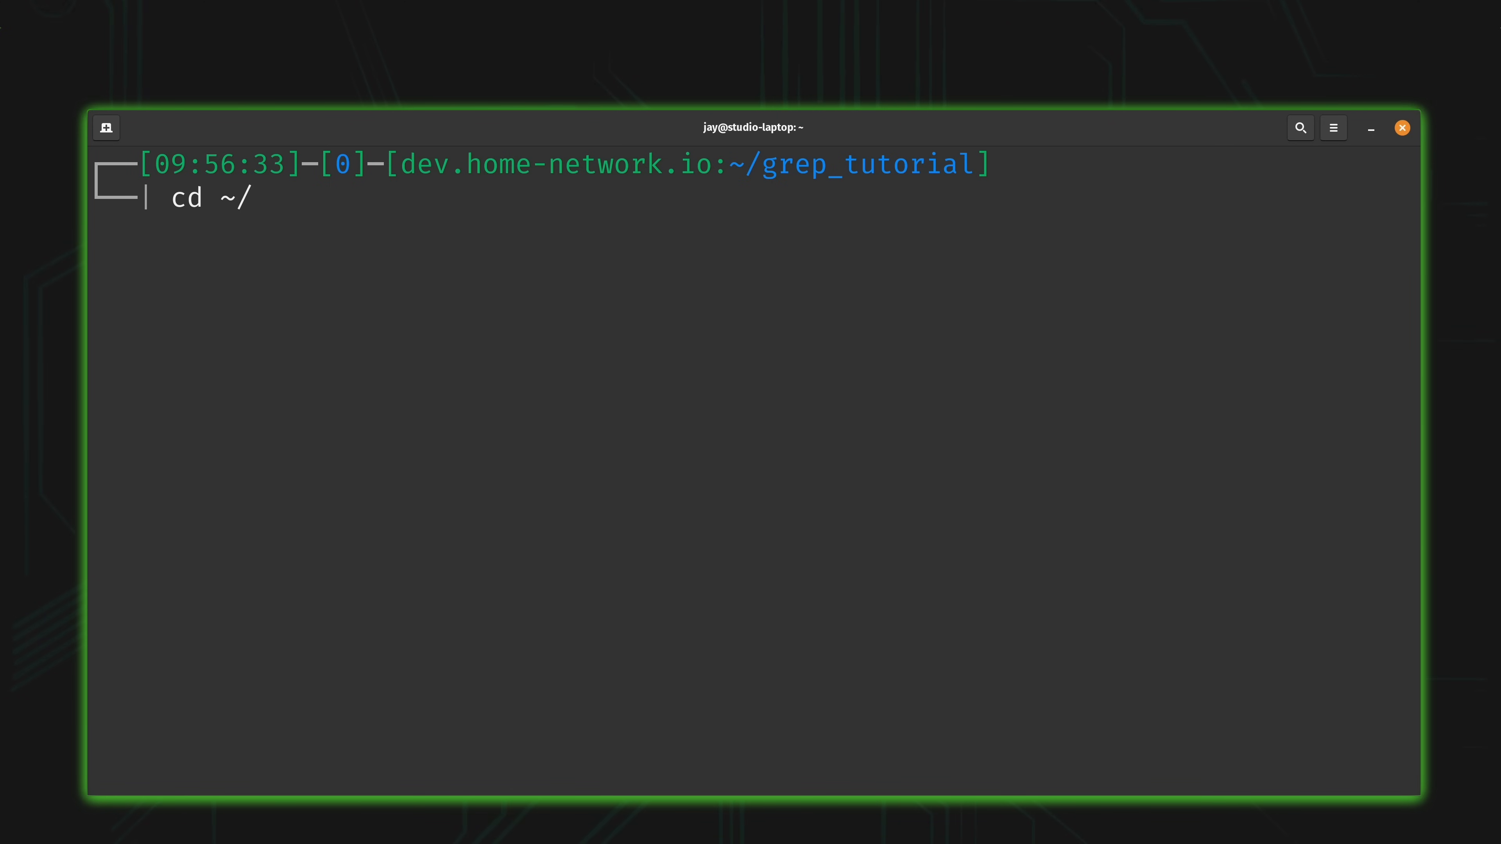
{"action": "type", "text": "git/"}
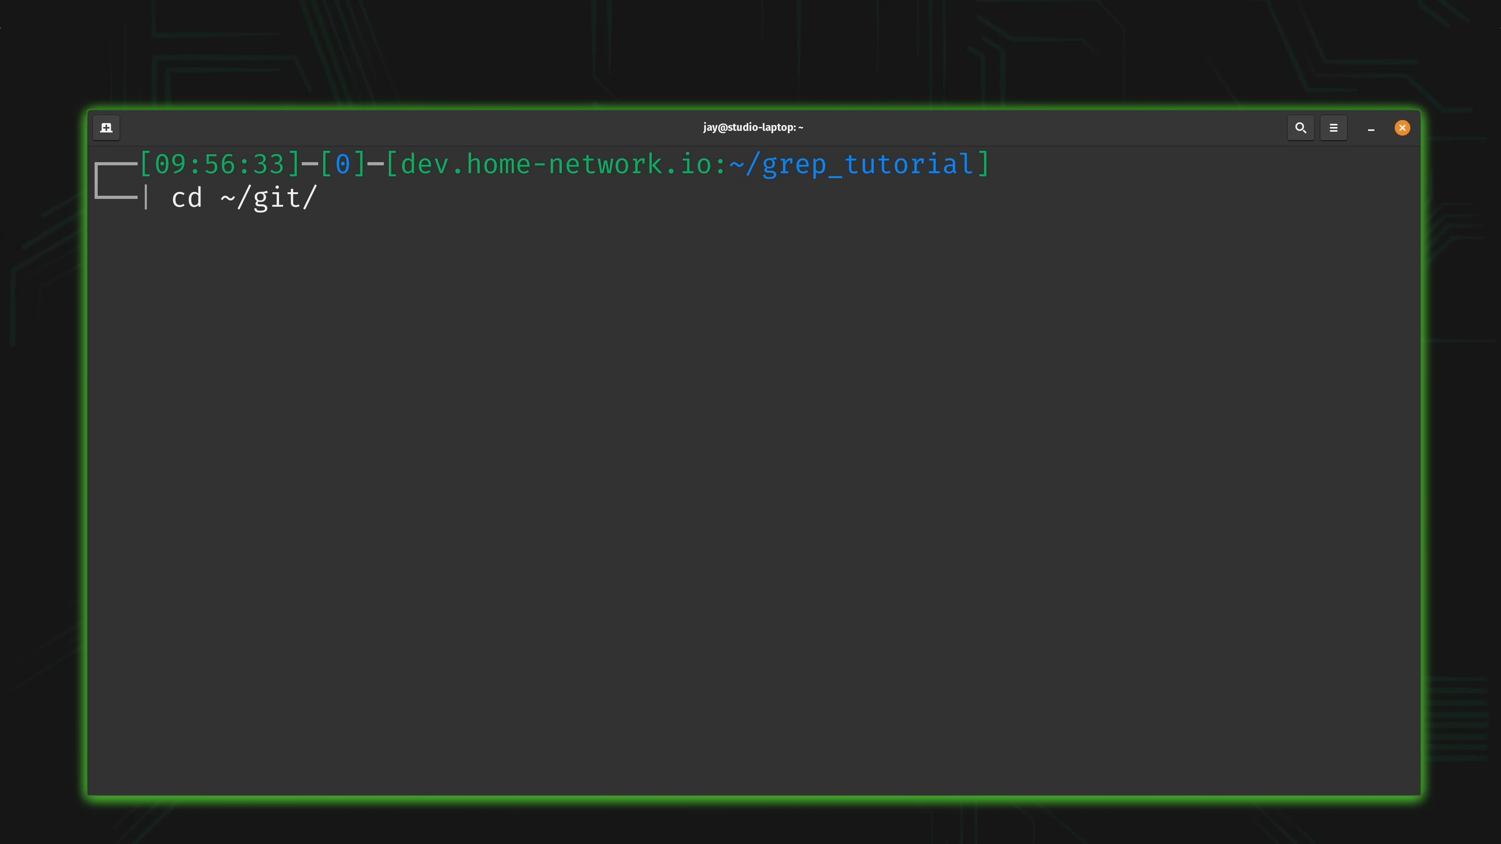
{"action": "type", "text": "personal/"}
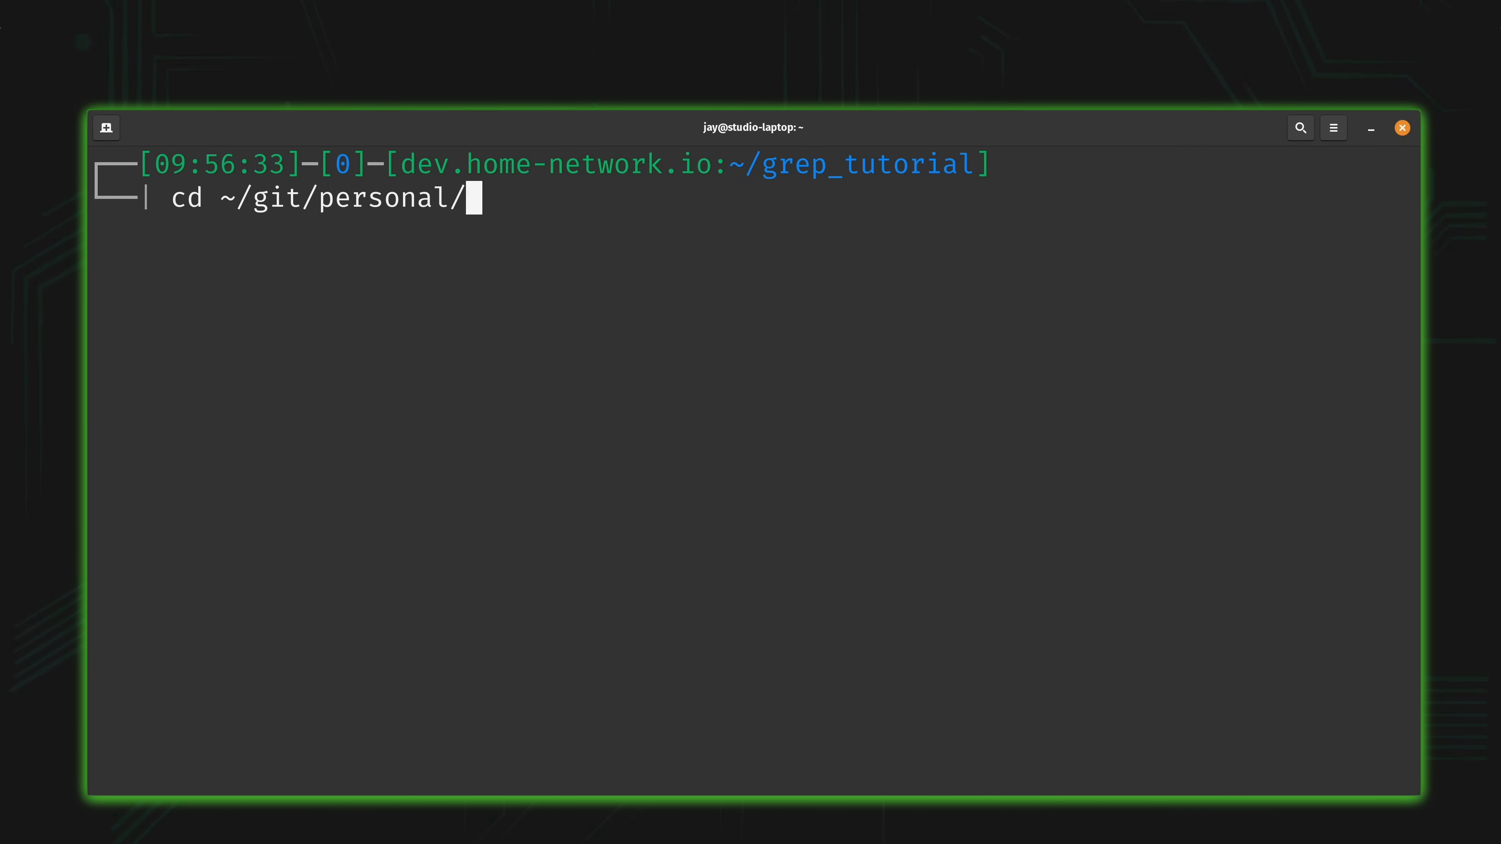
{"action": "type", "text": "ansible"}
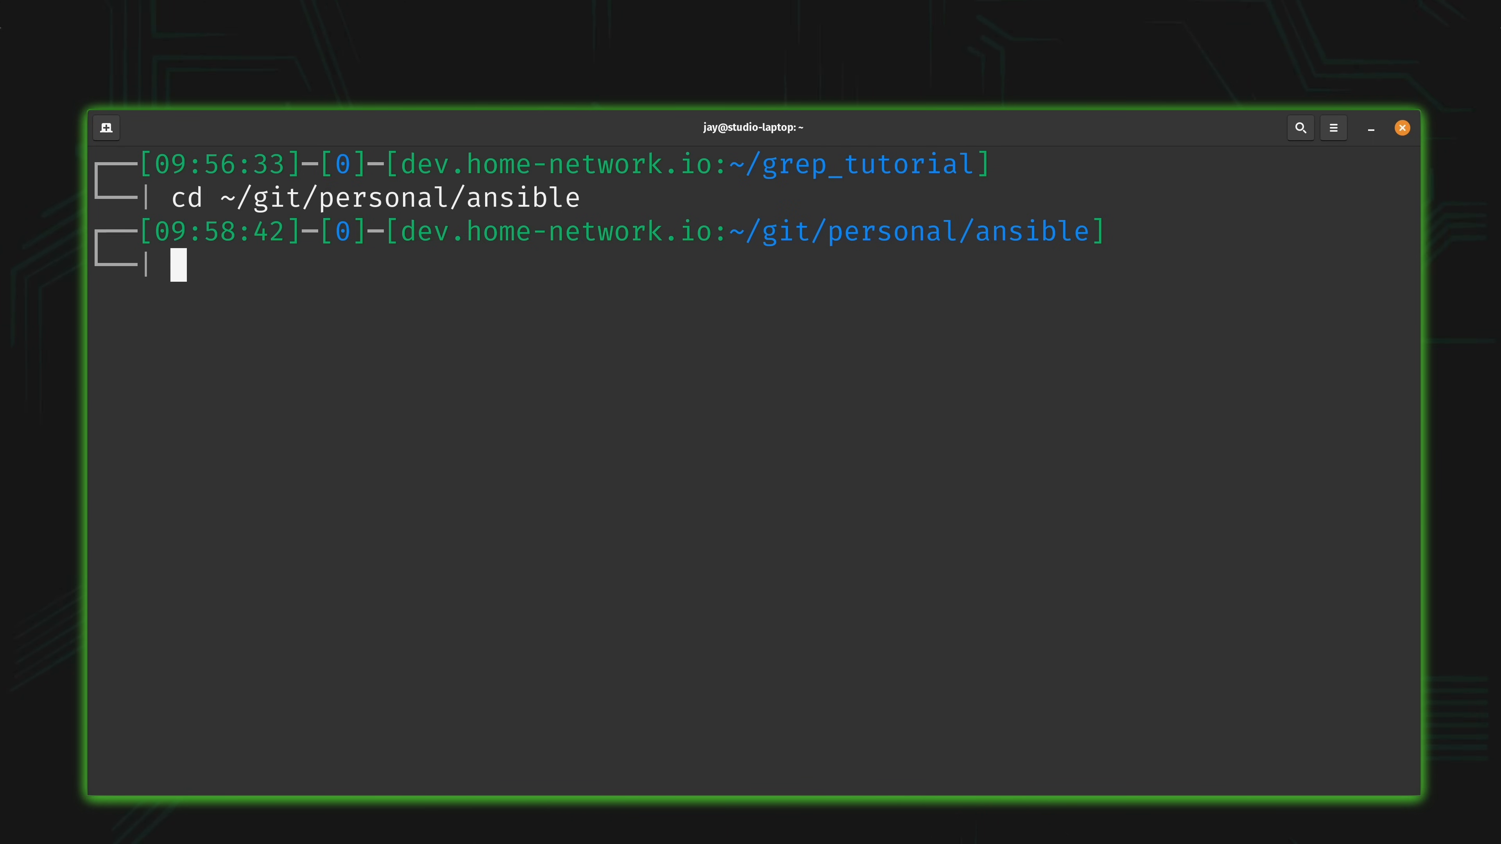
{"action": "type", "text": "cd roles/"}
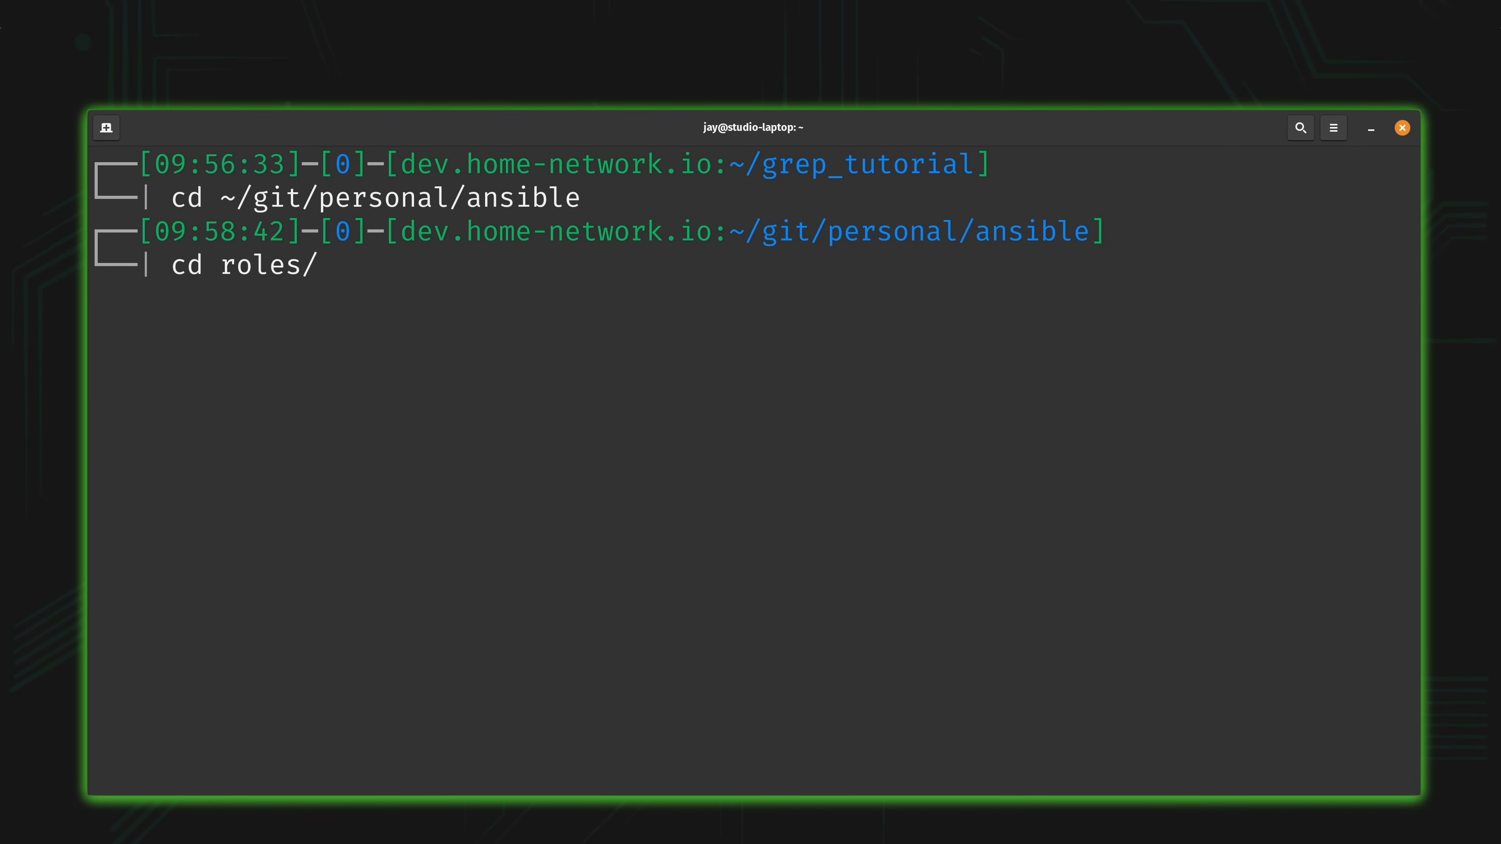
{"action": "type", "text": "workstation/tasks/desktop_environments/"}
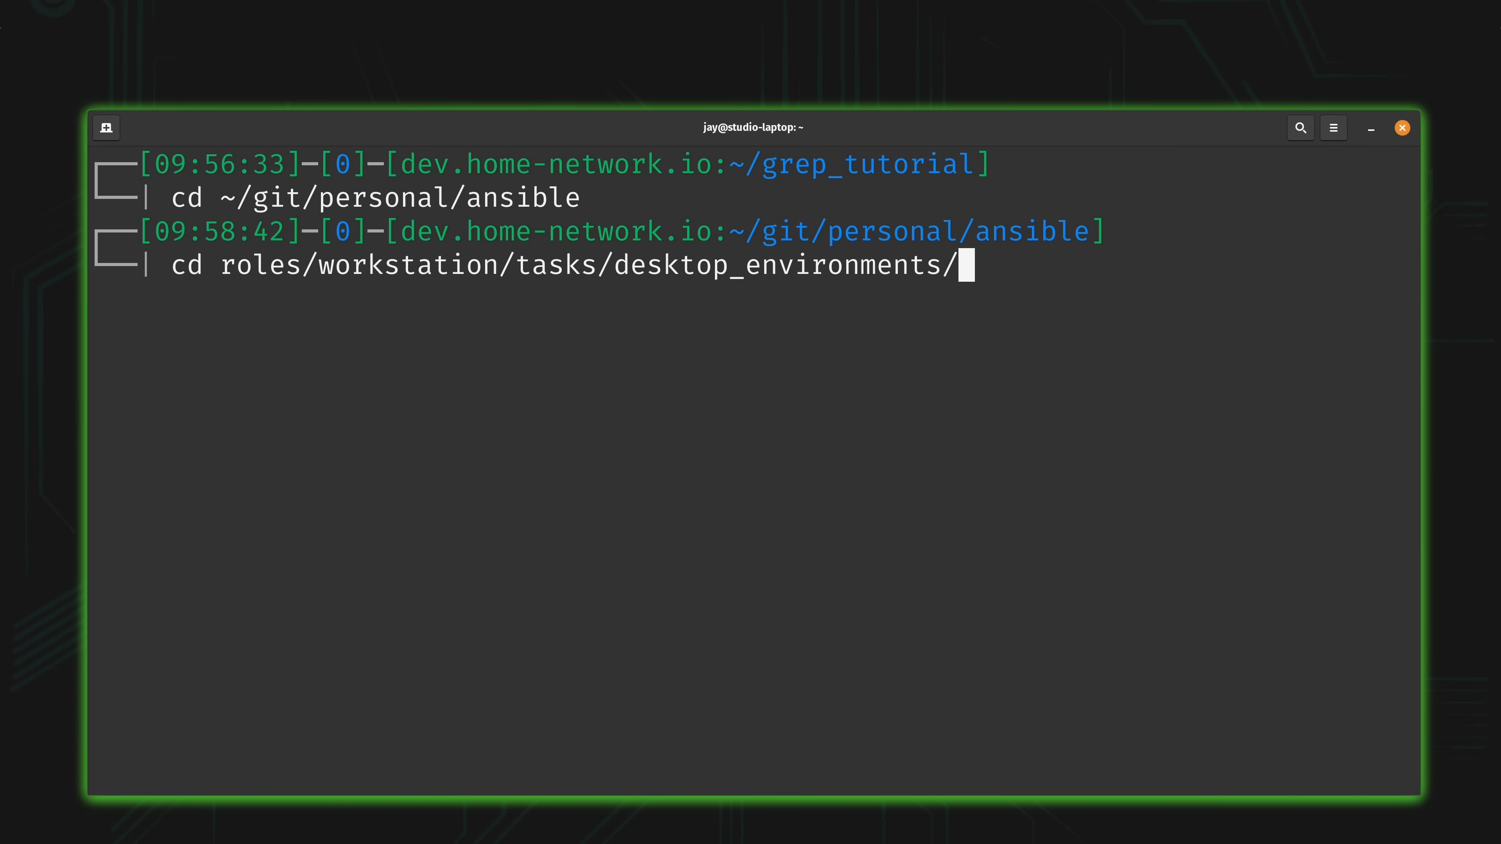
{"action": "type", "text": "gnome/"}
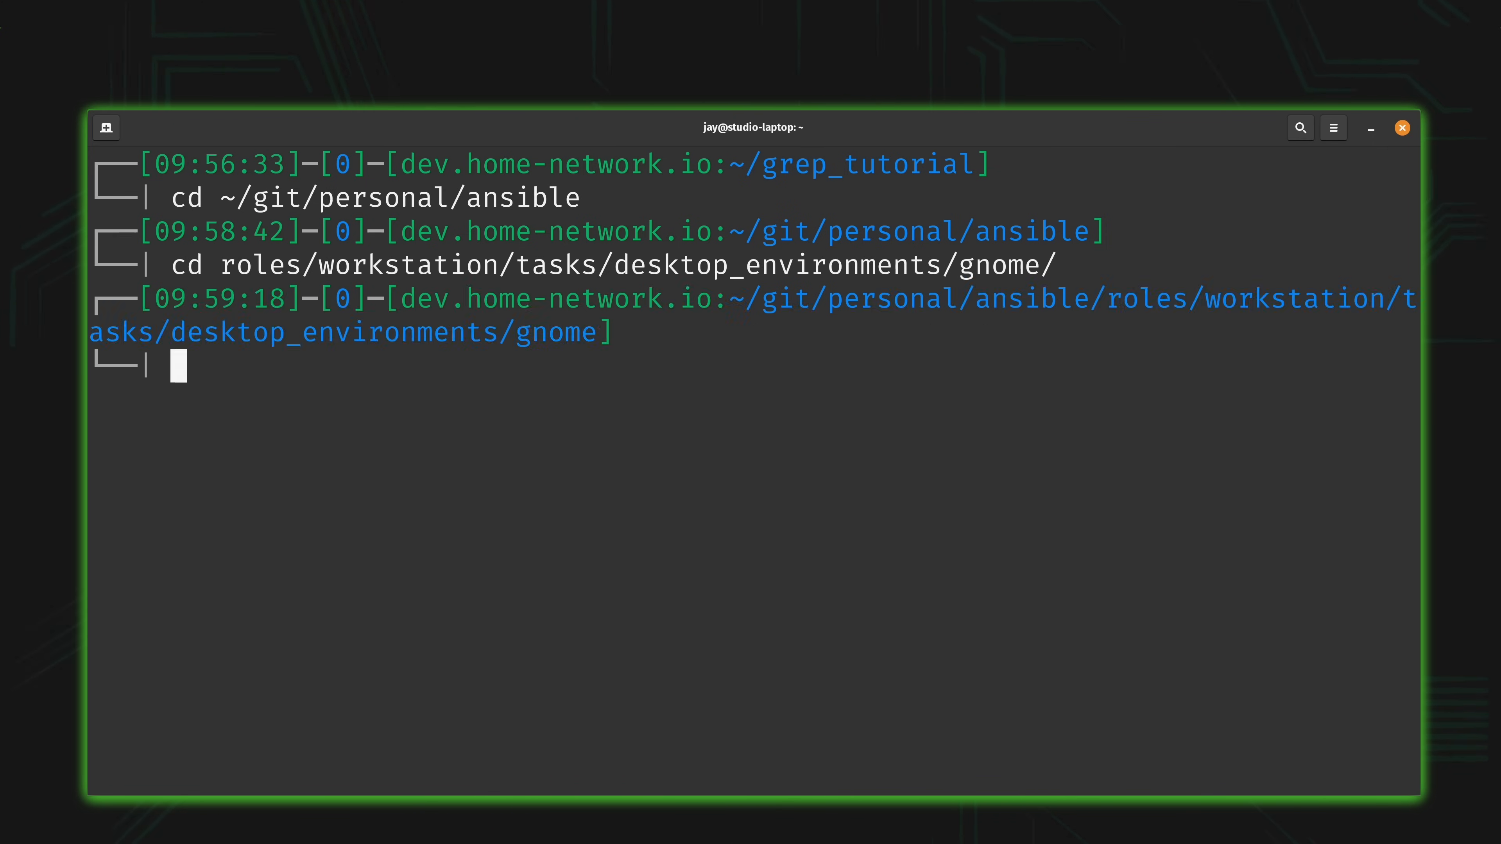
{"action": "type", "text": "ls -lh"}
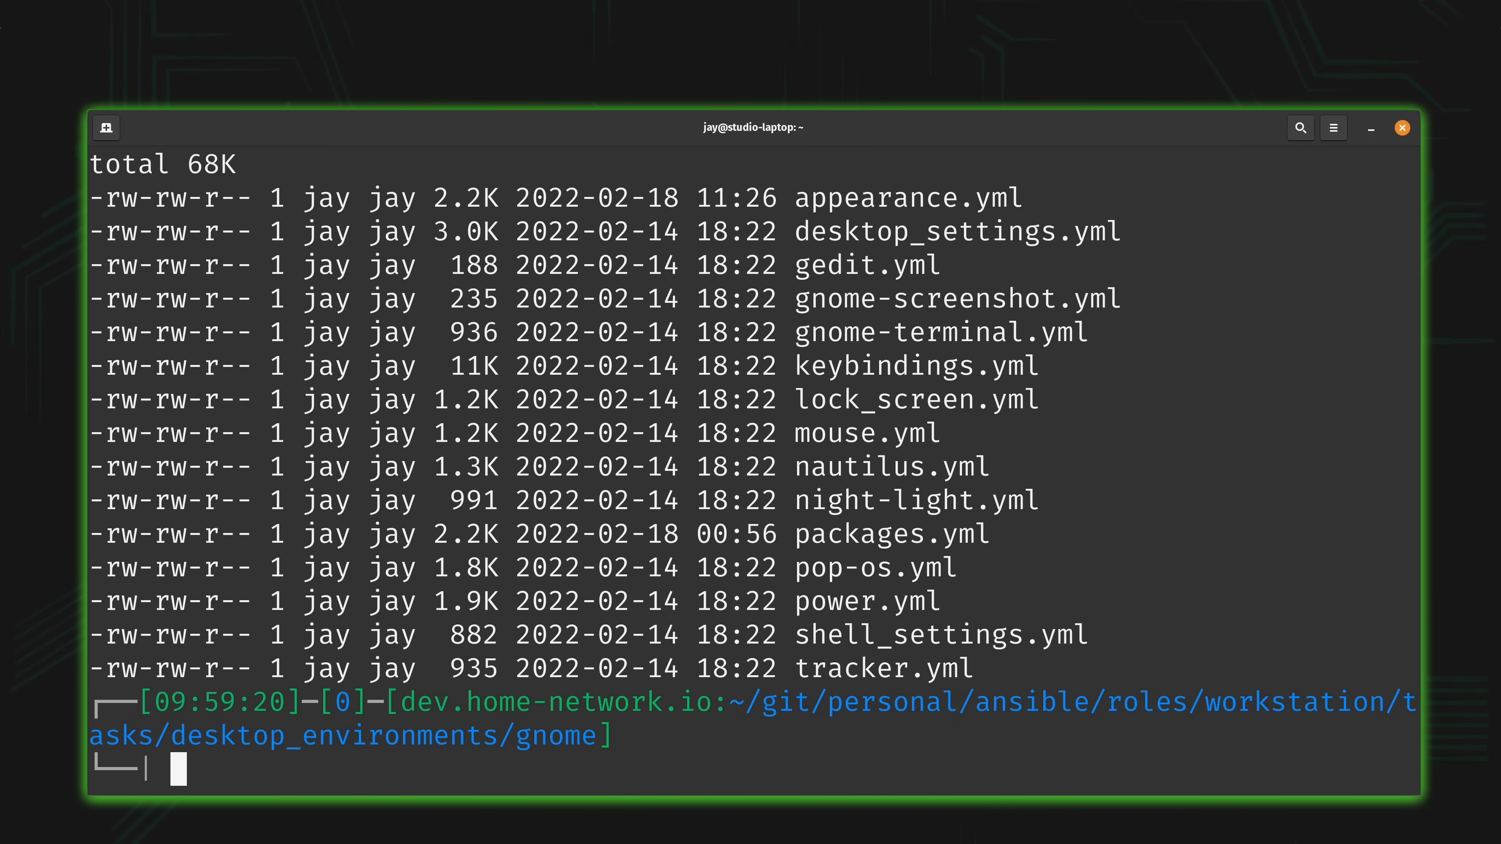
- Run grep gedit *, then grep -n gedit * for matches with line numbers
{"action": "type", "text": "grep"}
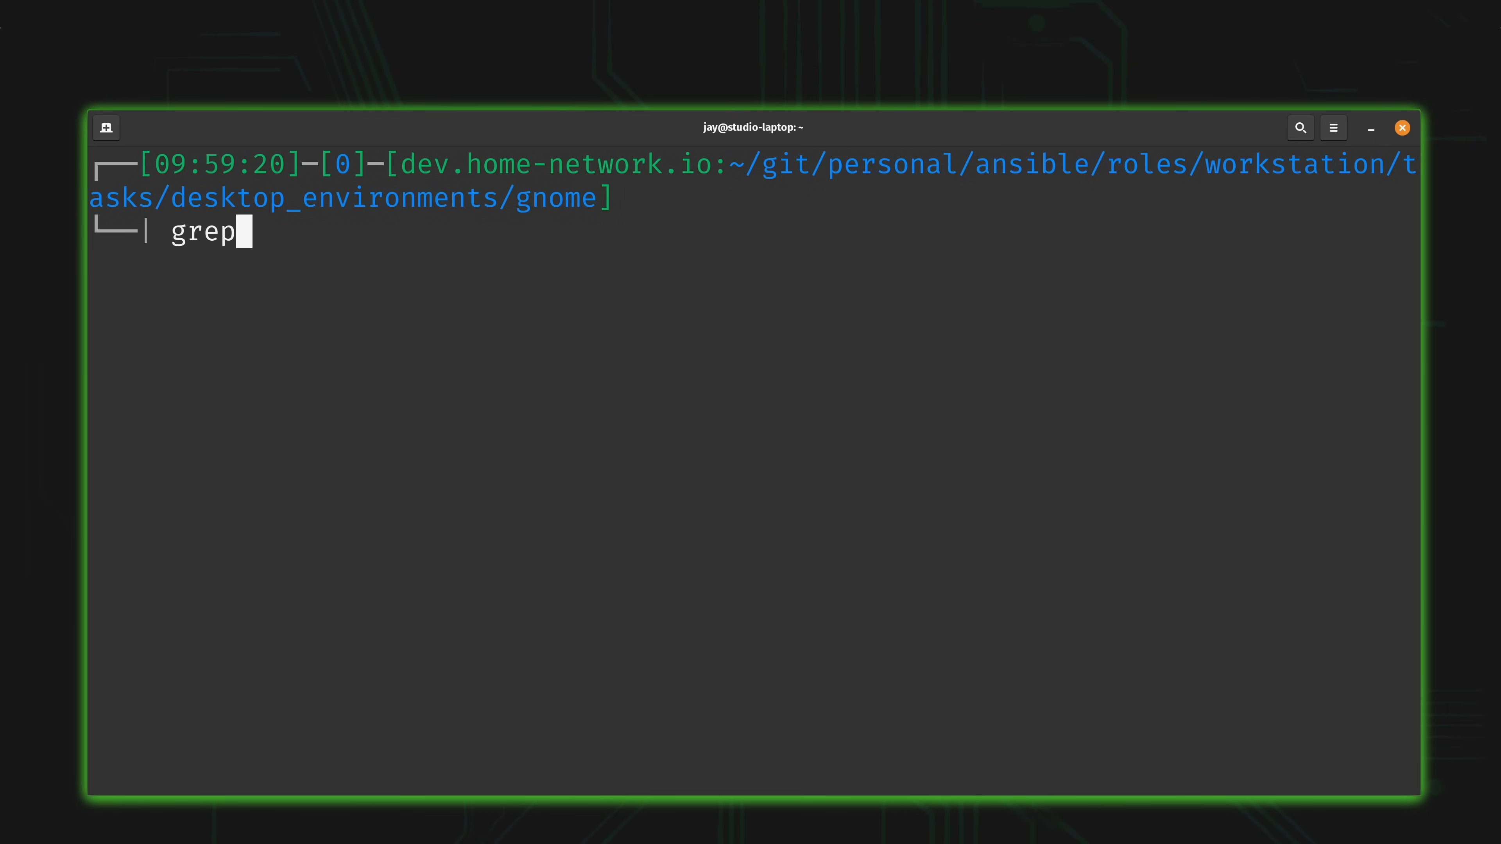
{"action": "type", "text": "gedit"}
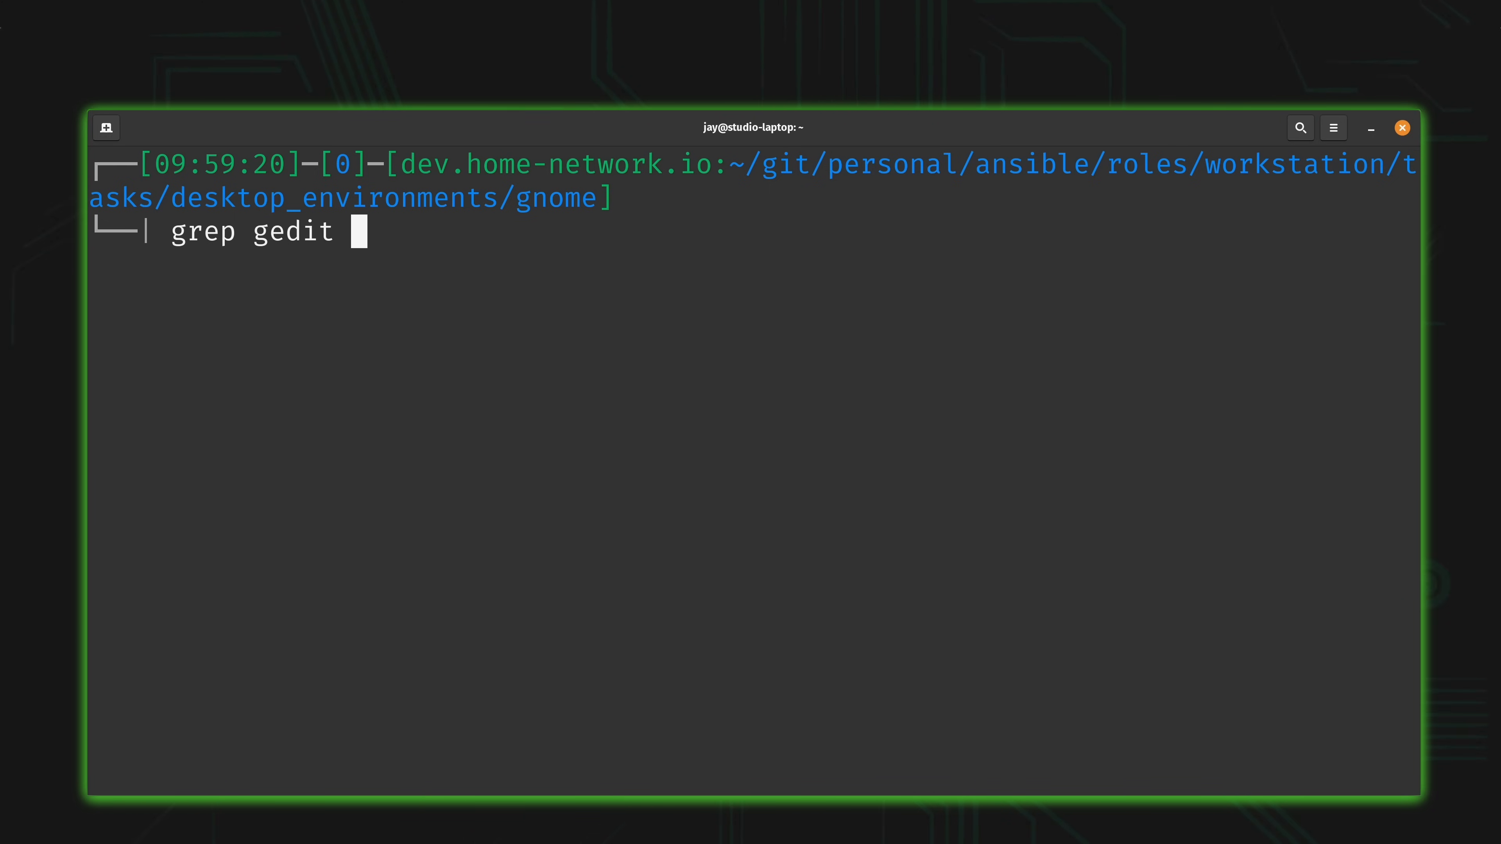
{"action": "type", "text": "*"}
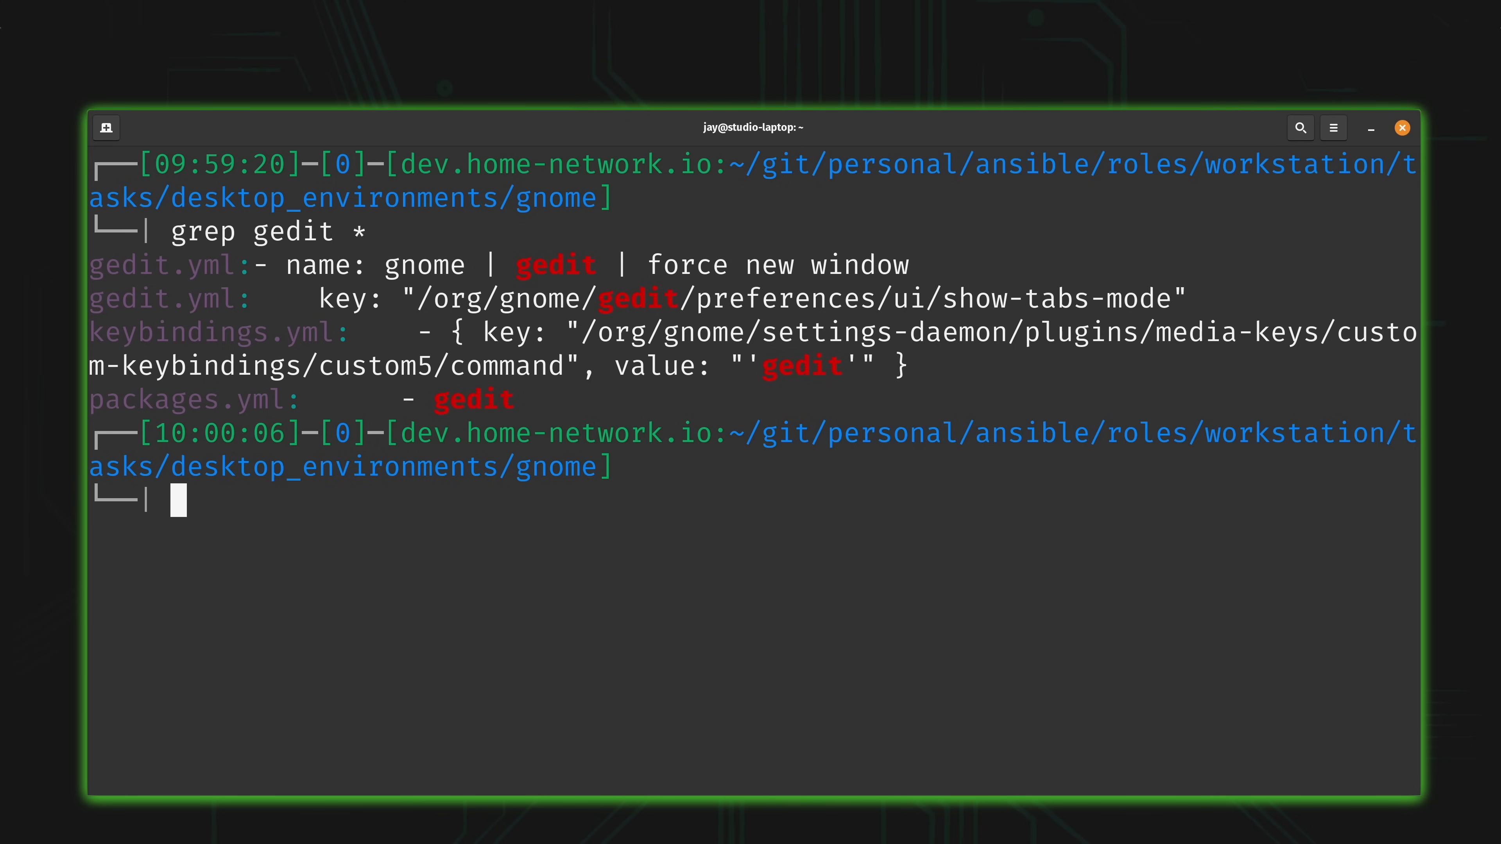
{"action": "type", "text": "grep gedit *"}
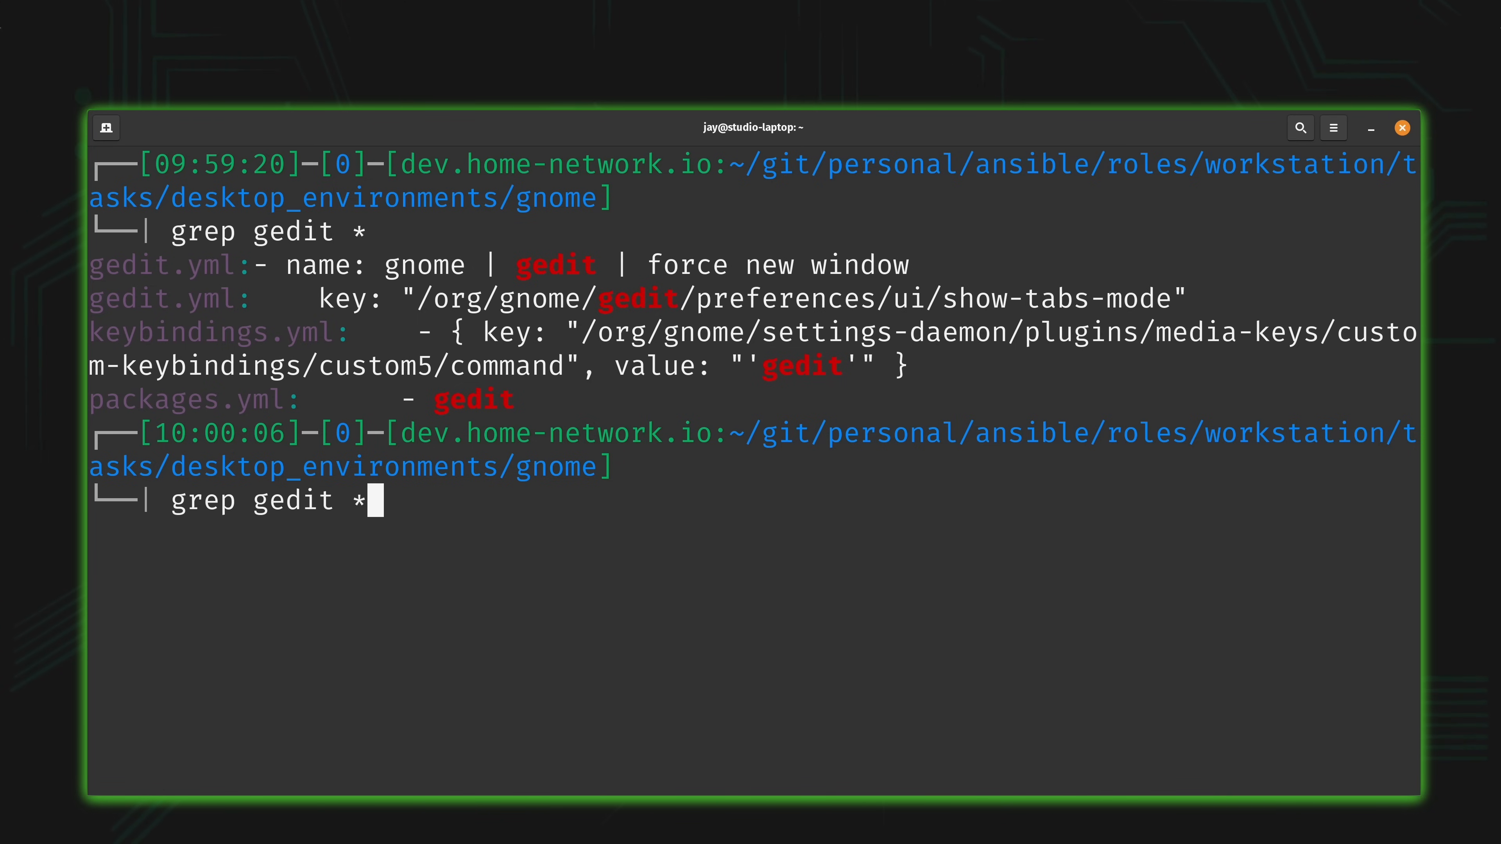
{"action": "type", "text": "-"}
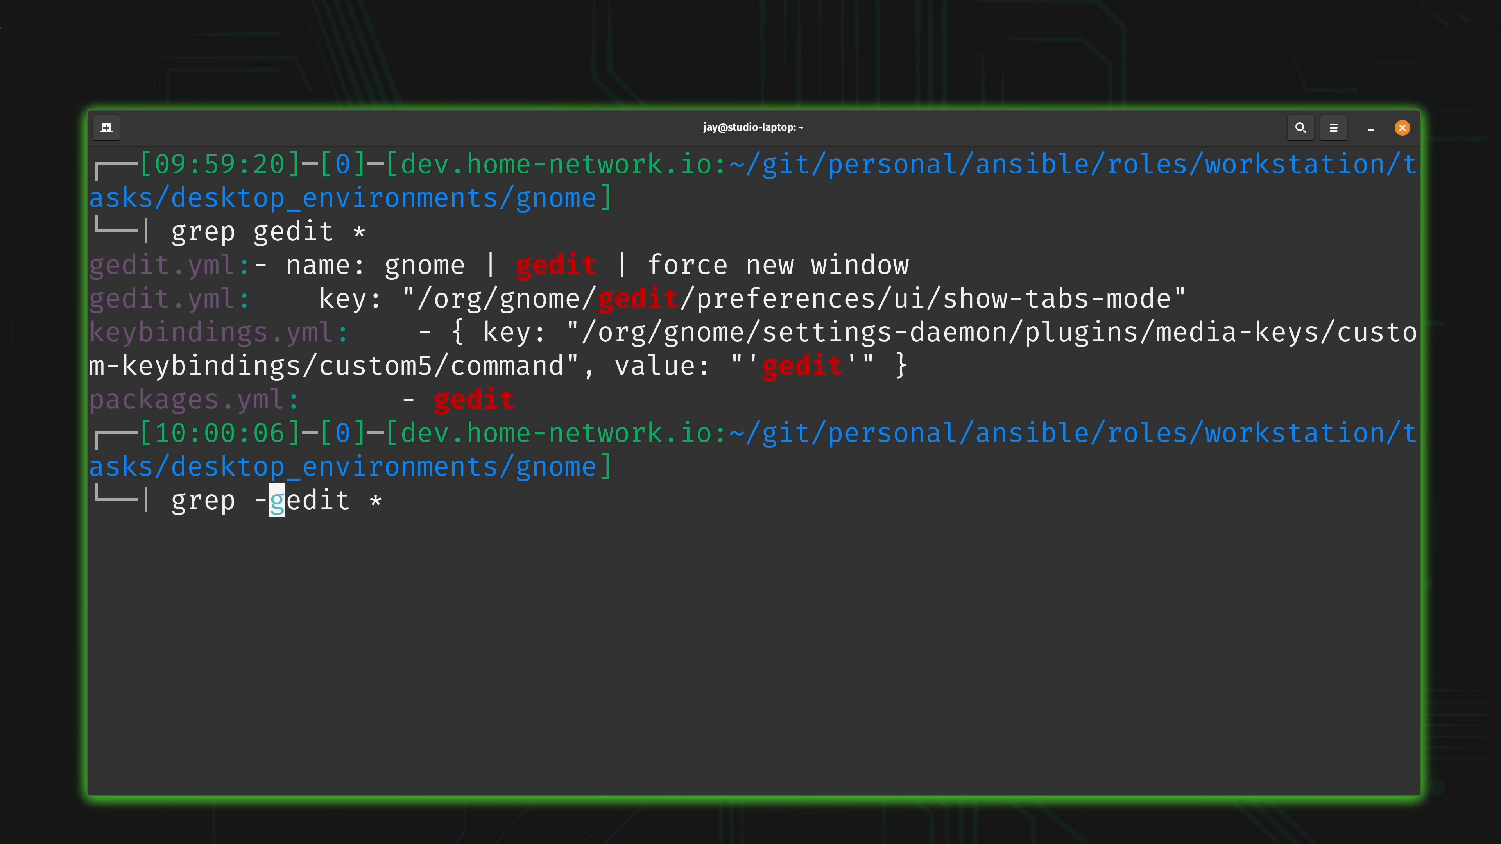
{"action": "type", "text": "n"}
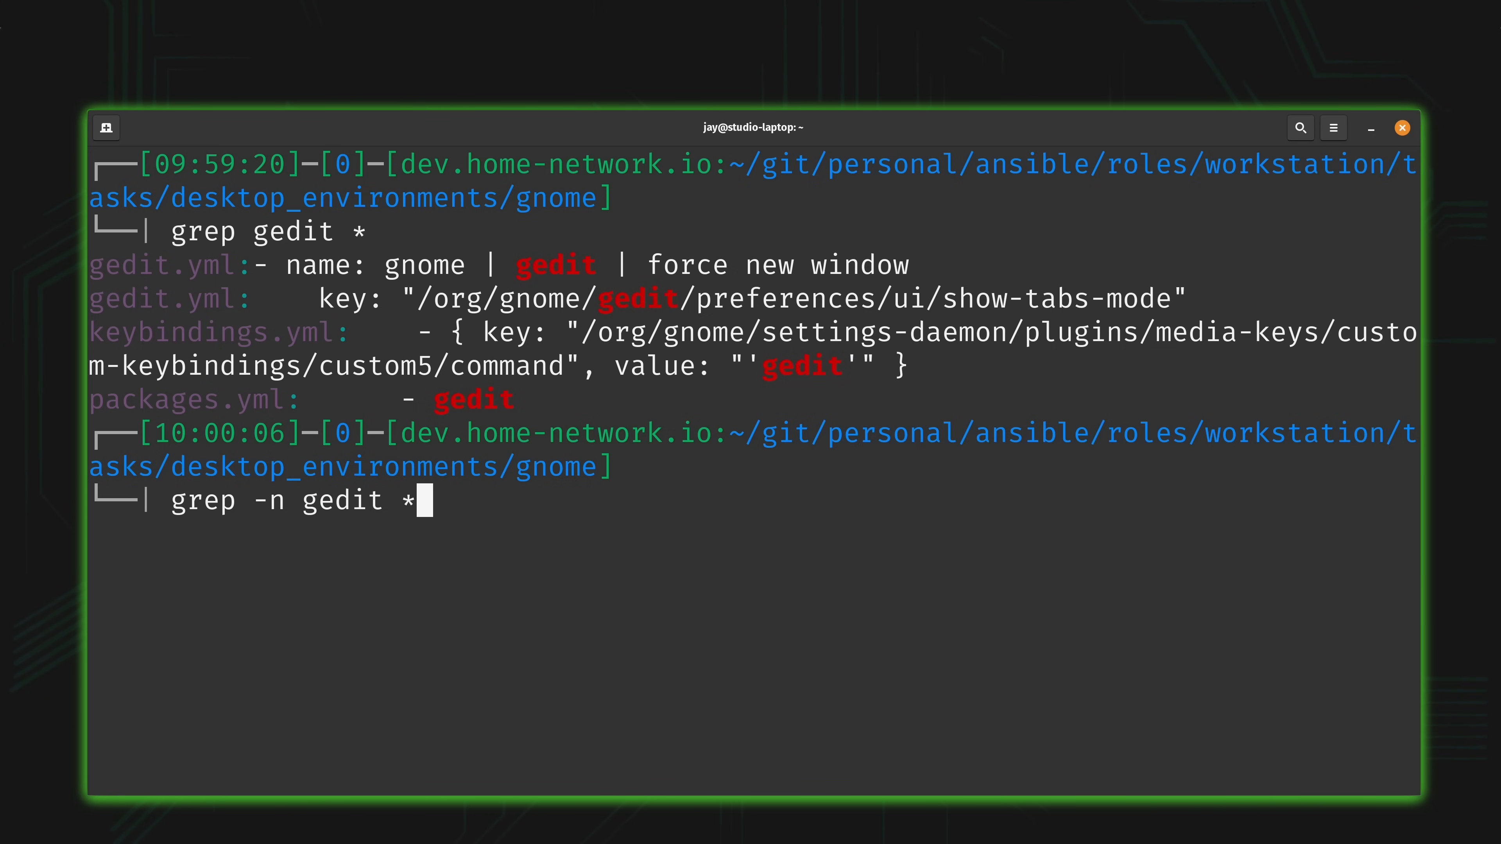
{"action": "key", "text": "Return"}
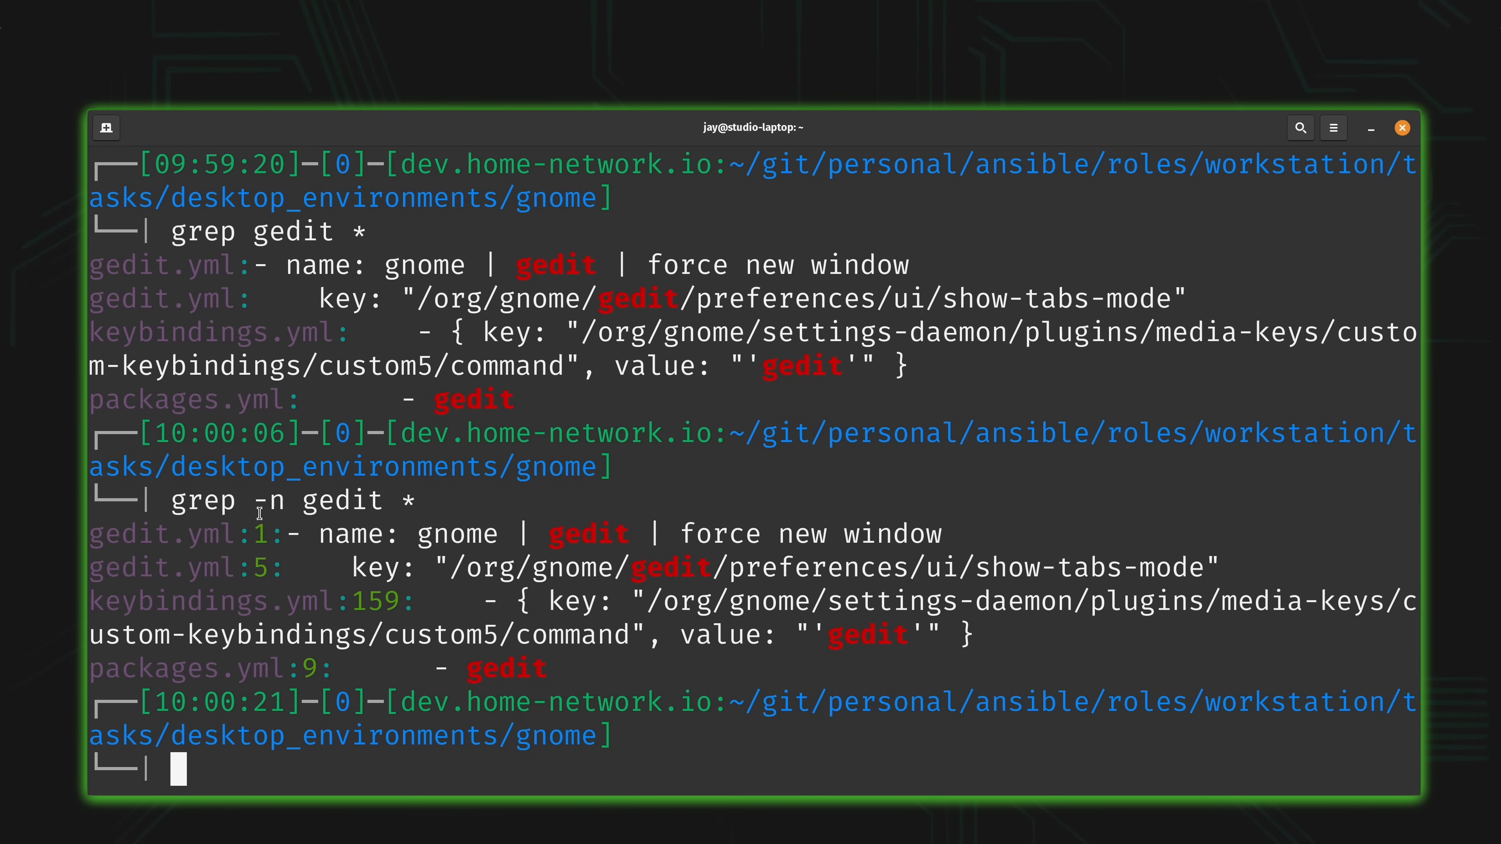
{"action": "mouse_move", "coordinate": [435, 820]}
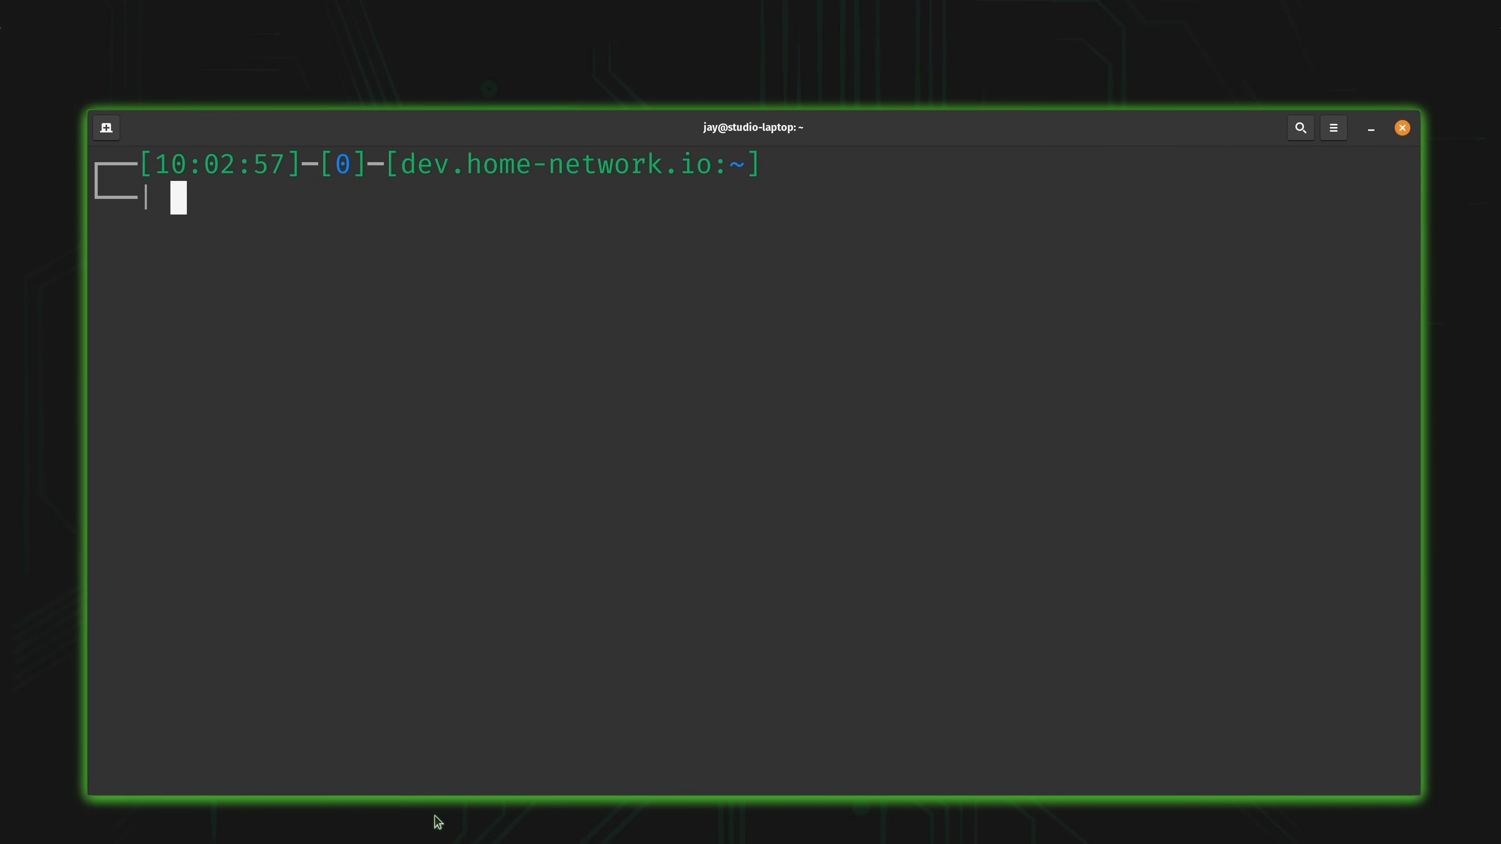
- Run grep -r gedit git/personal/ansible/roles/ to search the repo recursively
{"action": "type", "text": "grep -"}
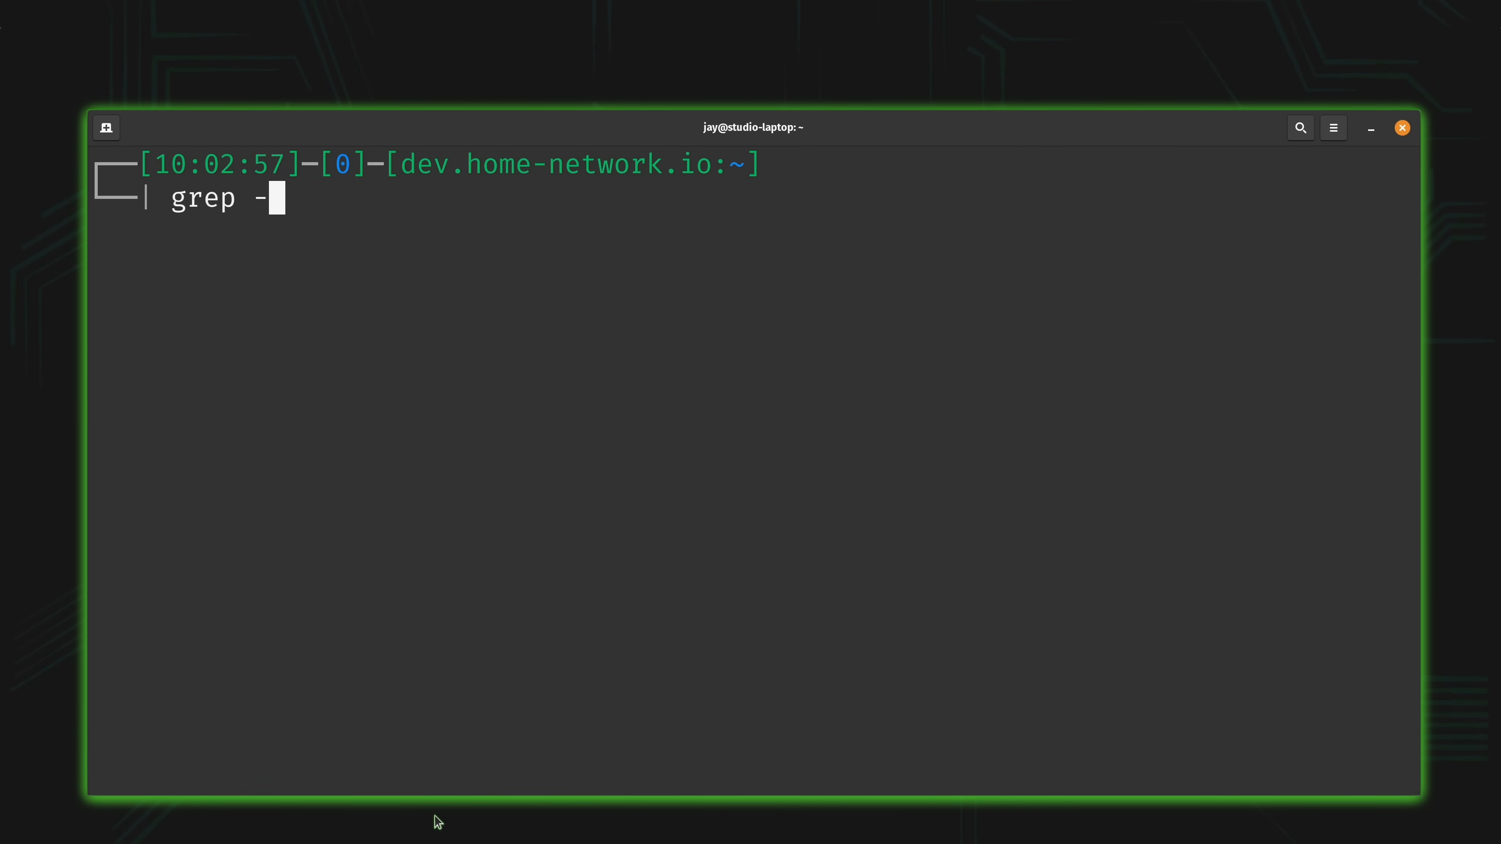
{"action": "type", "text": "r"}
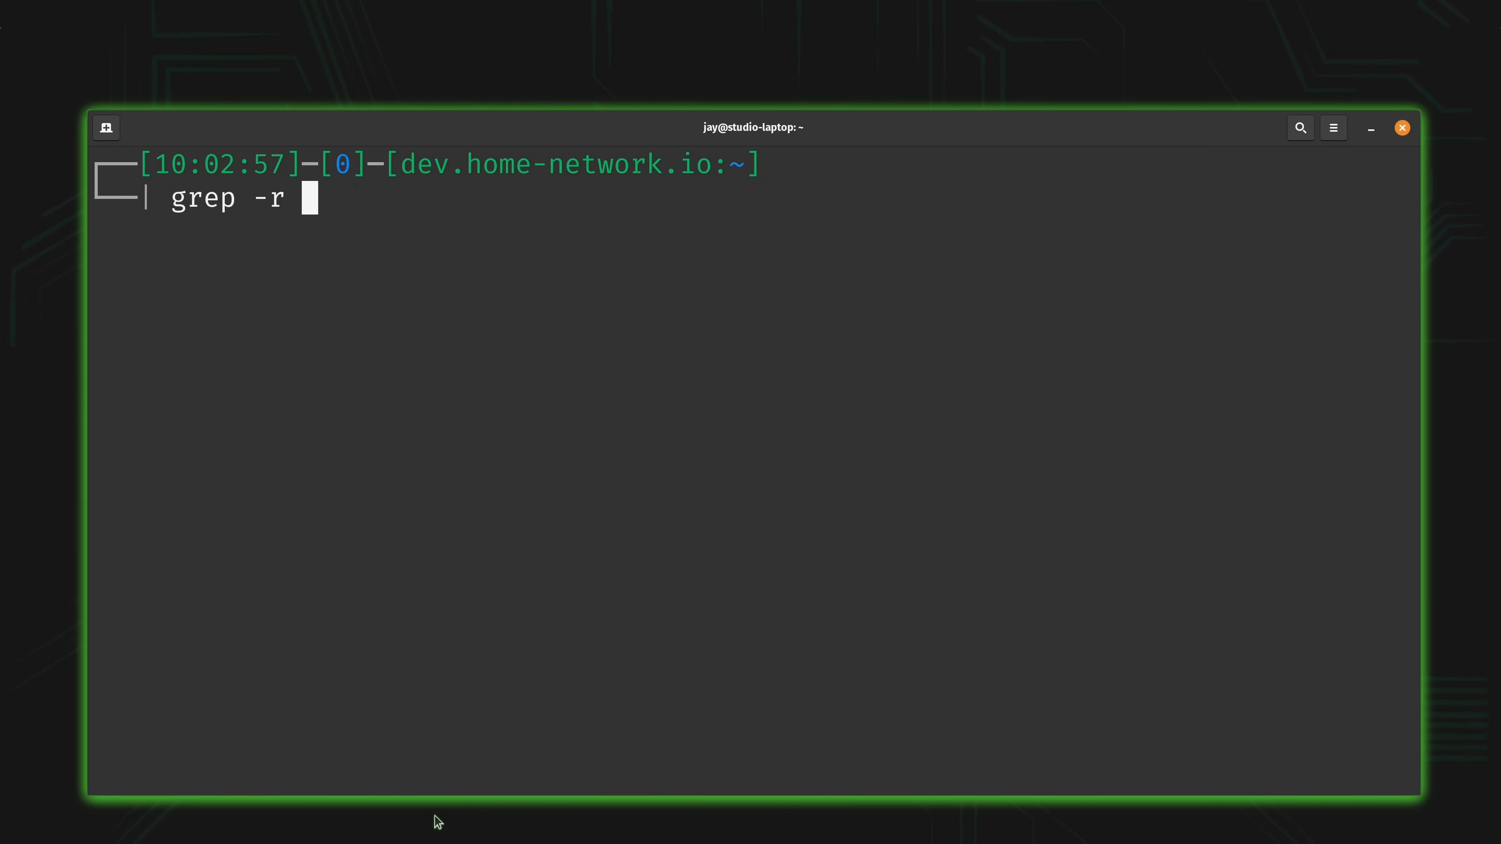
{"action": "type", "text": "gedit"}
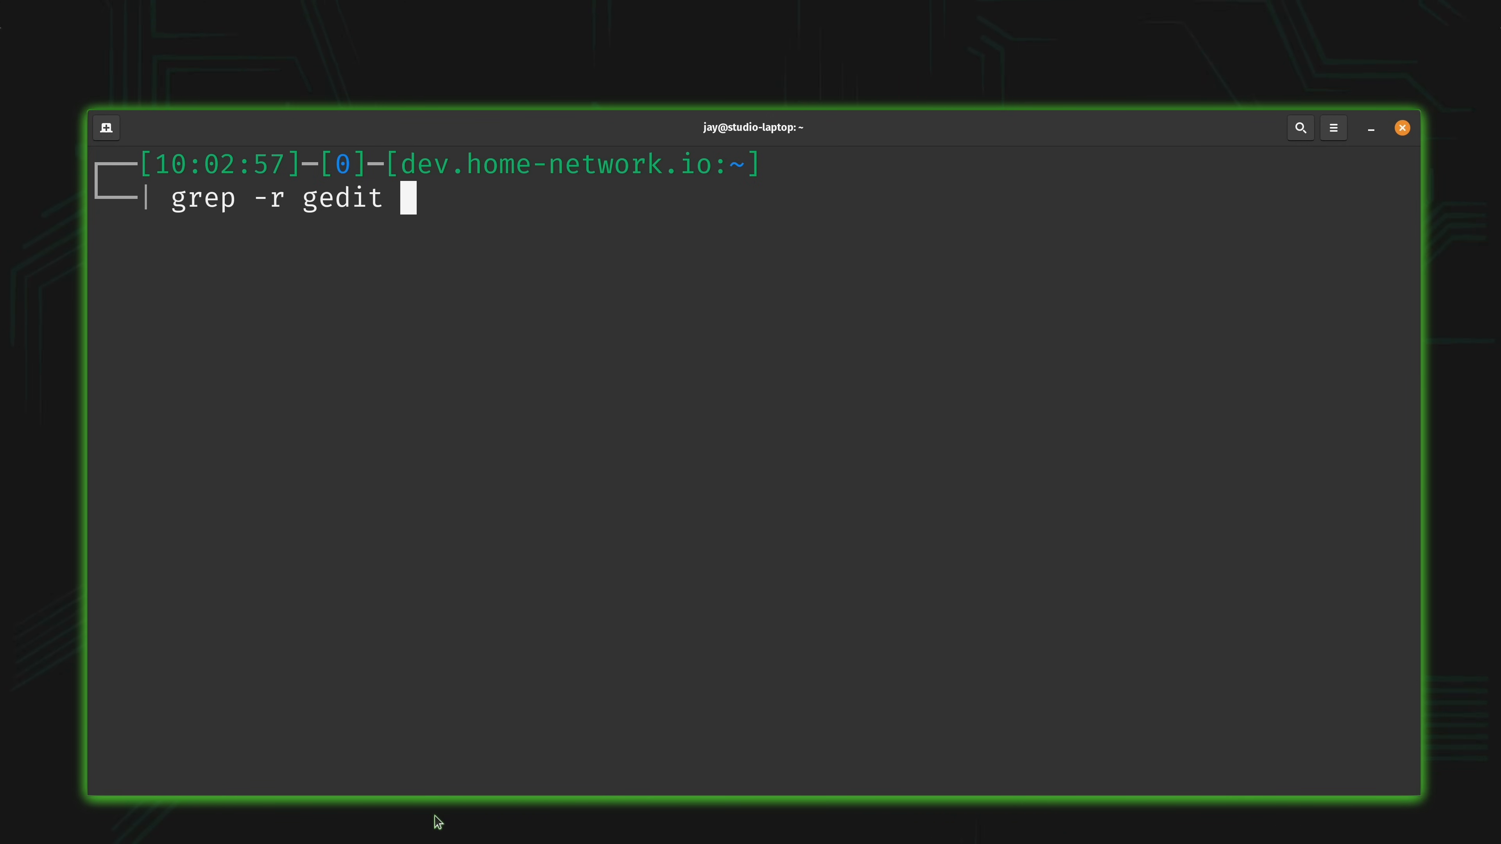
{"action": "type", "text": "git/"}
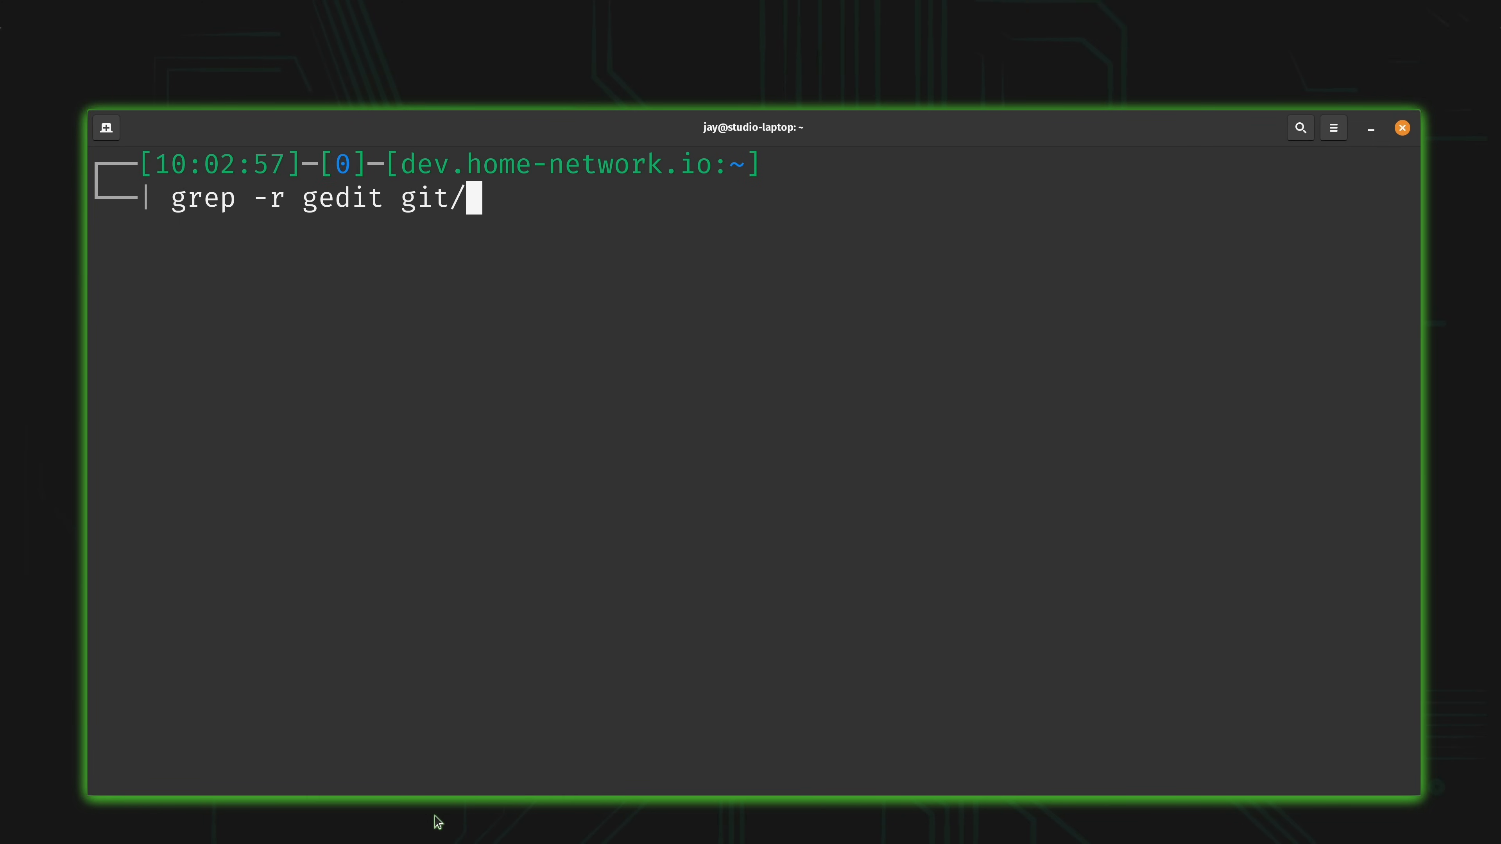
{"action": "type", "text": "personal/"}
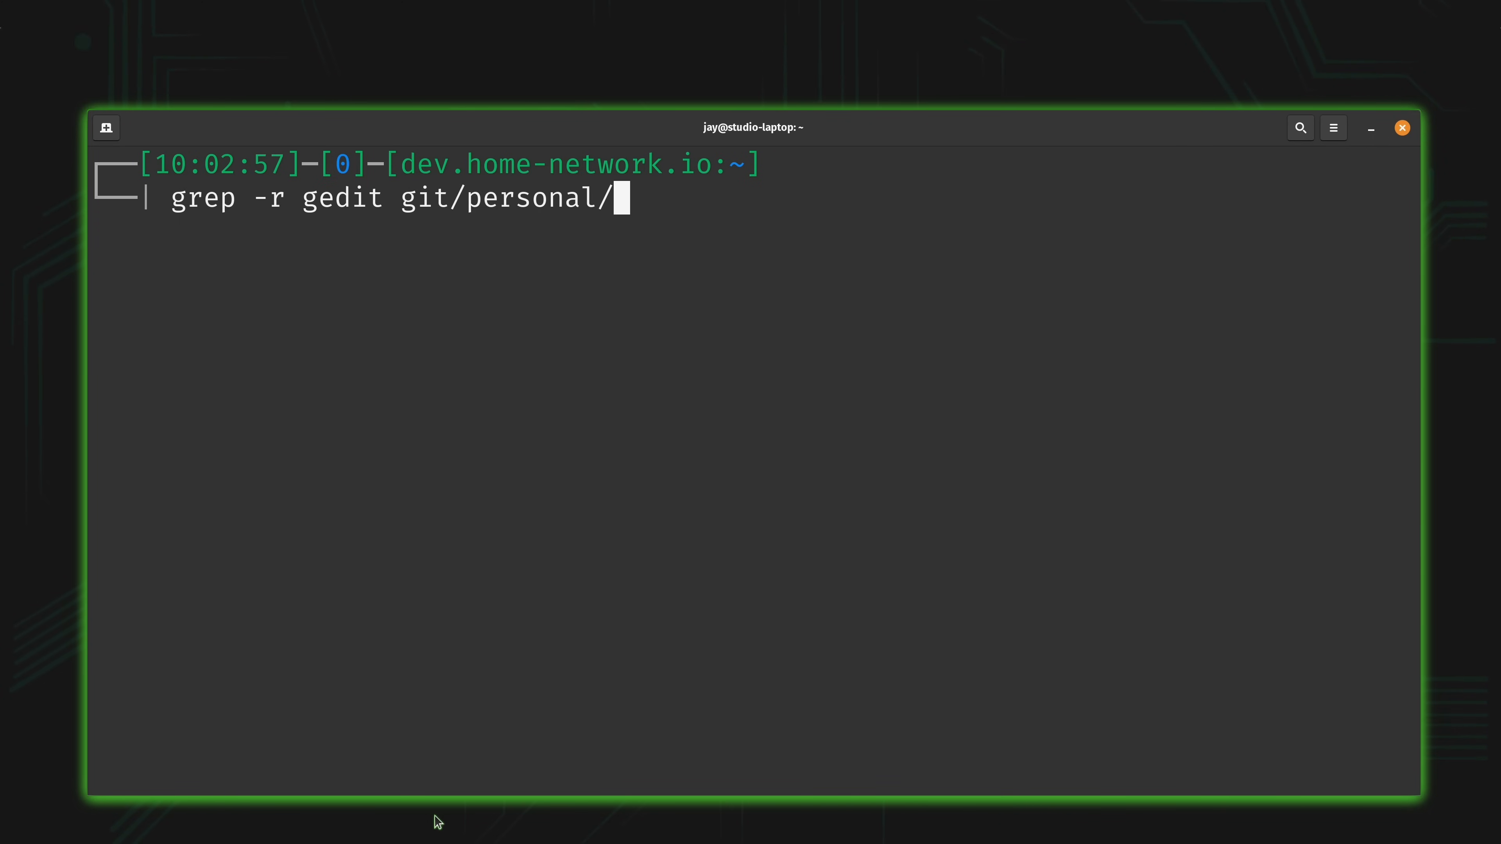
{"action": "type", "text": "ansible/"}
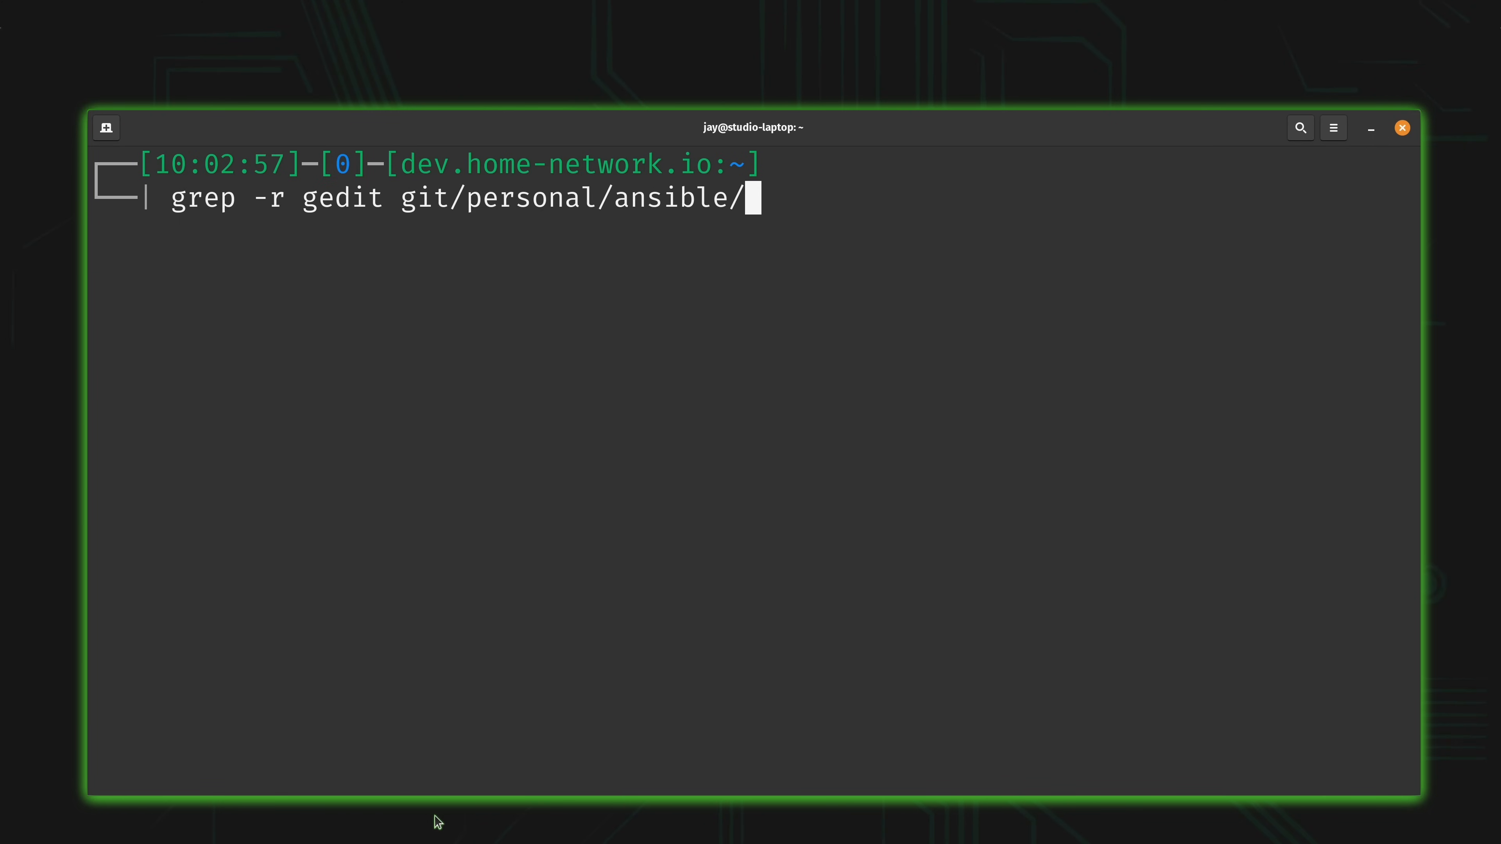
{"action": "type", "text": "r"}
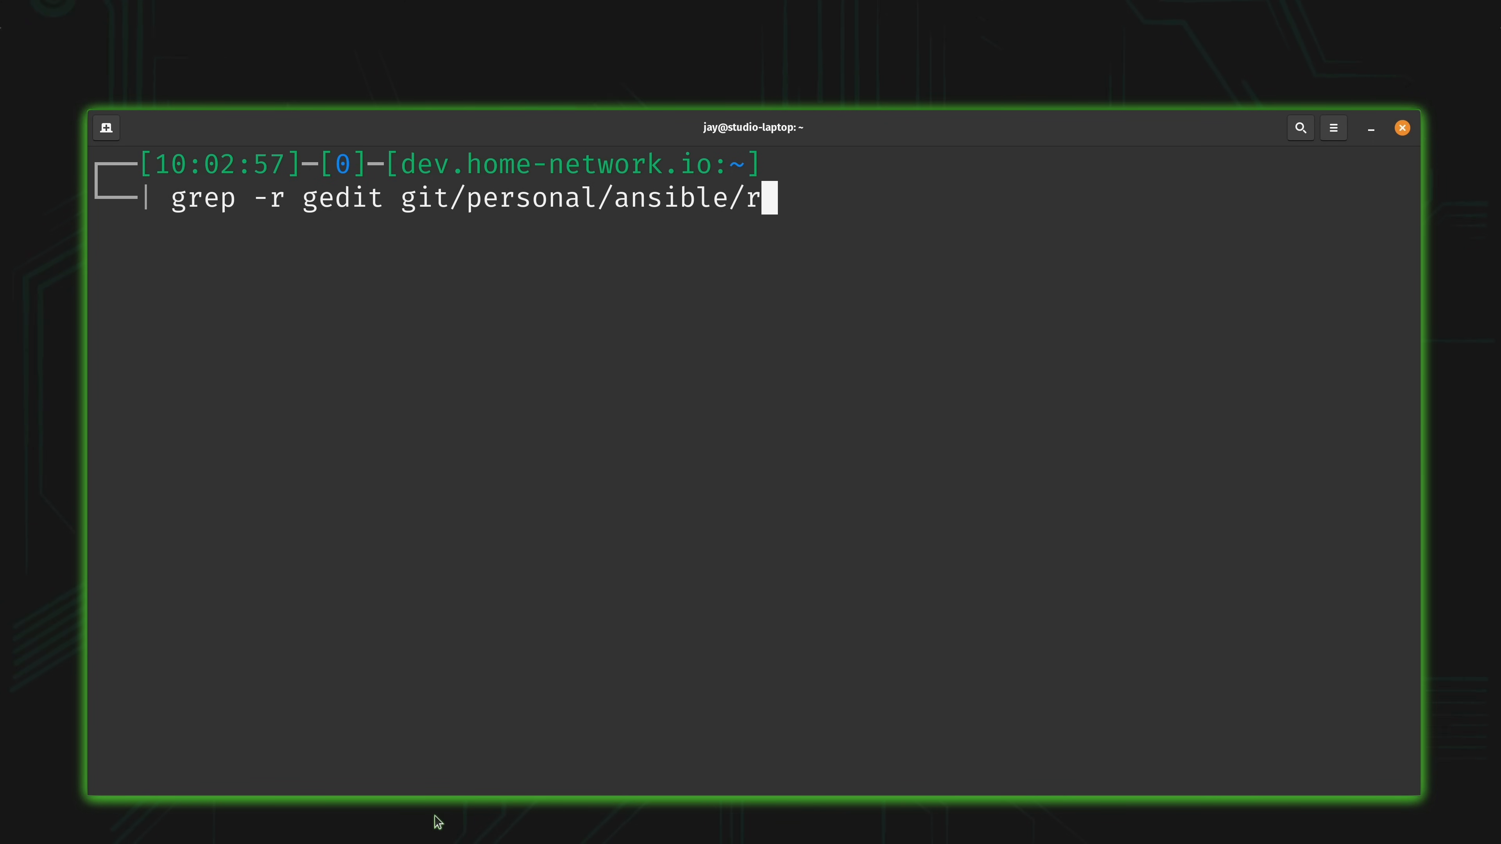
{"action": "type", "text": "oles/"}
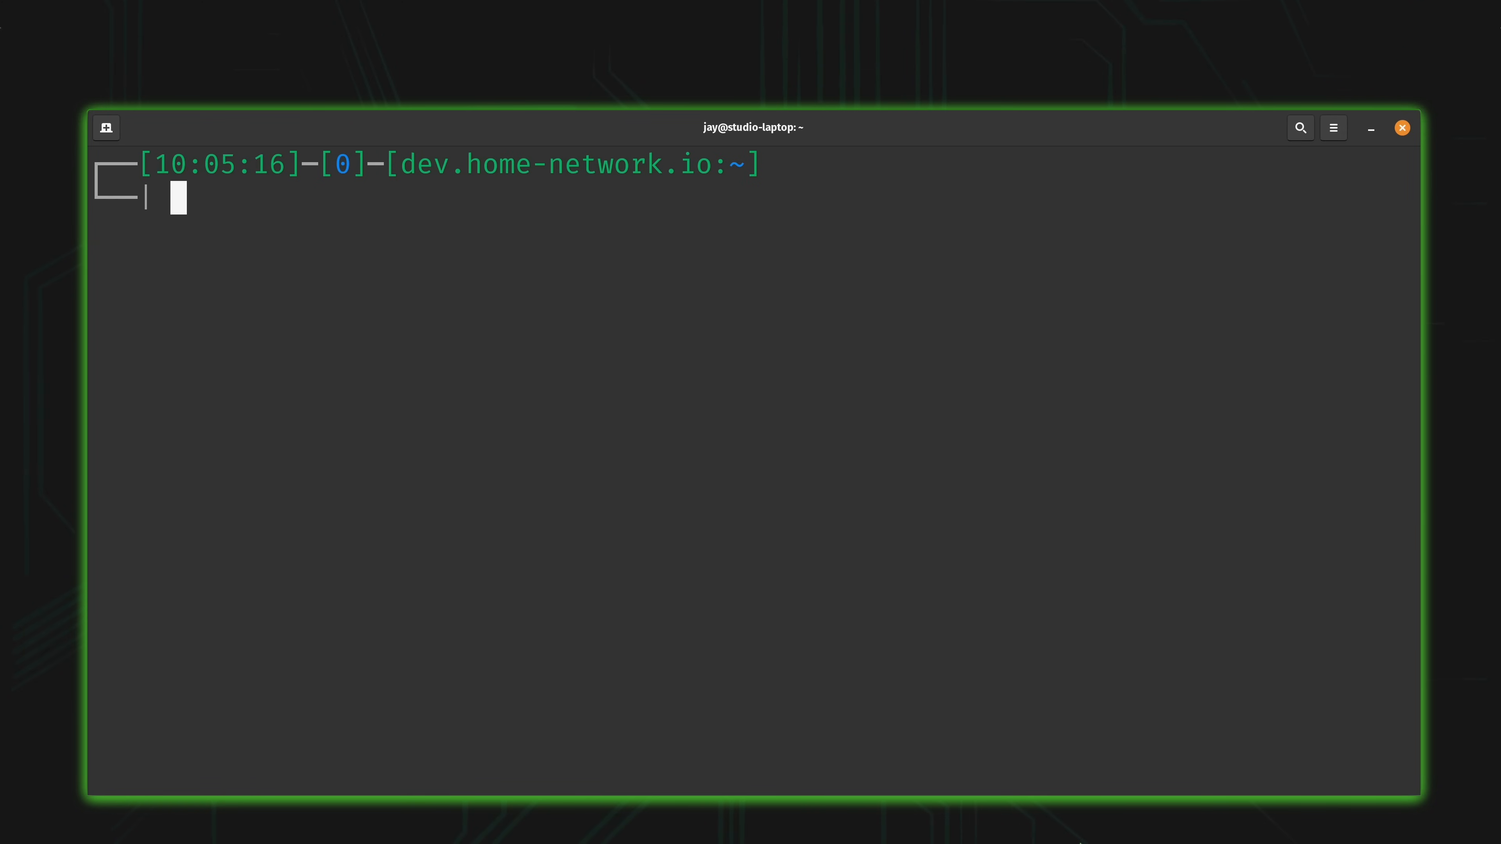
- Run grep -ri Error /var/log to list syslog error lines and permission-denied files, then clear
{"action": "type", "text": "grep -r"}
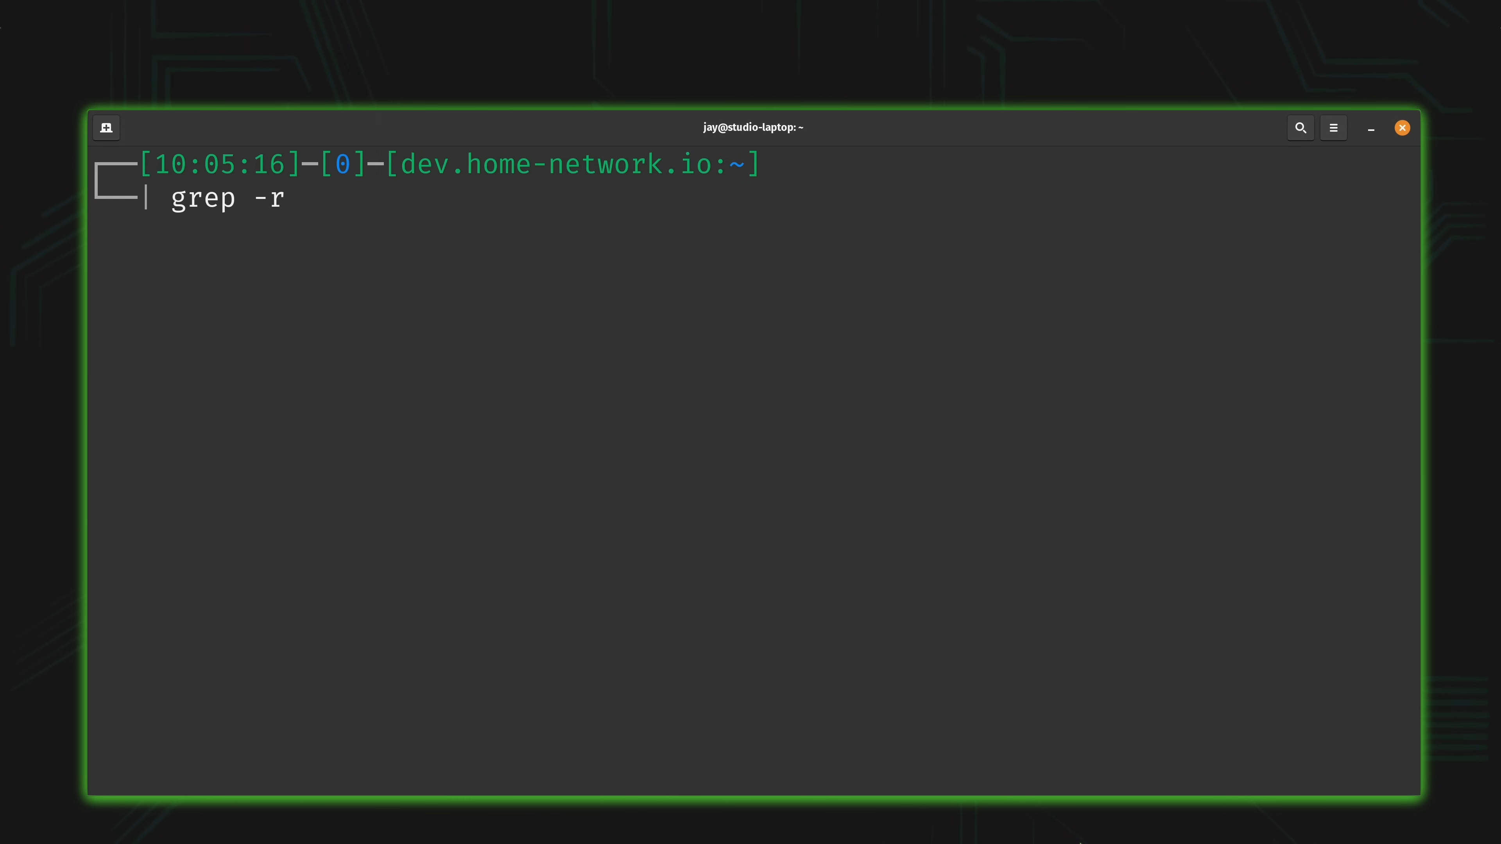
{"action": "type", "text": "/var/"}
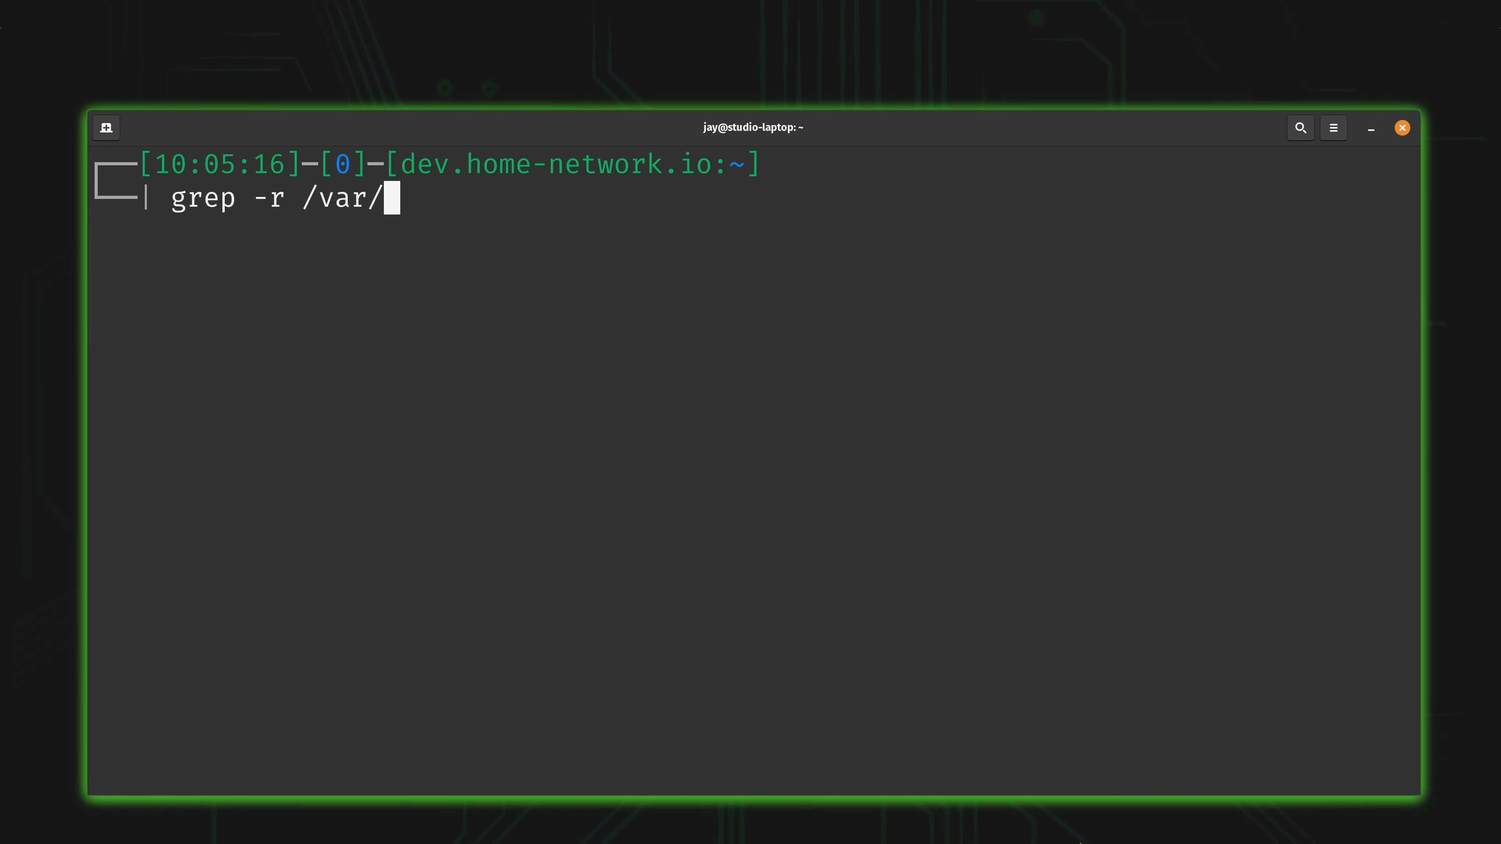
{"action": "type", "text": "log"}
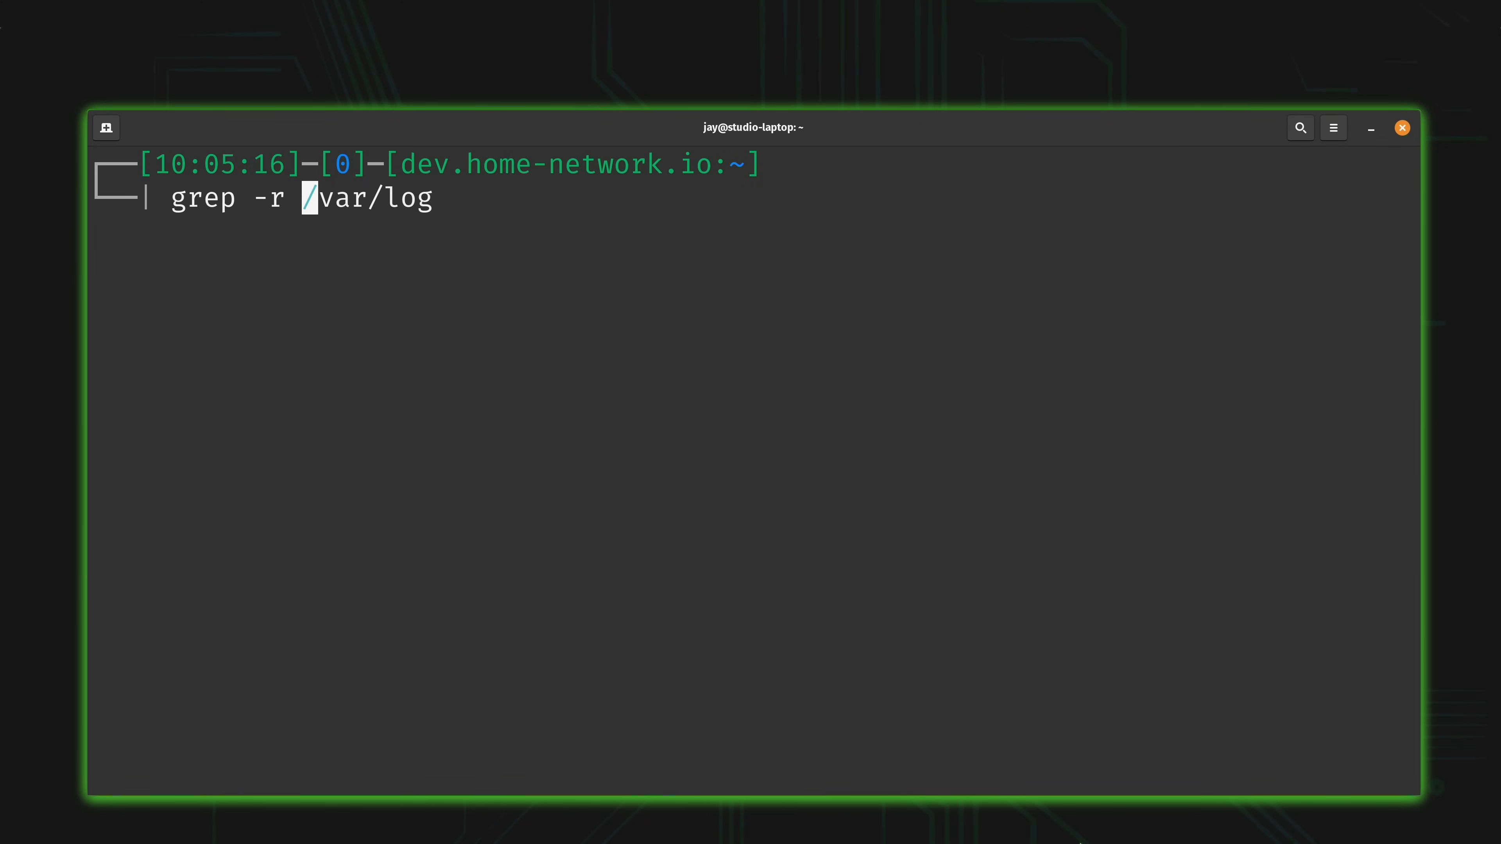
{"action": "type", "text": "Error"}
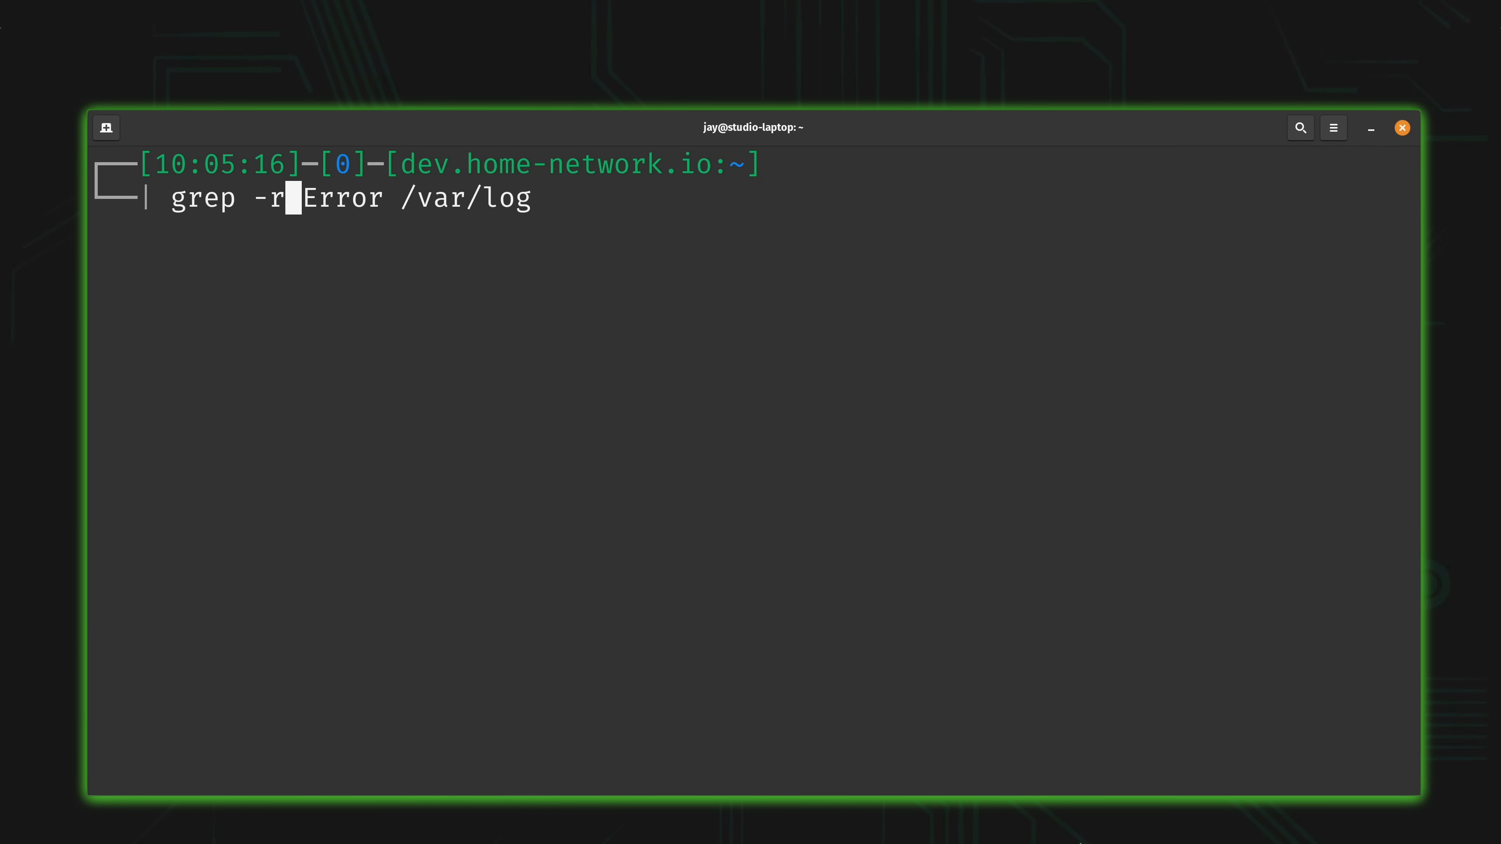
{"action": "type", "text": "i"}
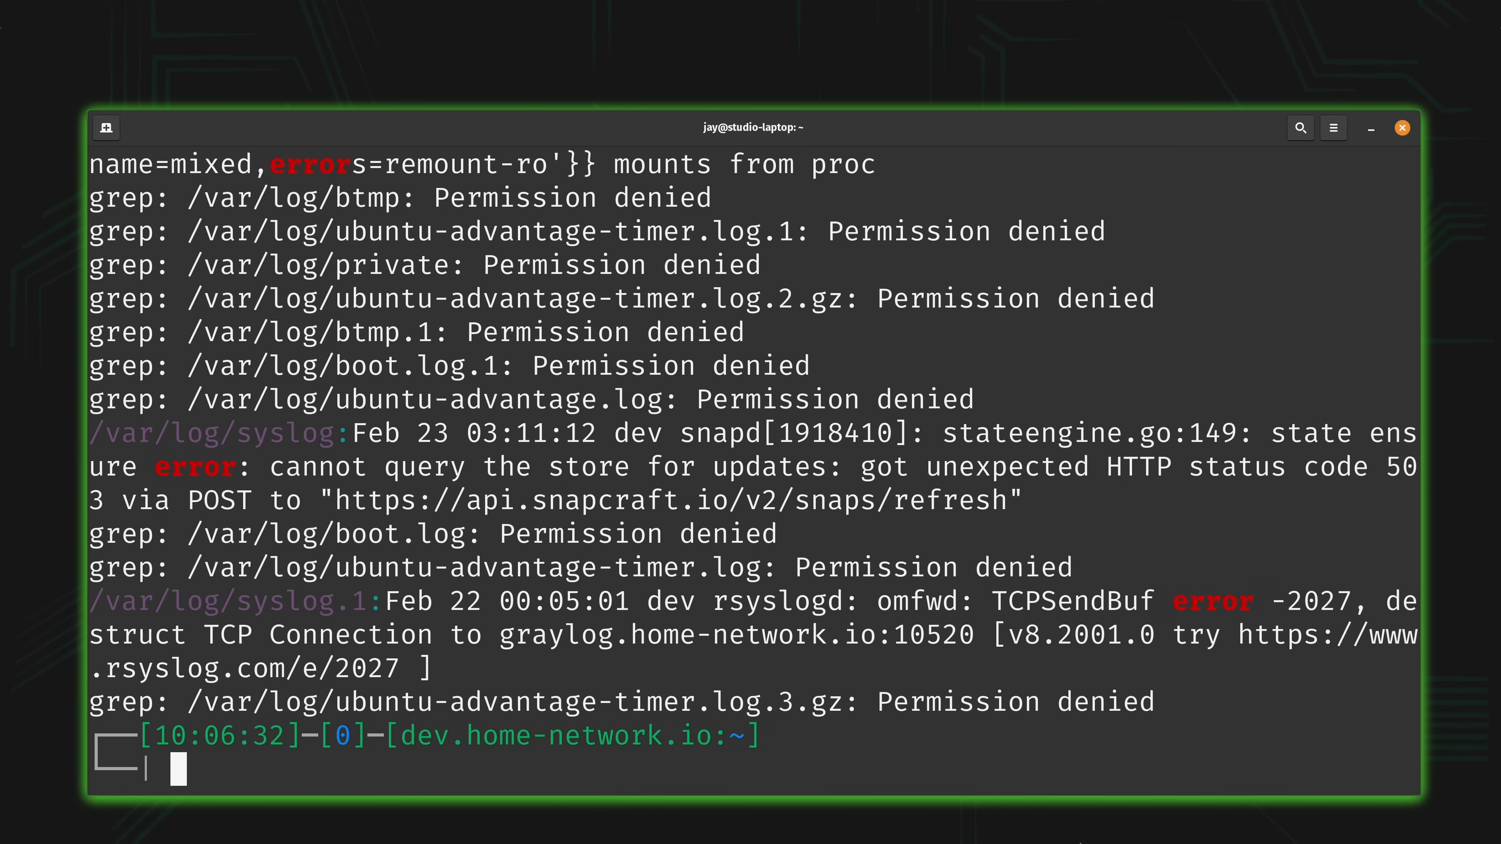
{"action": "mouse_move", "coordinate": [1131, 645]}
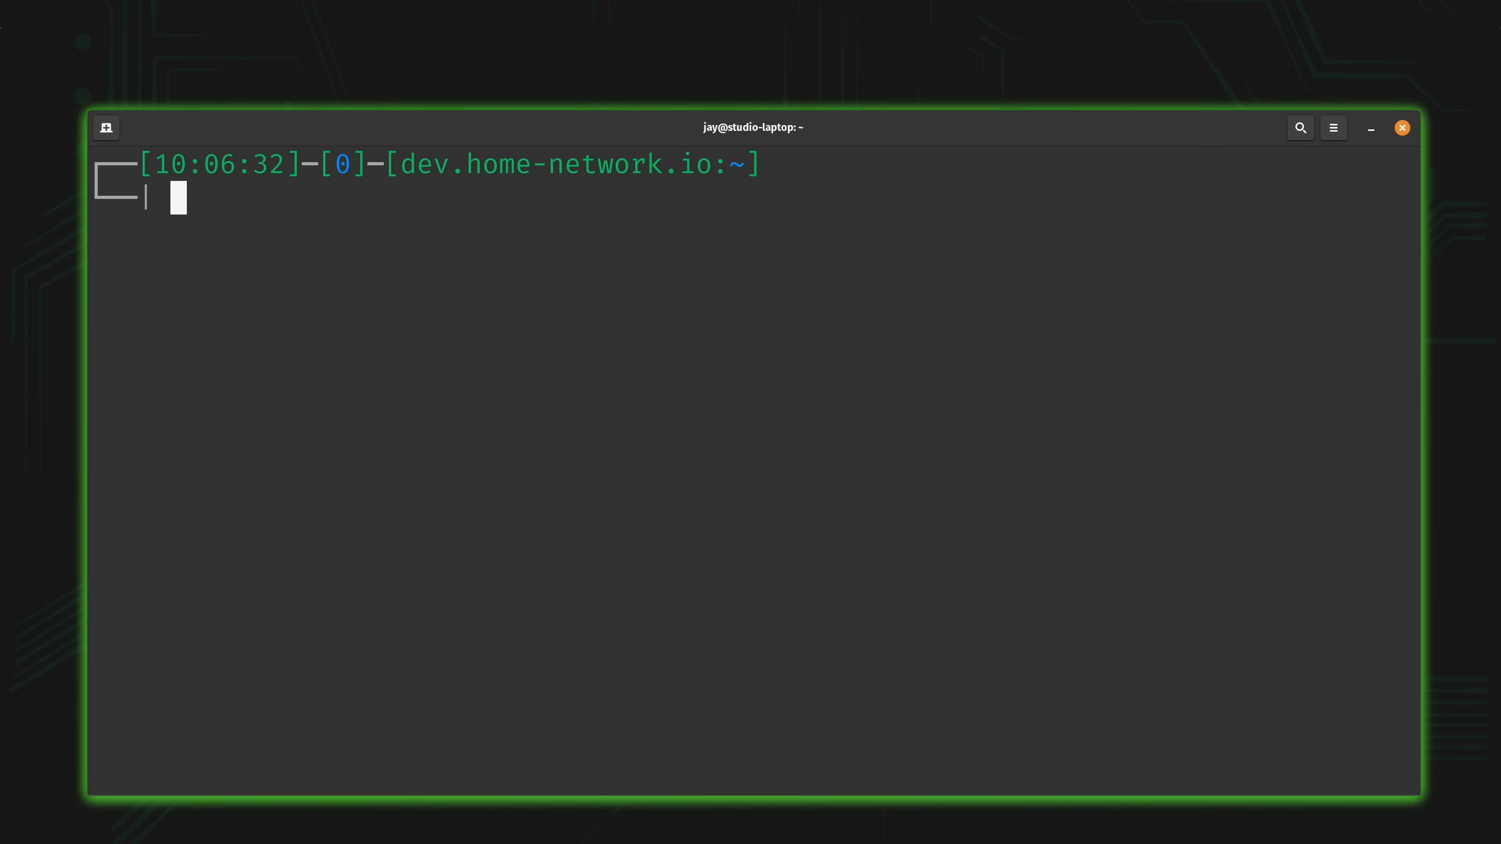
- Write the syntax forms cat file | grep term and grep term /path/to/file
{"action": "type", "text": "cat file | gr"}
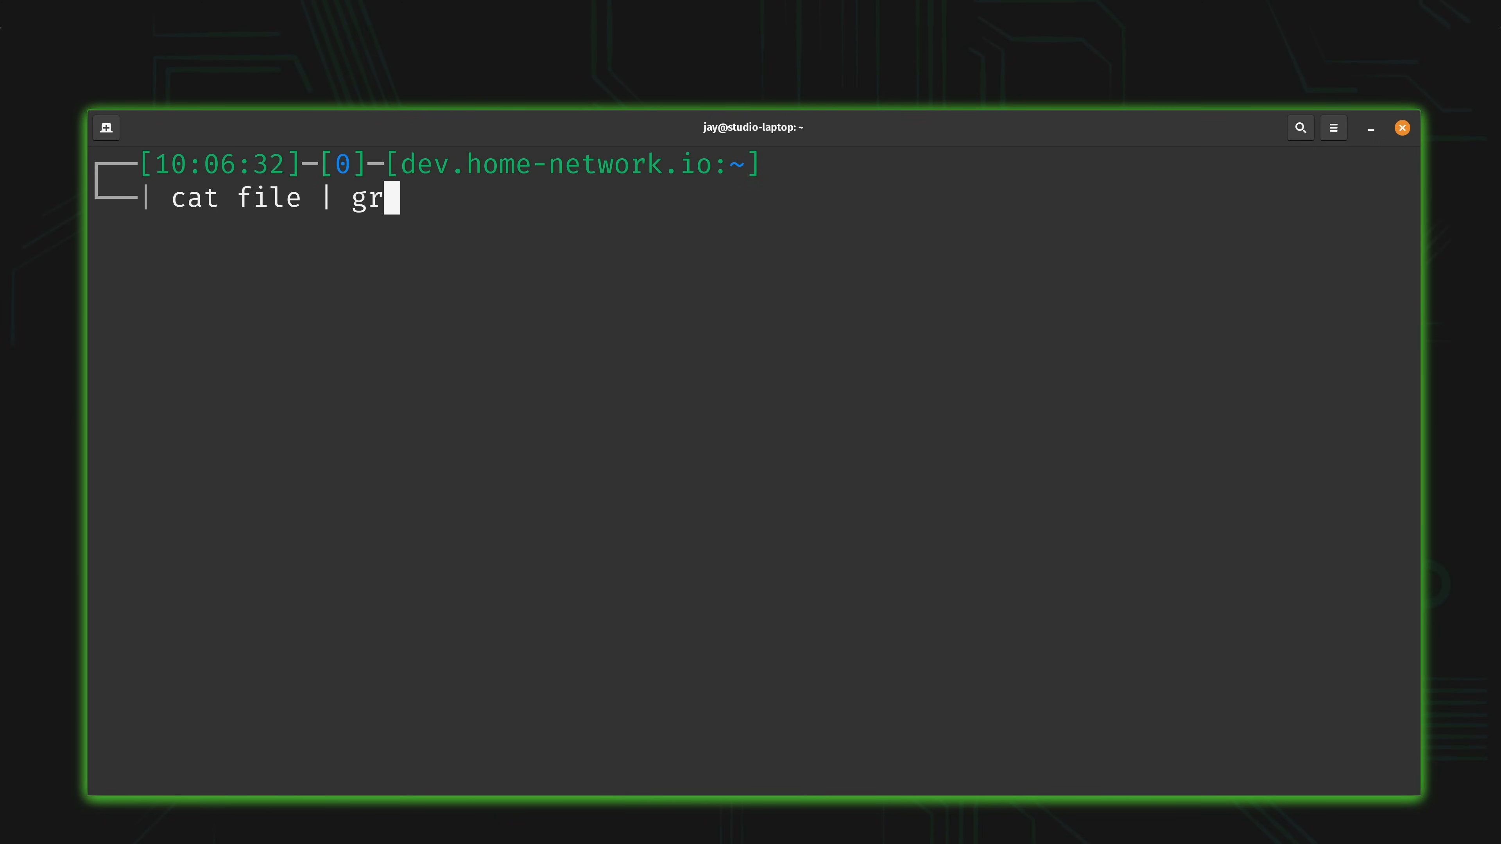
{"action": "type", "text": "ep term"}
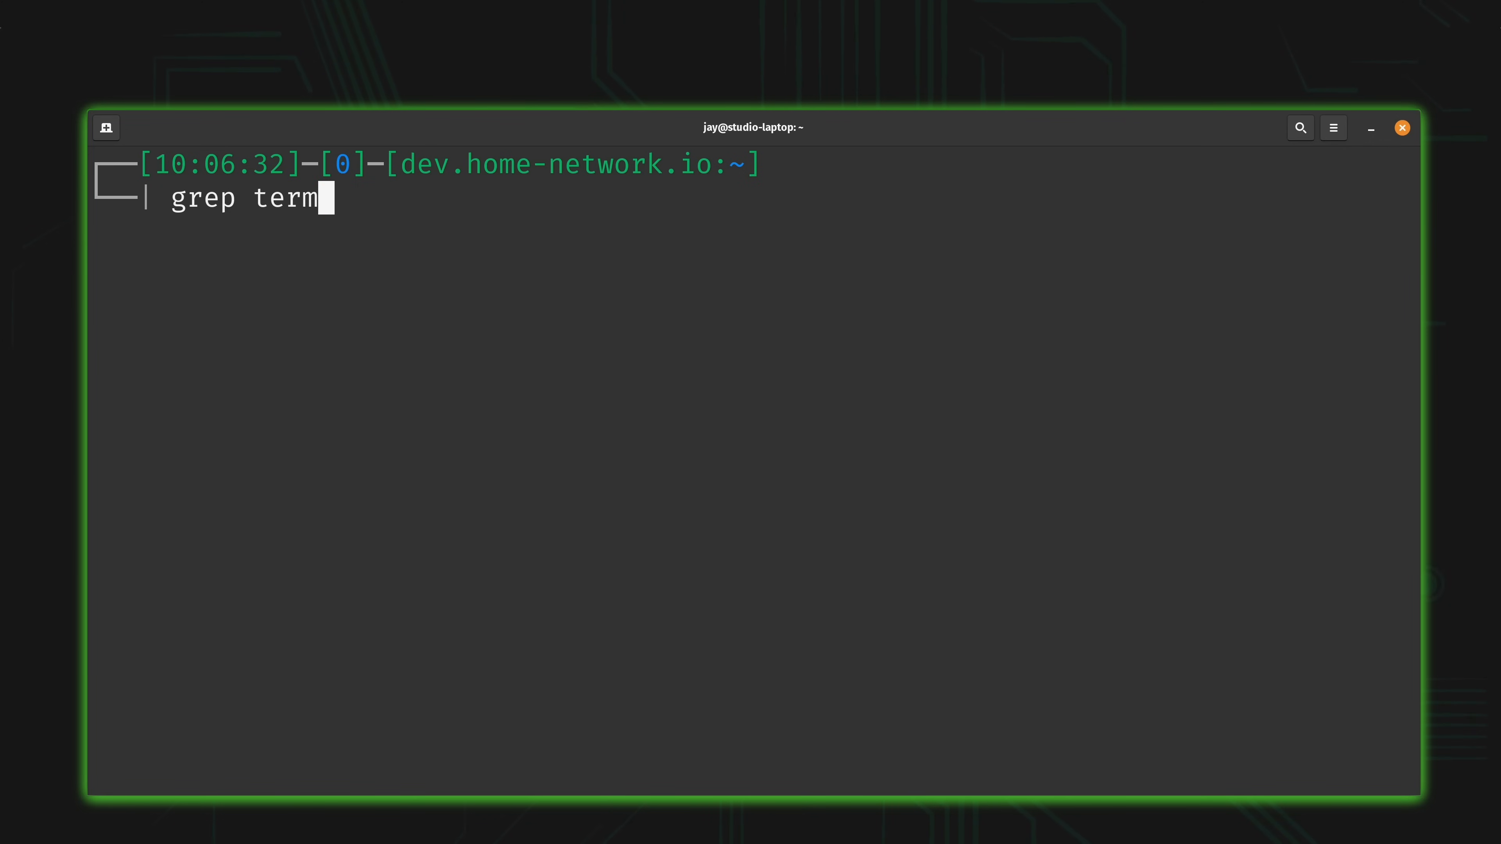
{"action": "type", "text": "/path/to/"}
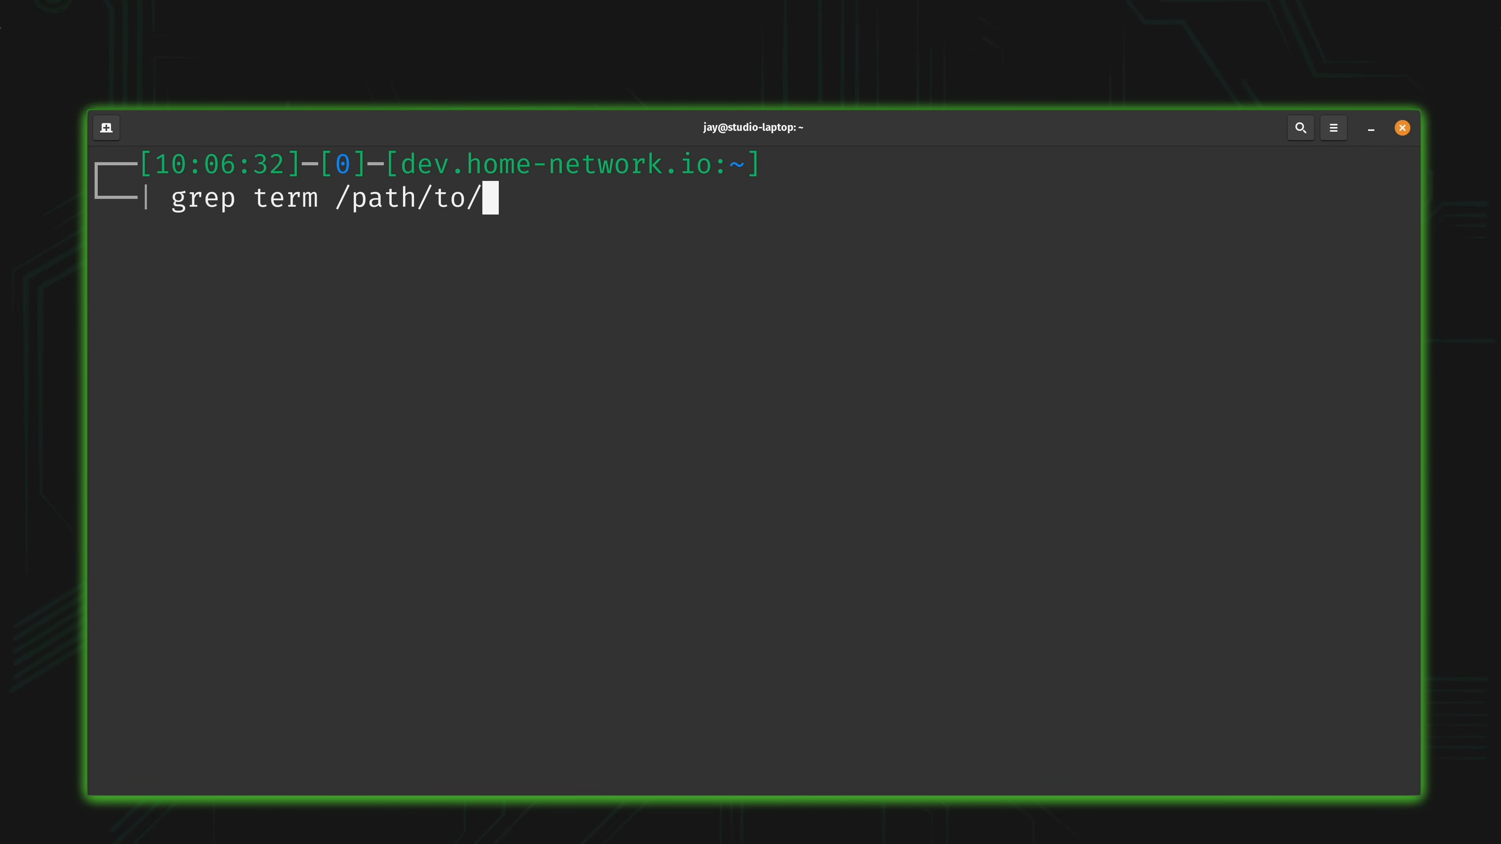
{"action": "type", "text": "file"}
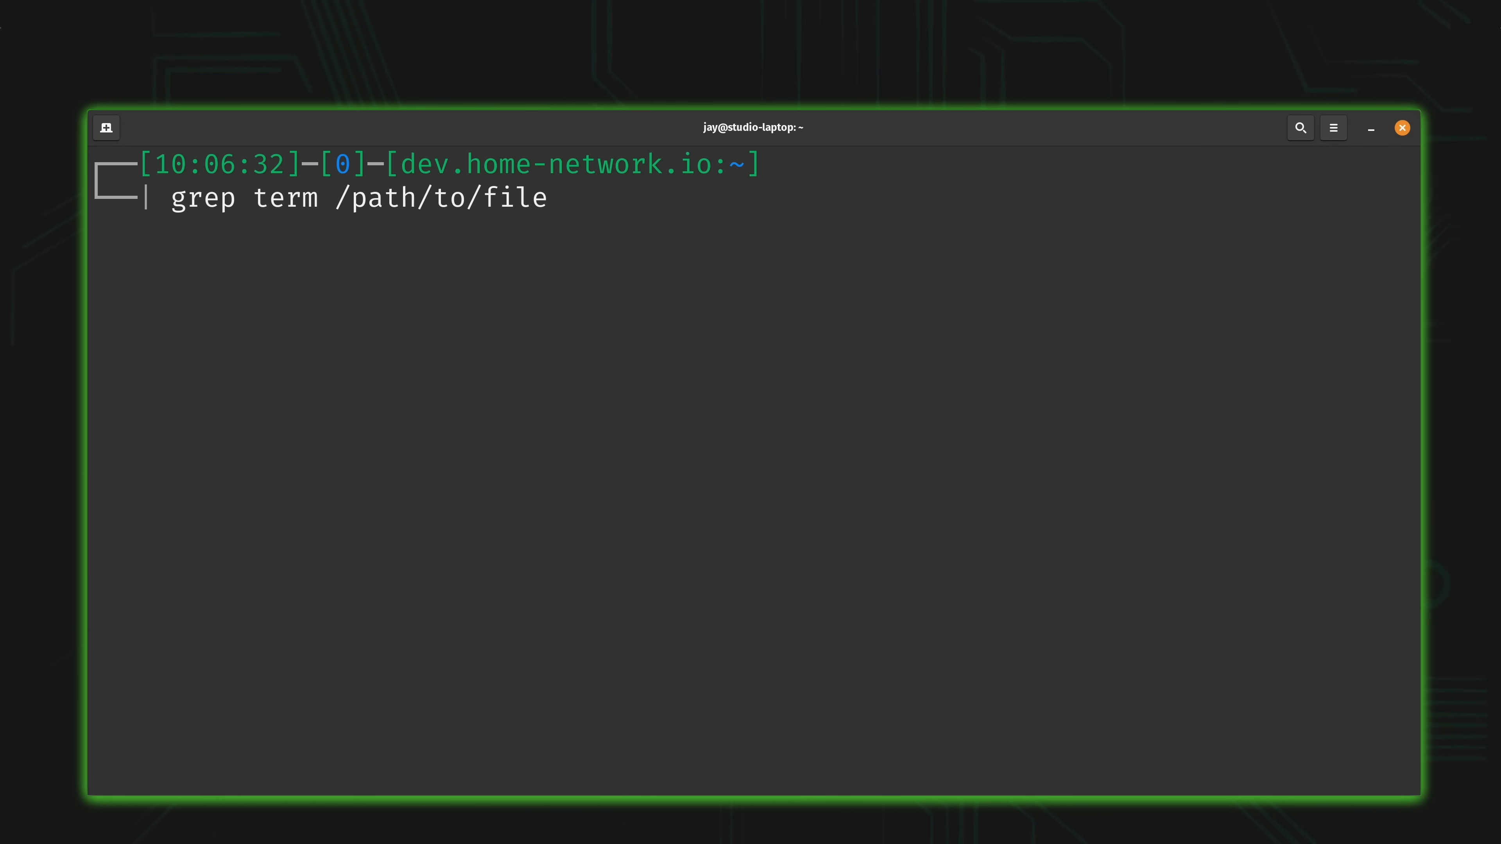
- Add grep term /path/to/folder and the recursive form grep -r term /path/to/folder, left unrun
{"action": "type", "text": "older"}
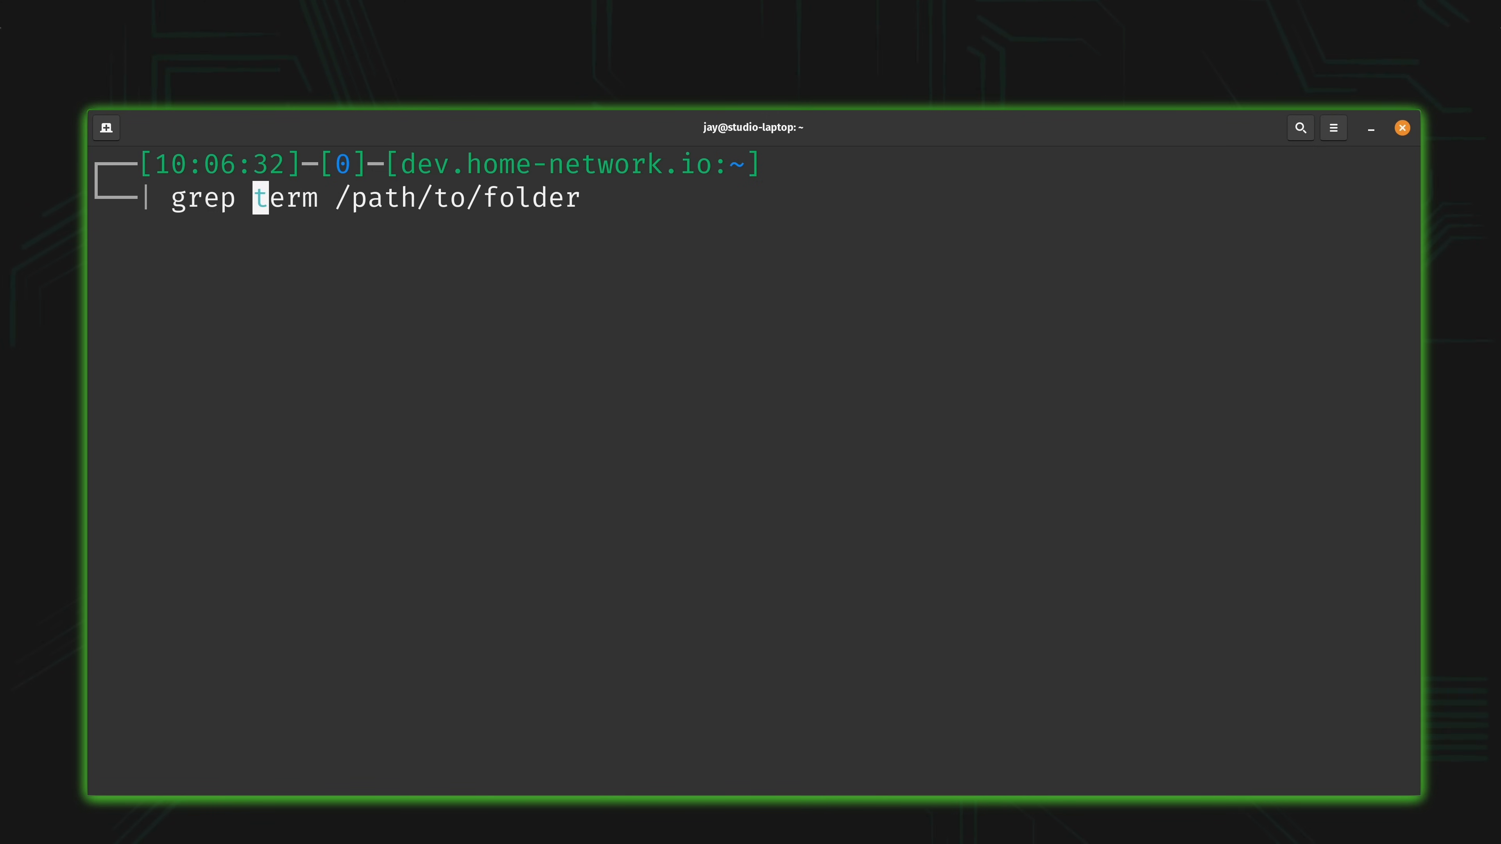
{"action": "type", "text": "-r"}
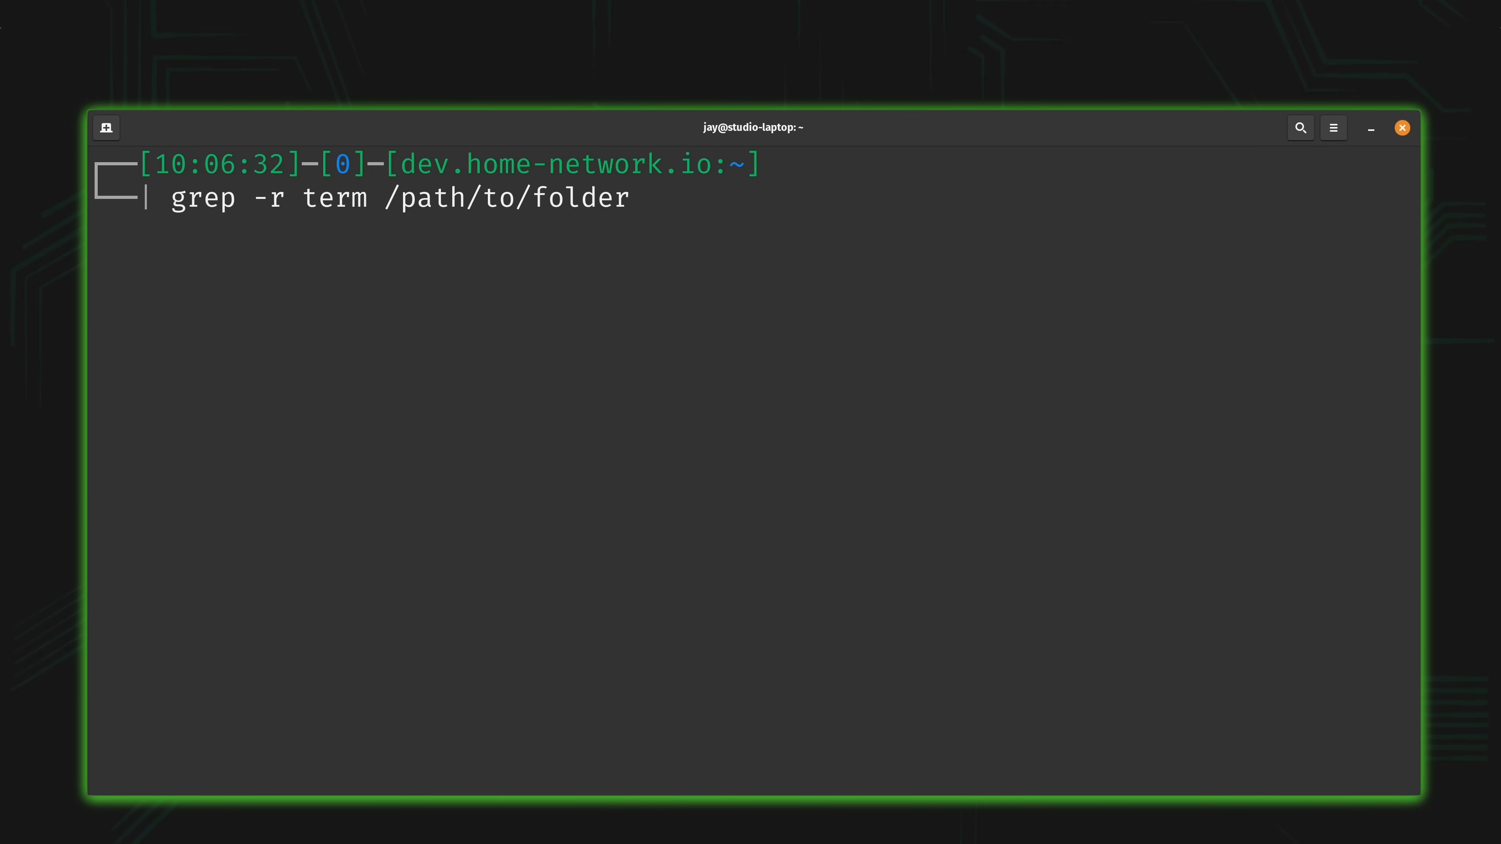
{"action": "double_click", "coordinate": [308, 197]}
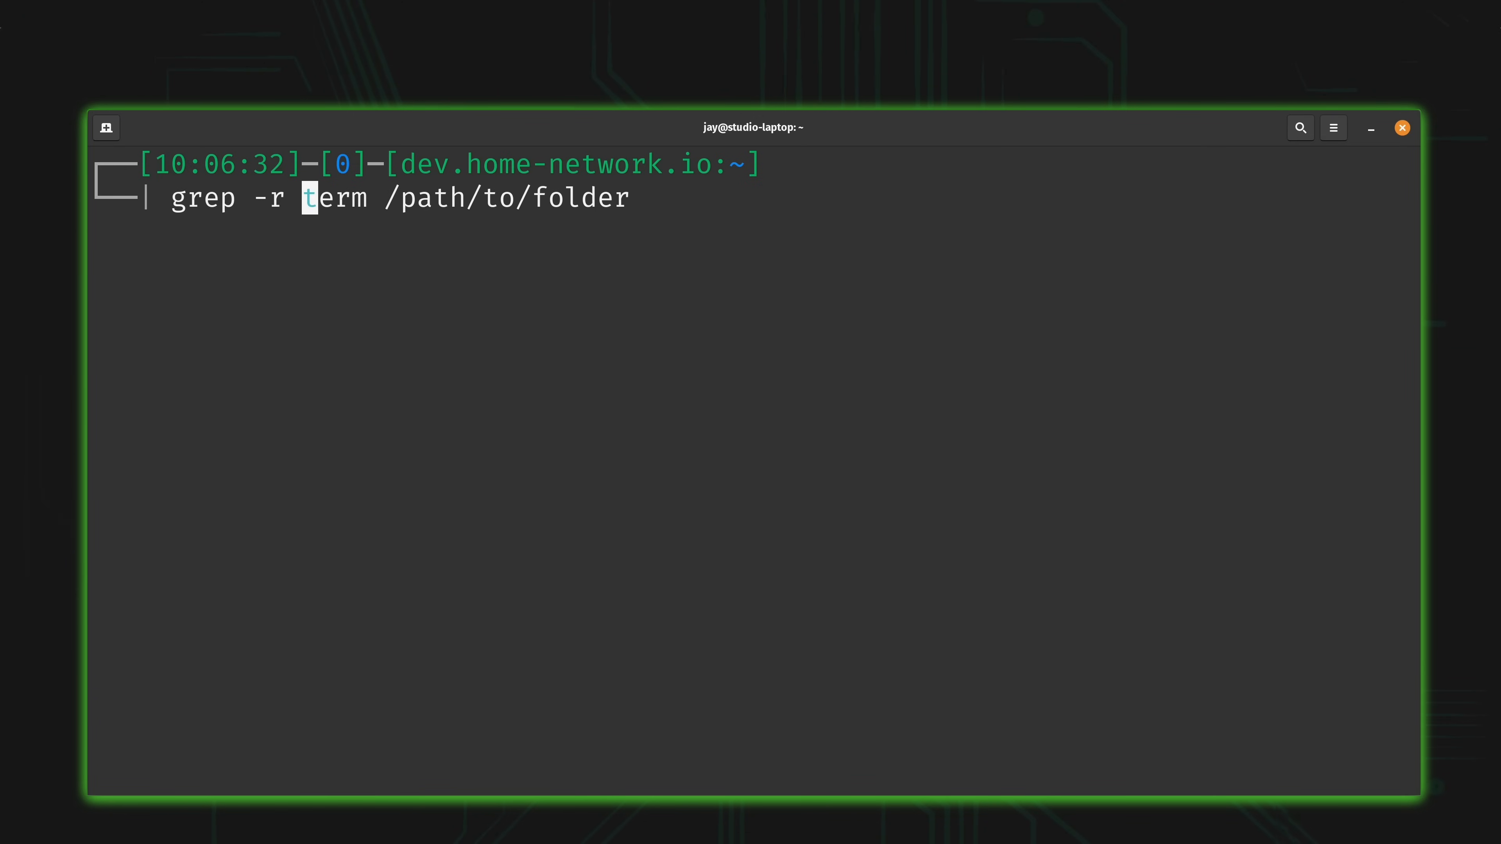